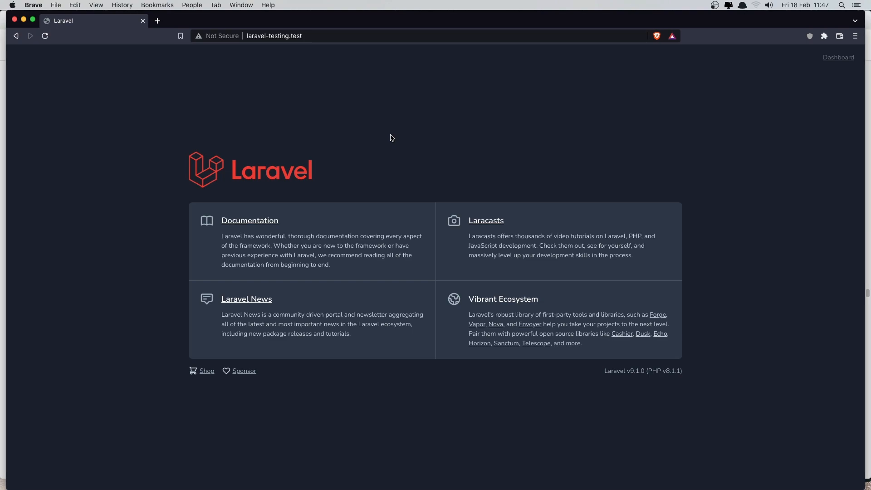
# Search the project for 'php' and pick a result, then move to the users table in TablePlus
pyautogui.press('cmd+tab')
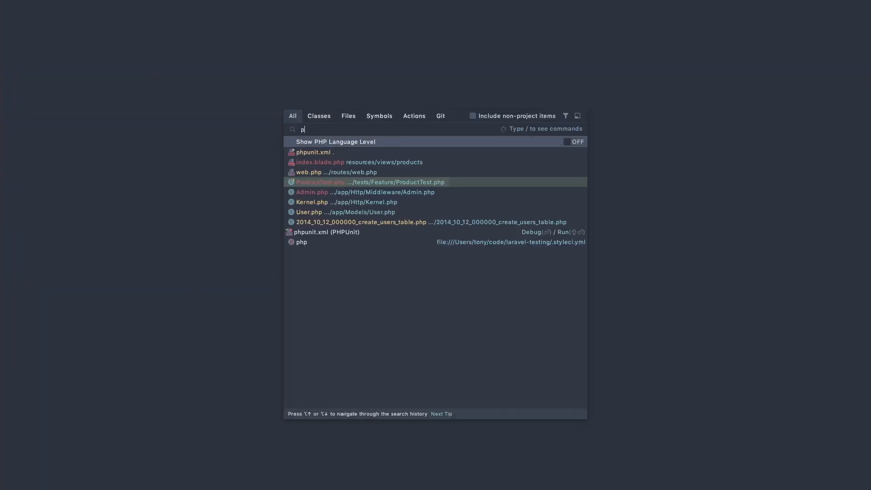
pyautogui.write('hp')
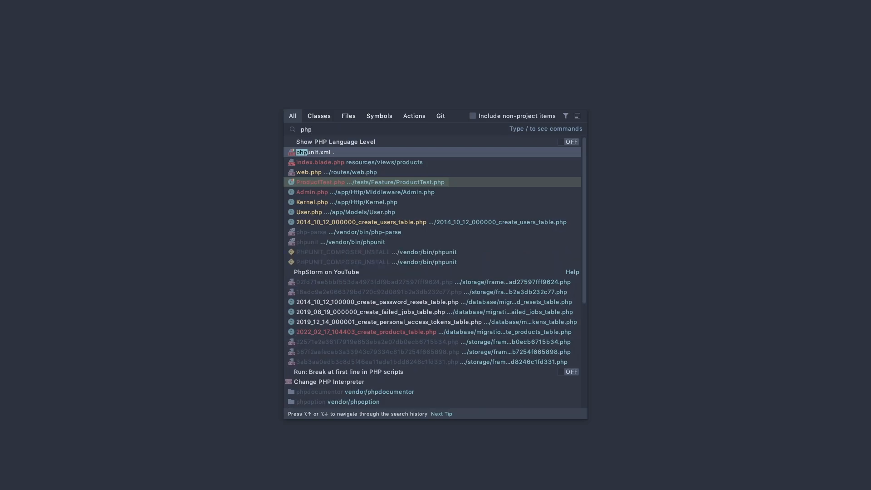
pyautogui.click(313, 152)
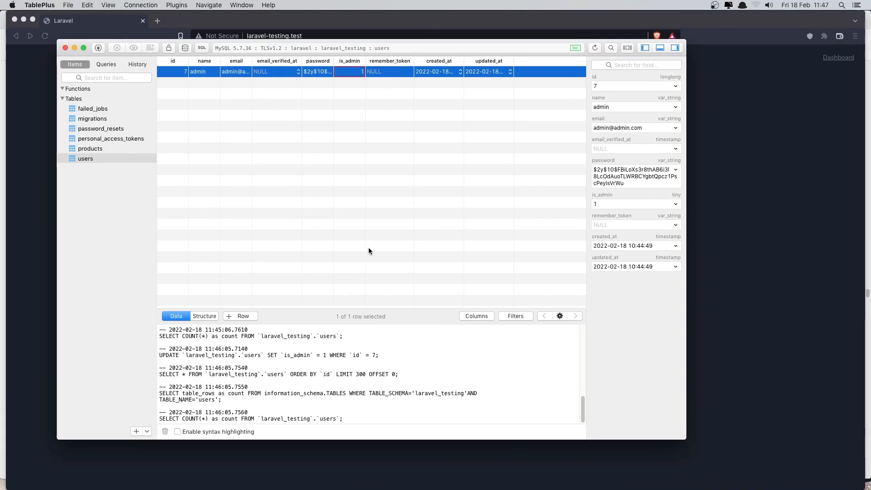
# Return to the Laravel site in the Brave browser window
pyautogui.click(594, 49)
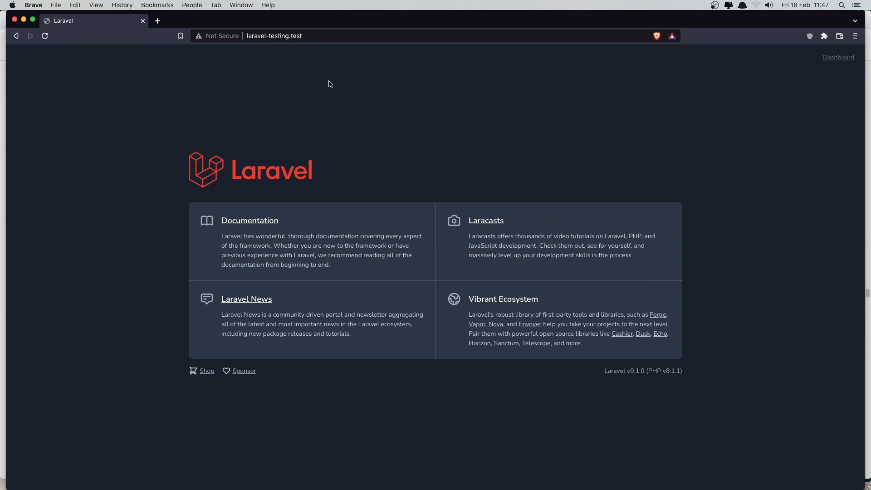
pyautogui.moveTo(838, 58)
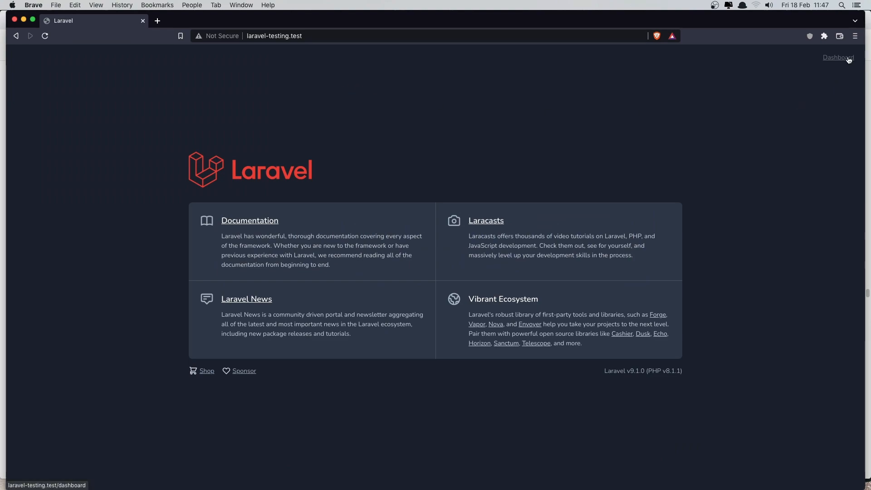
# Visit the admin dashboard, then navigate to laravel-testing.test/products
pyautogui.click(838, 57)
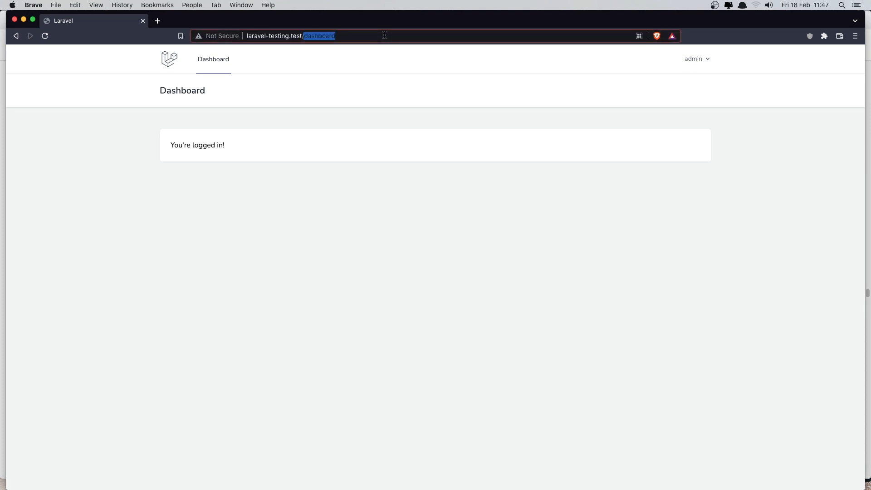
pyautogui.write('products/create')
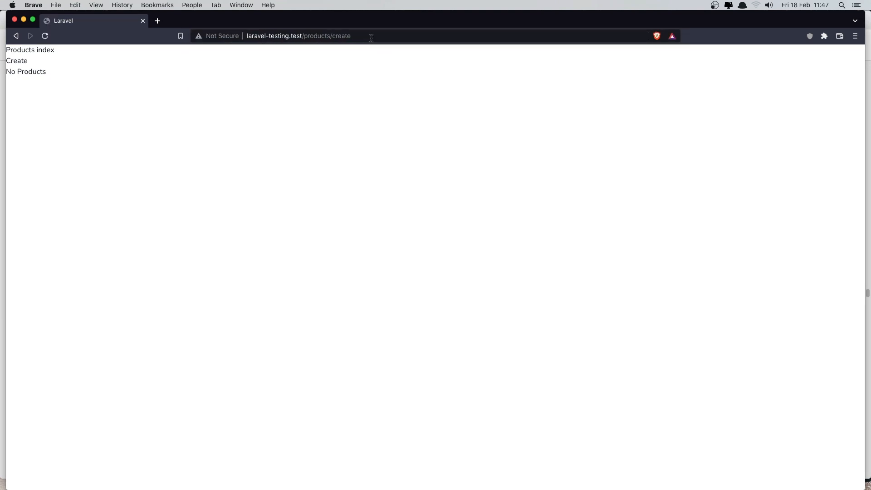
pyautogui.moveTo(330, 100)
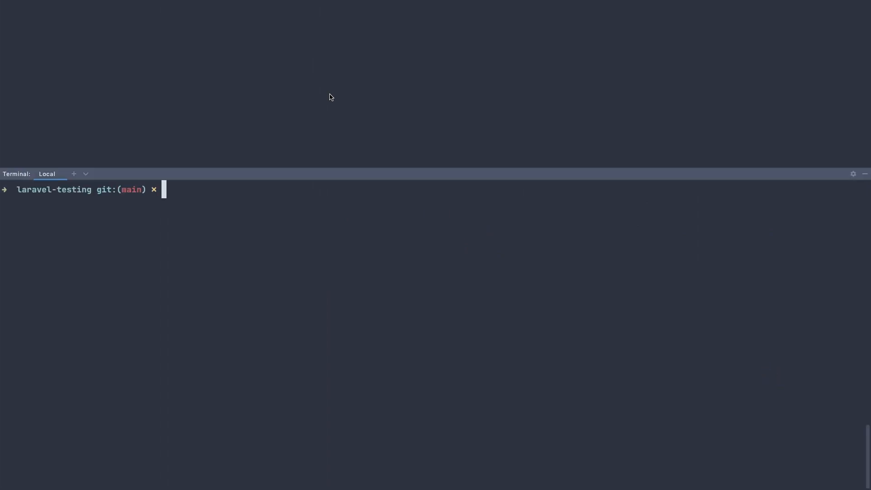
# Run php artisan make:test ProductCrudTest in the terminal
pyautogui.write('a')
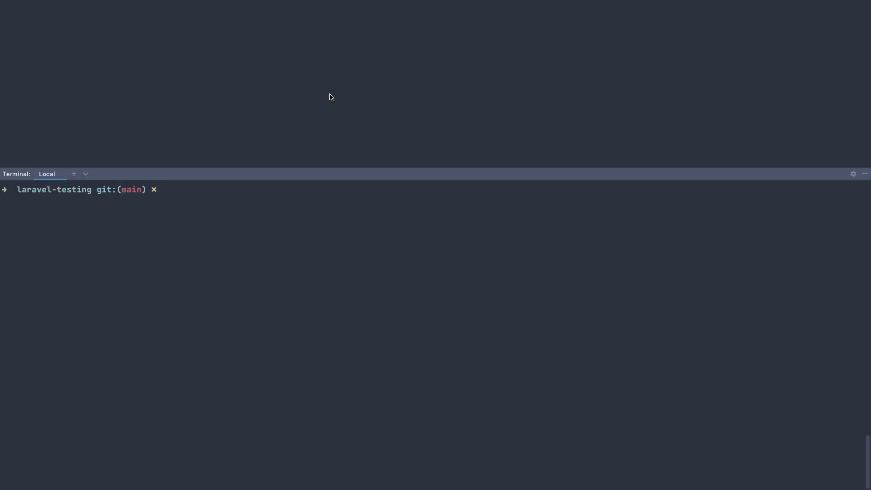
pyautogui.write('a make')
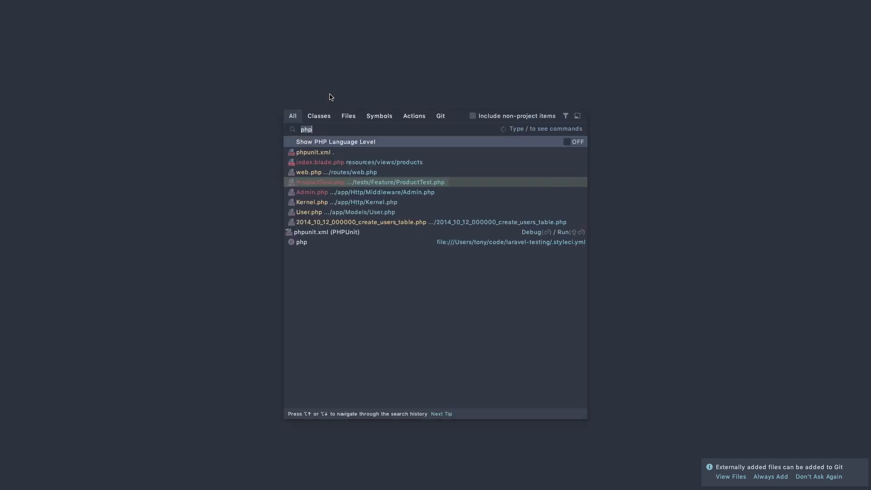
# Bring up ProductTest.php and then the web.php routes file via Search Everywhere
pyautogui.write('pr')
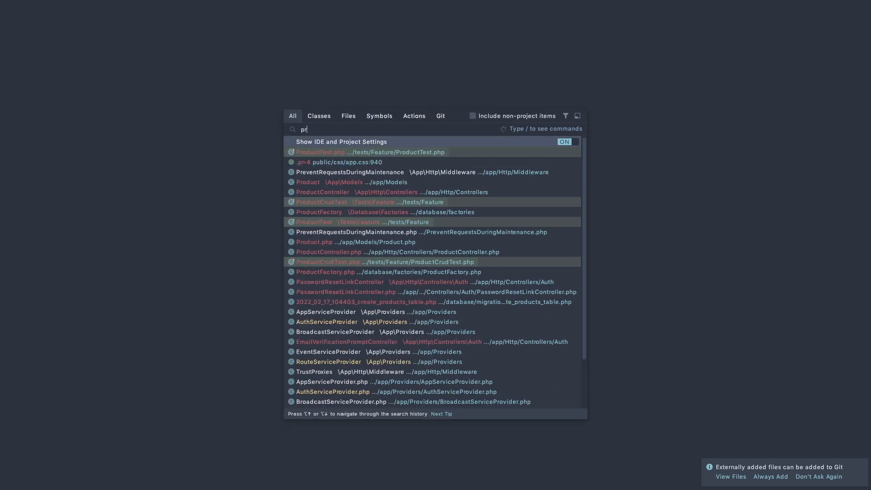
pyautogui.click(320, 151)
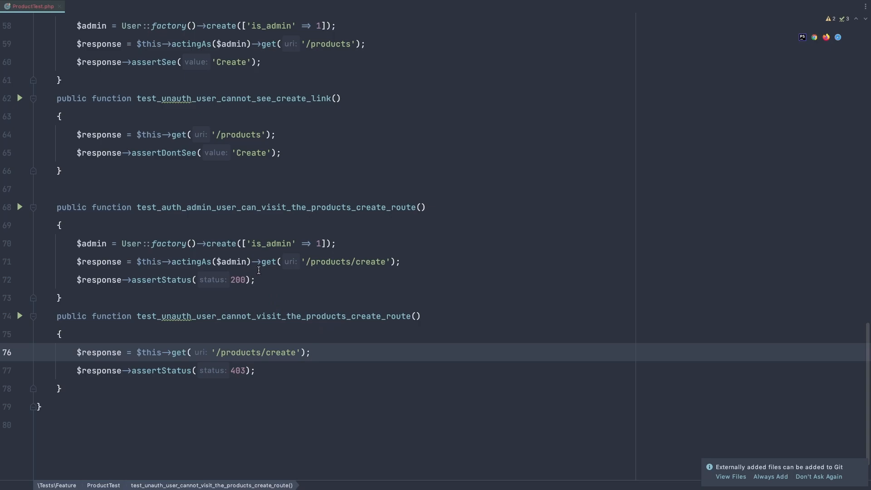
pyautogui.moveTo(265, 209)
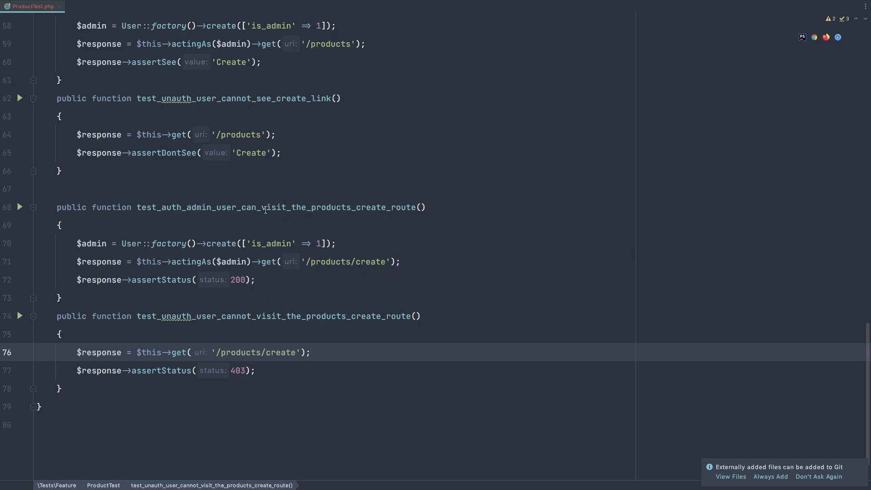
pyautogui.moveTo(389, 218)
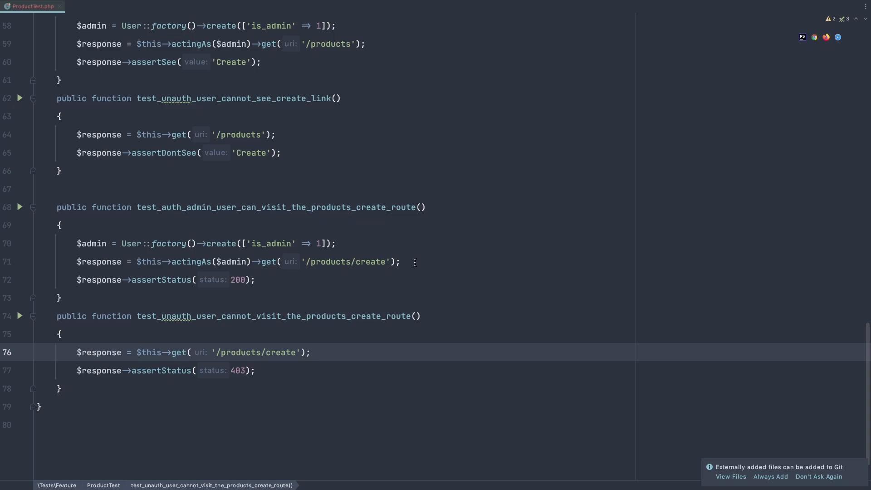
pyautogui.write('we')
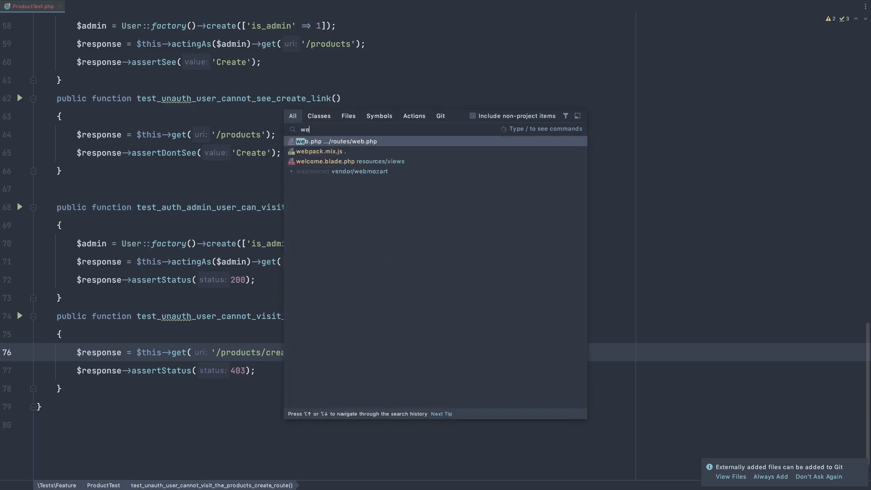
pyautogui.click(337, 141)
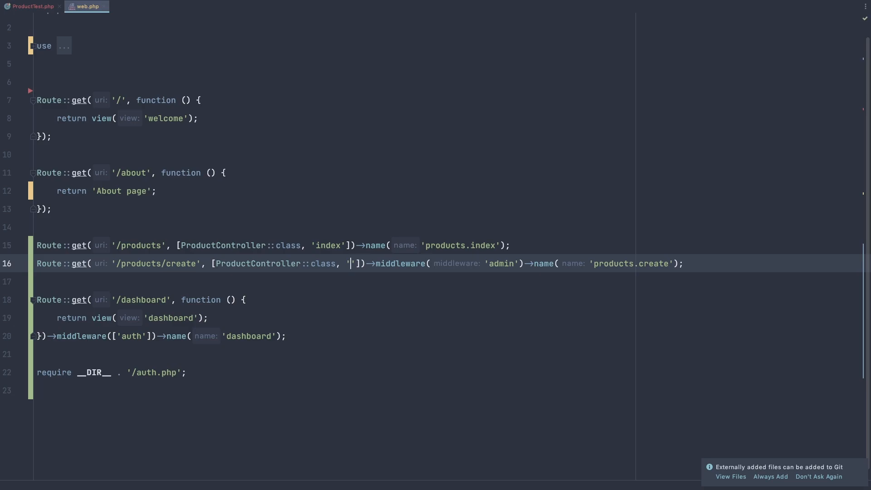
# Name 'create' as the controller action for the /products/create route
pyautogui.write('e')
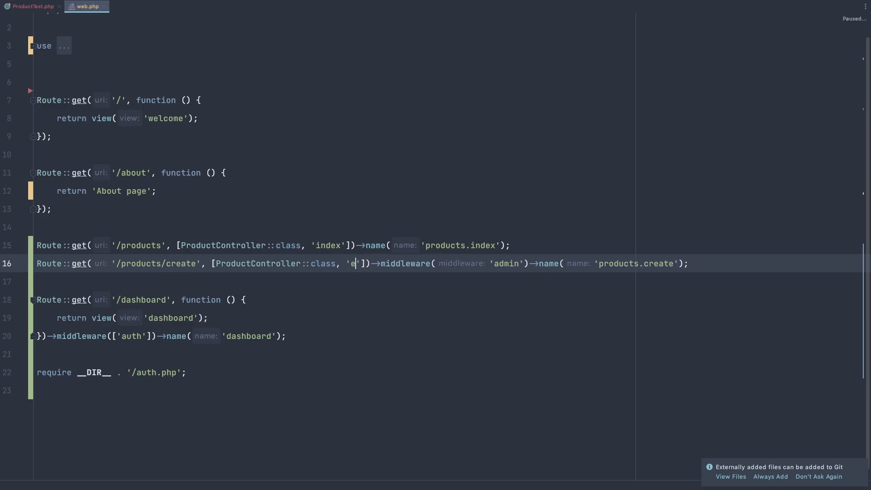
pyautogui.write('reate')
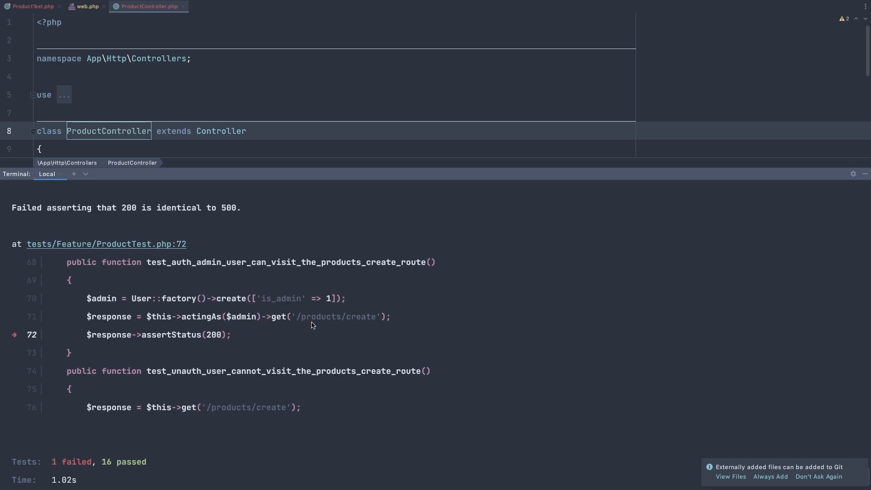
pyautogui.moveTo(248, 354)
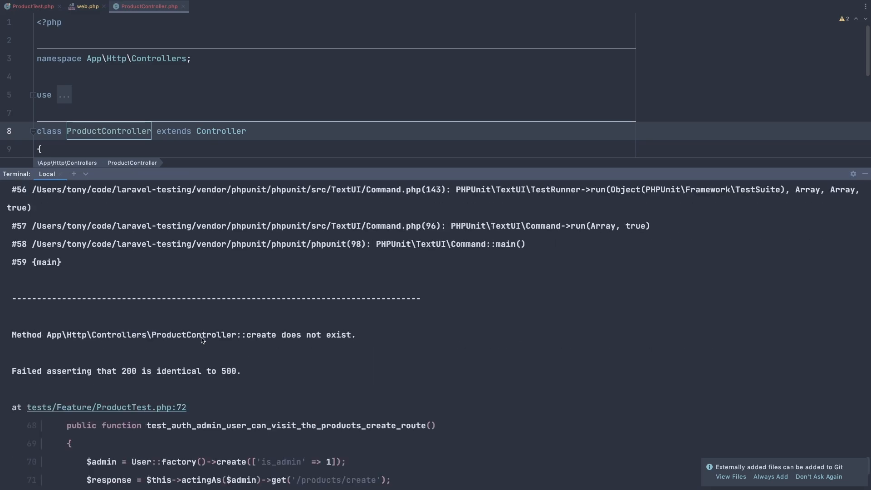
pyautogui.moveTo(334, 346)
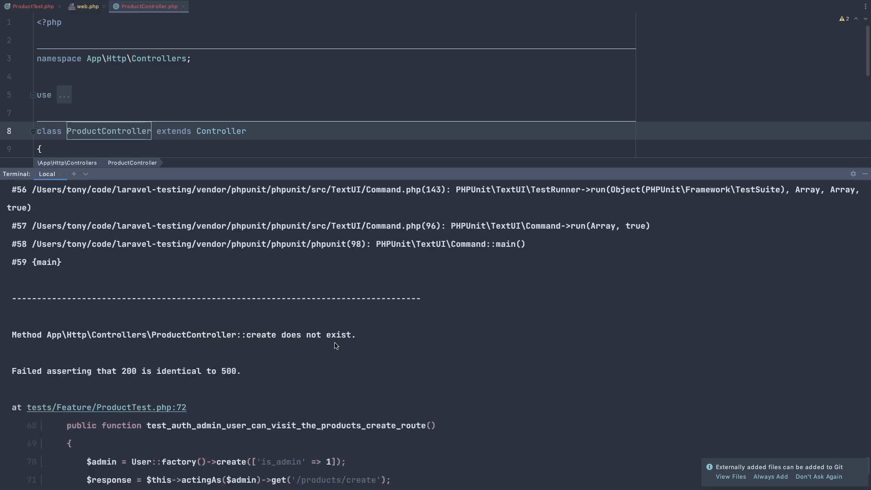
# Hide the test output to reveal ProductController.php with only its index method
pyautogui.press('Cmd+Tab')
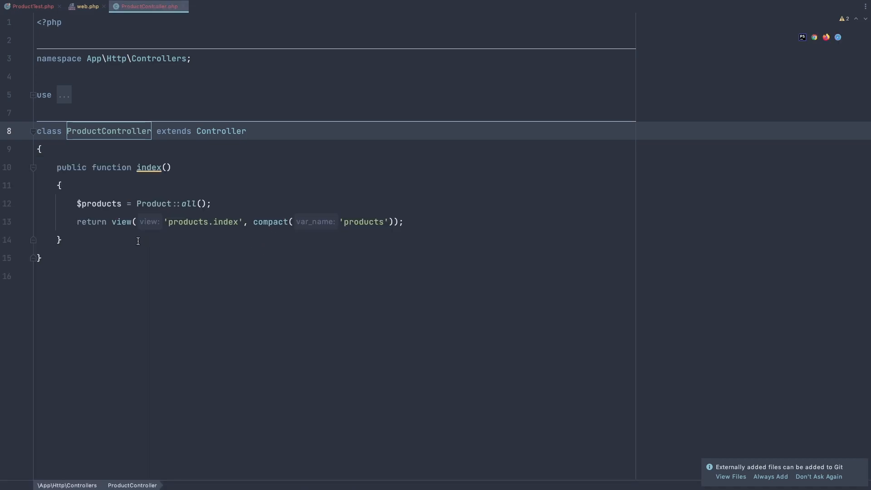
# Write public function create() returning view('products.create') below index()
pyautogui.write('public function (')
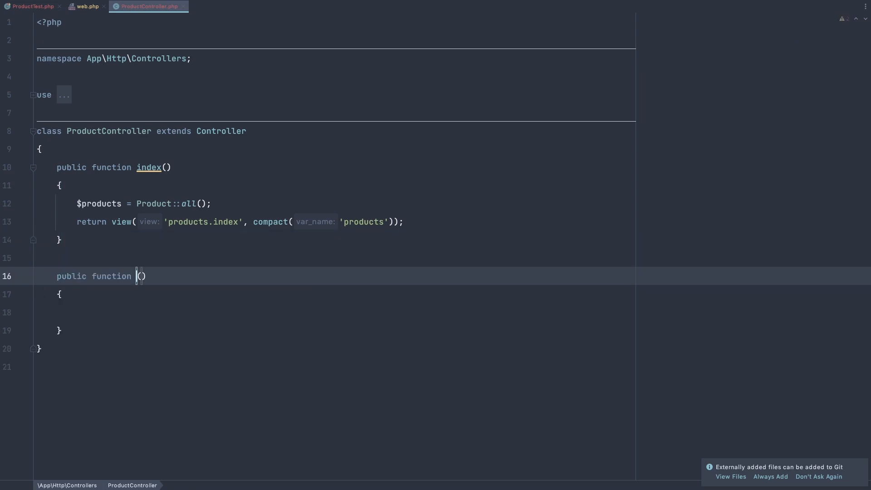
pyautogui.write('creat')
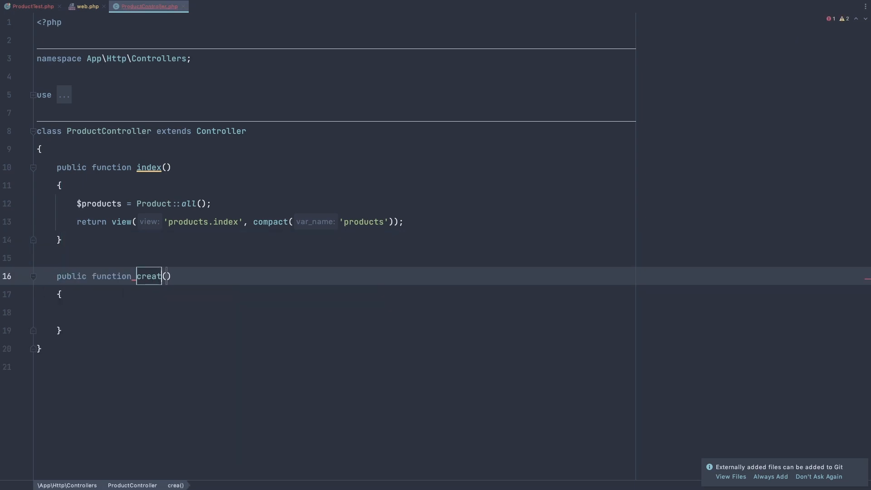
pyautogui.write('e')
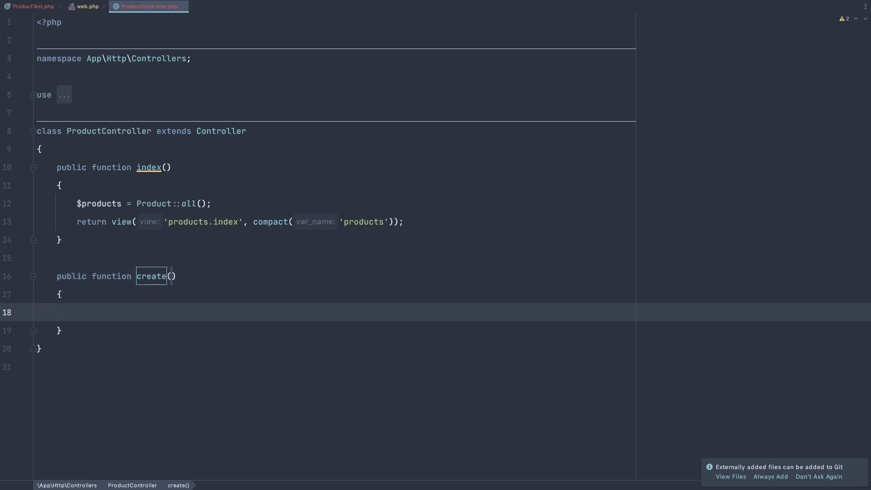
pyautogui.write('return')
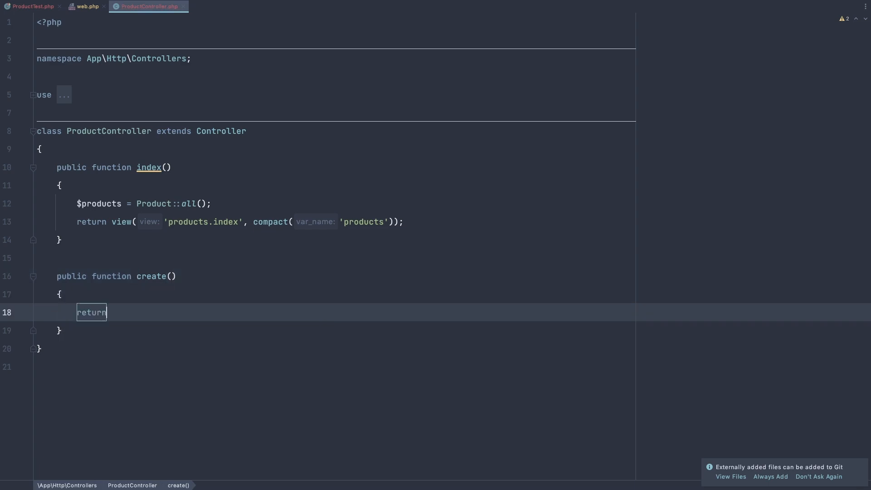
pyautogui.write('view()')
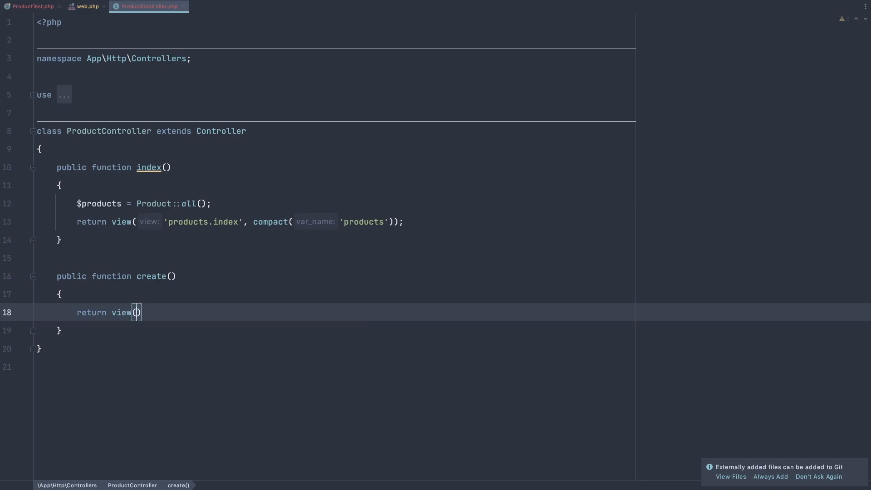
pyautogui.write("''")
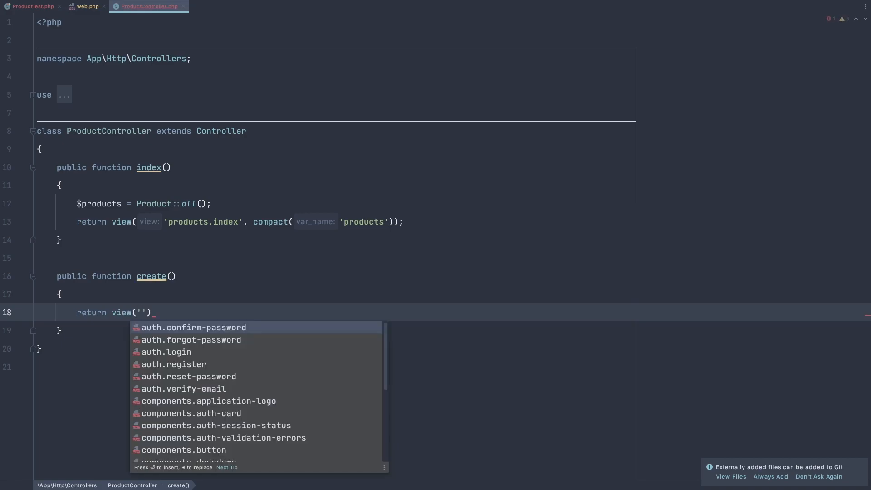
pyautogui.write('products.inde')
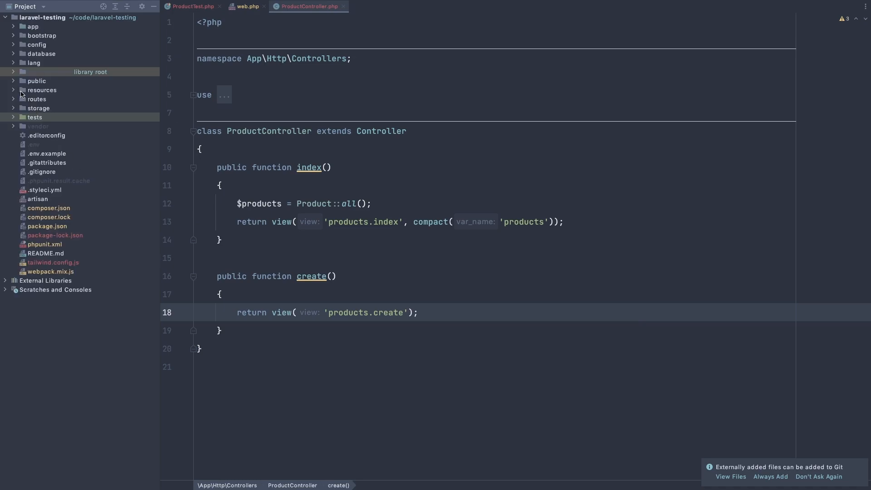
# Add a new create.blade.php file inside resources/views/products
pyautogui.click(20, 90)
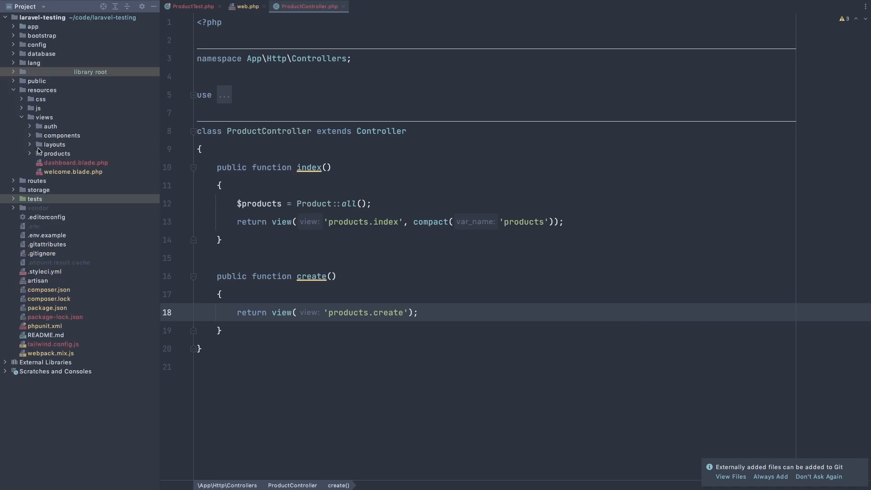
pyautogui.click(56, 153)
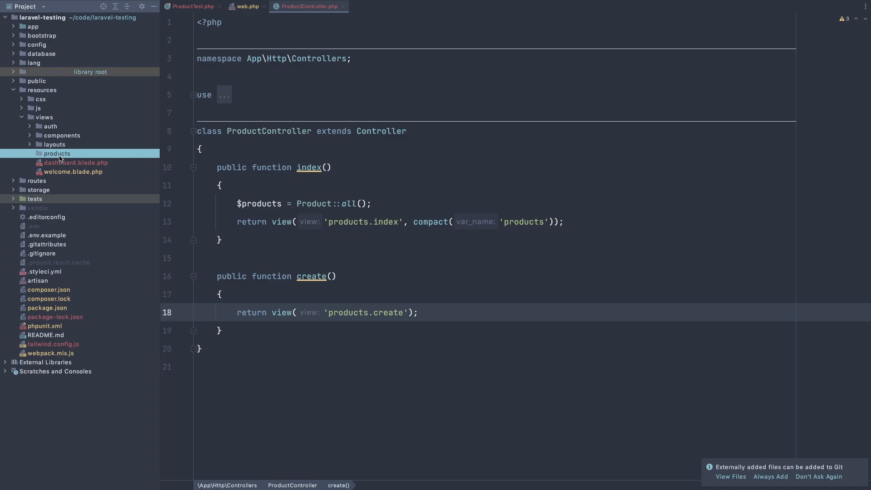
pyautogui.rightClick(56, 153)
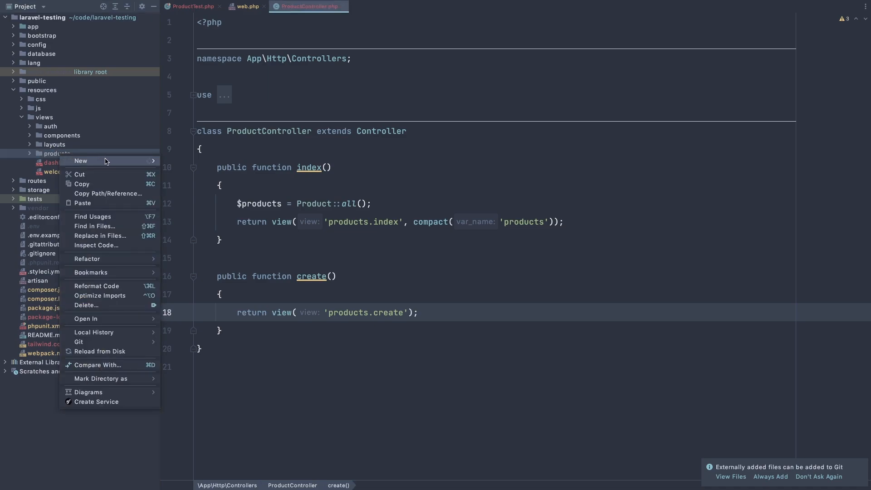
pyautogui.click(80, 160)
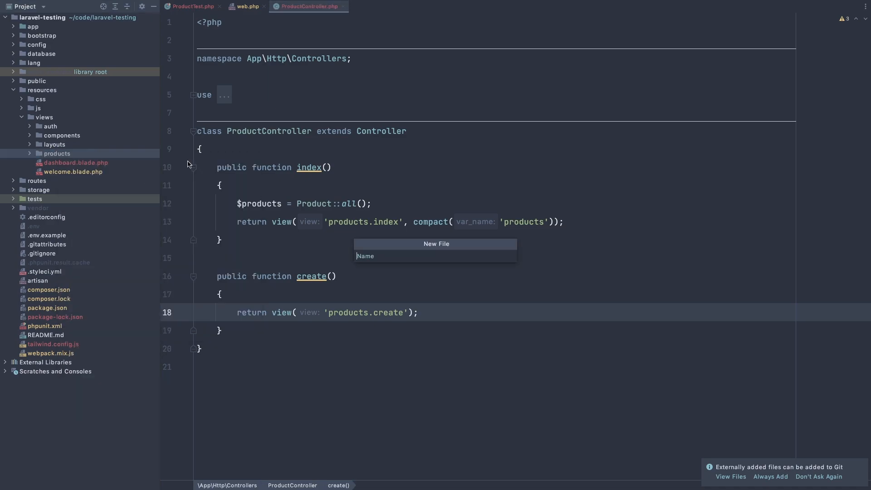
pyautogui.write('create.blade.php')
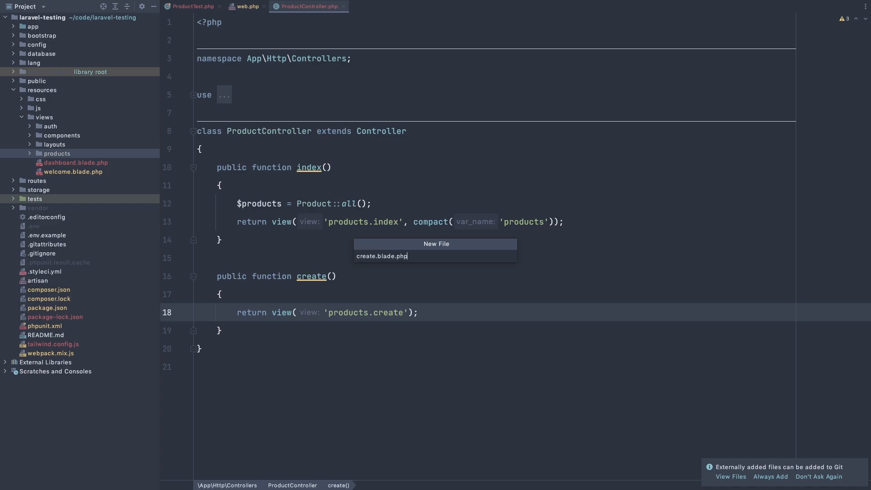
pyautogui.press('Enter')
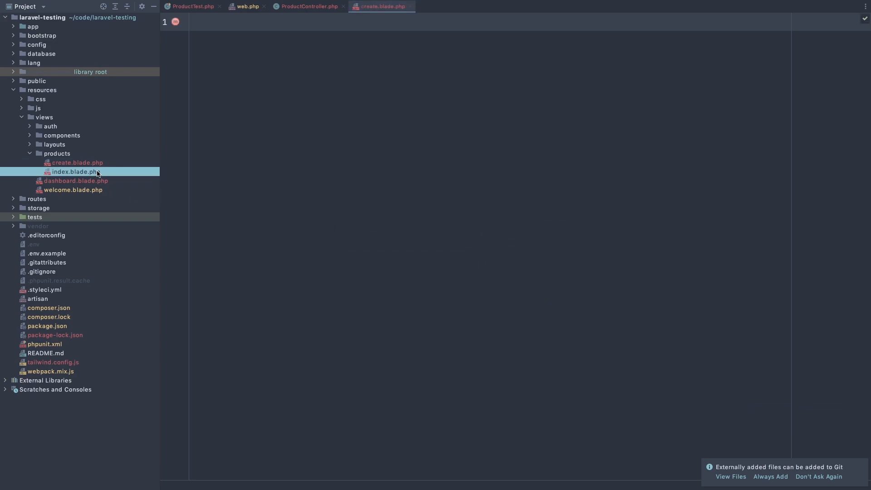
# Copy index.blade.php markup into create.blade.php and make the link a 'back' link to /products
pyautogui.doubleClick(76, 171)
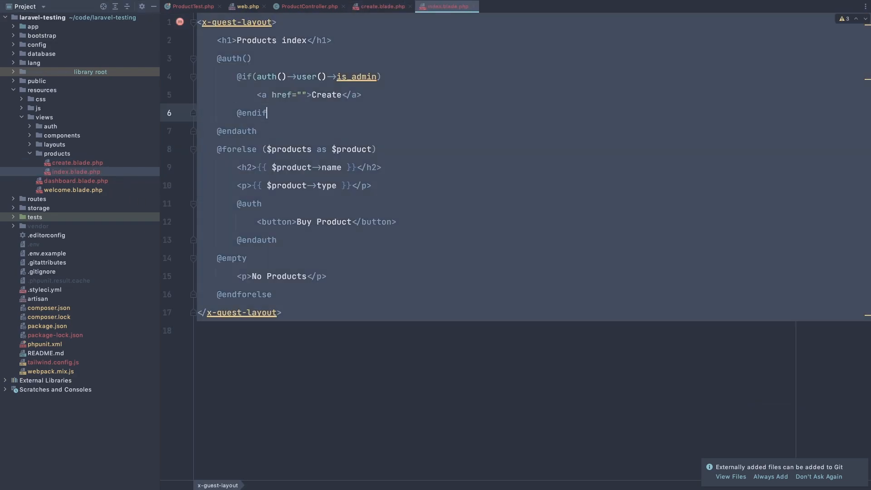
pyautogui.click(382, 6)
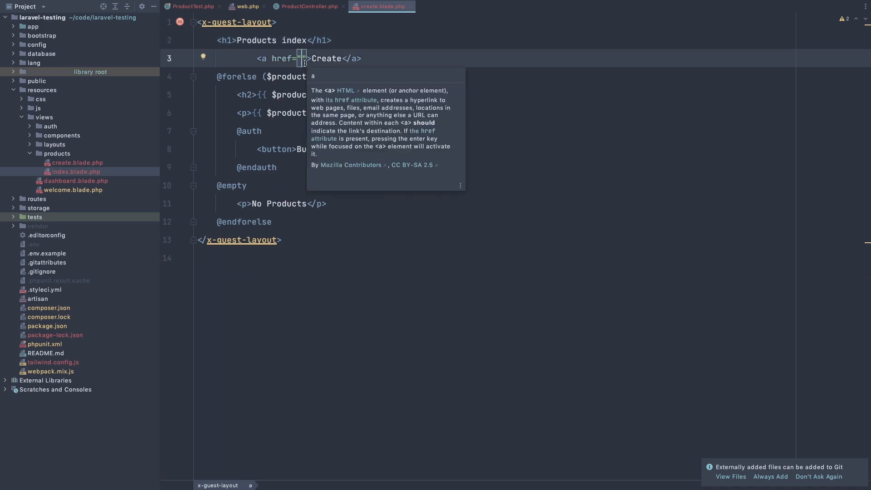
pyautogui.write('/products')
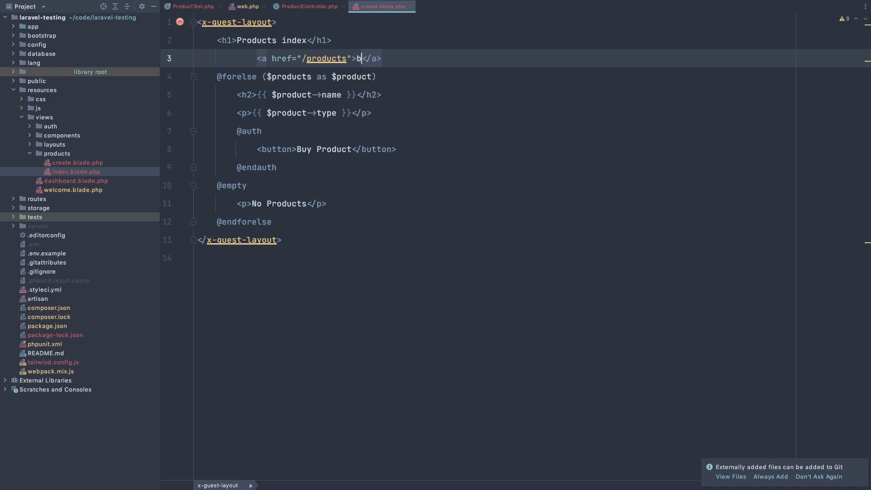
pyautogui.write('ack')
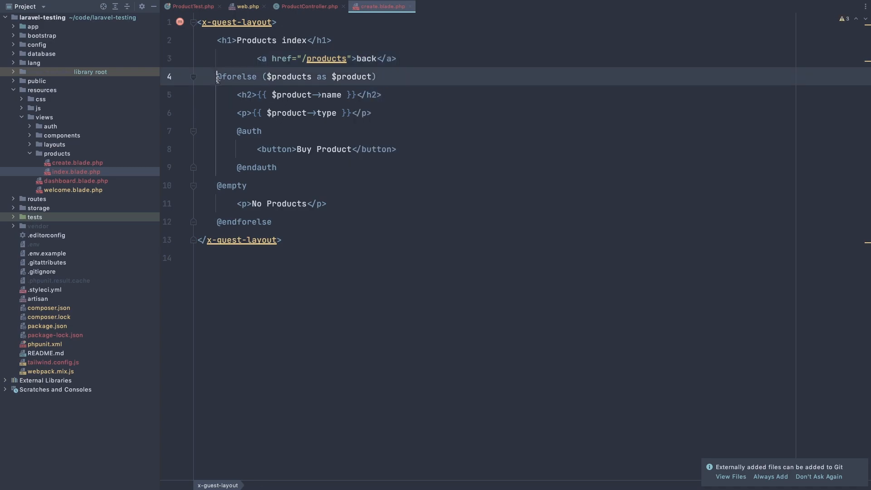
# Replace the product listing loop with the placeholder text Form
pyautogui.moveTo(217, 76); pyautogui.dragTo(273, 222)
pyautogui.write('F')
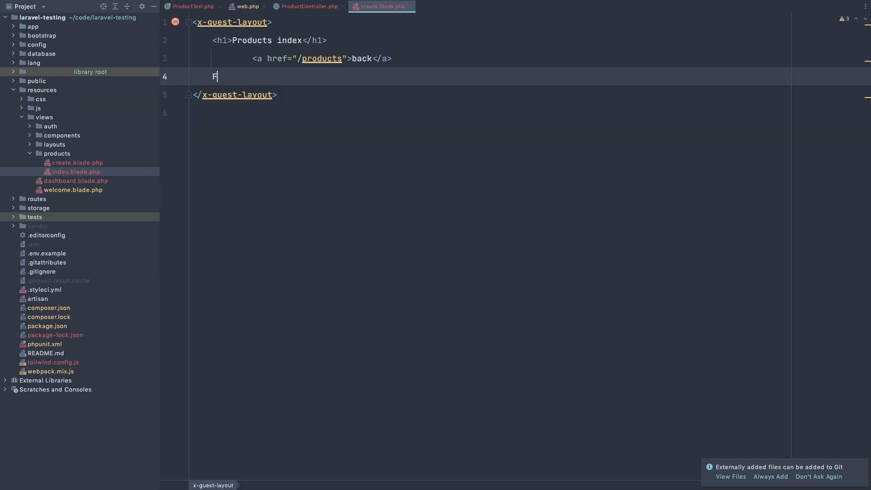
pyautogui.write('orm')
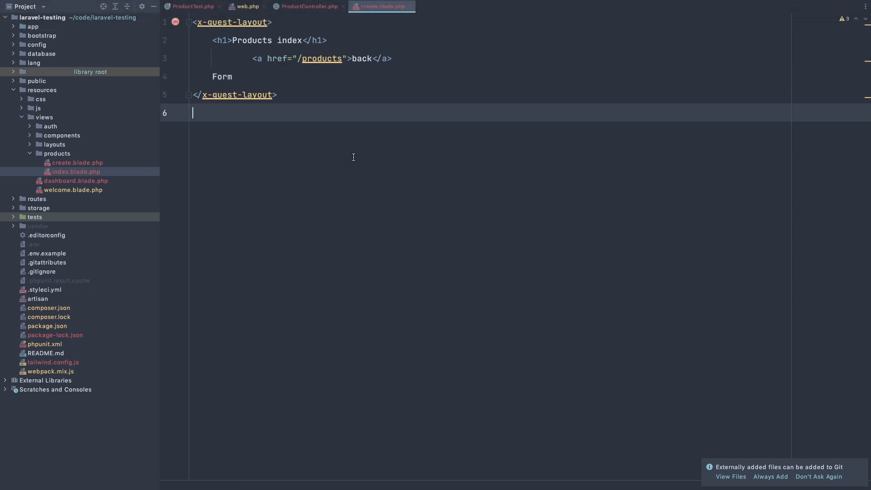
pyautogui.moveTo(295, 135)
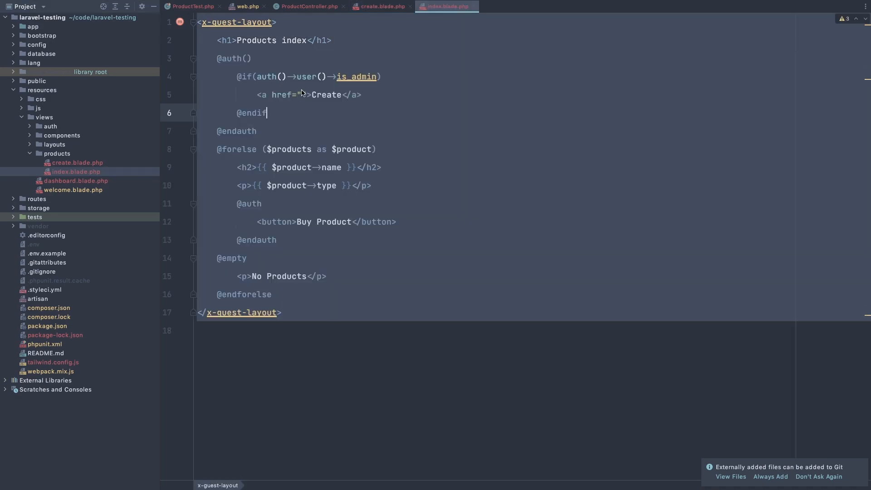
# Set the Create anchor's href to /products/create in index.blade.php
pyautogui.write('/p')
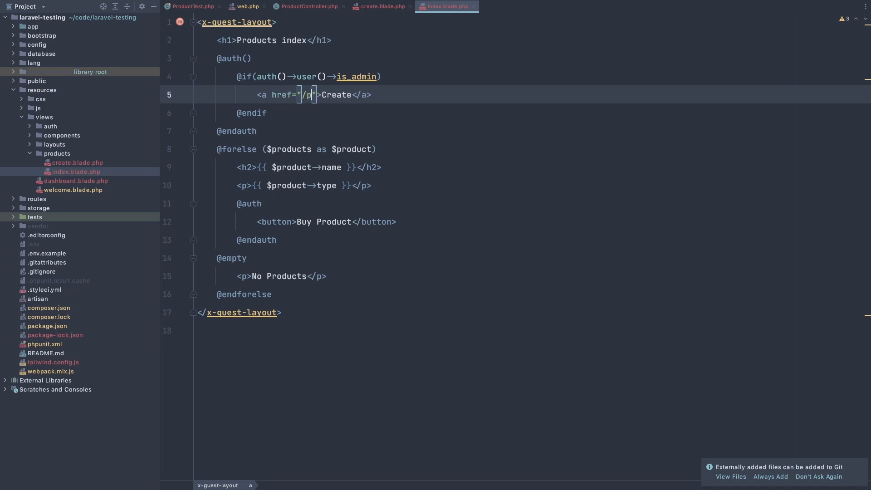
pyautogui.write('roduct')
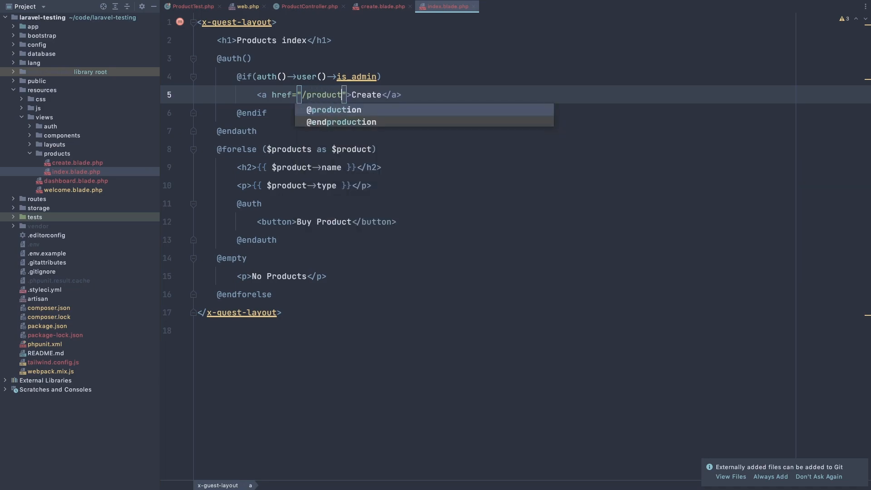
pyautogui.write('s/creat')
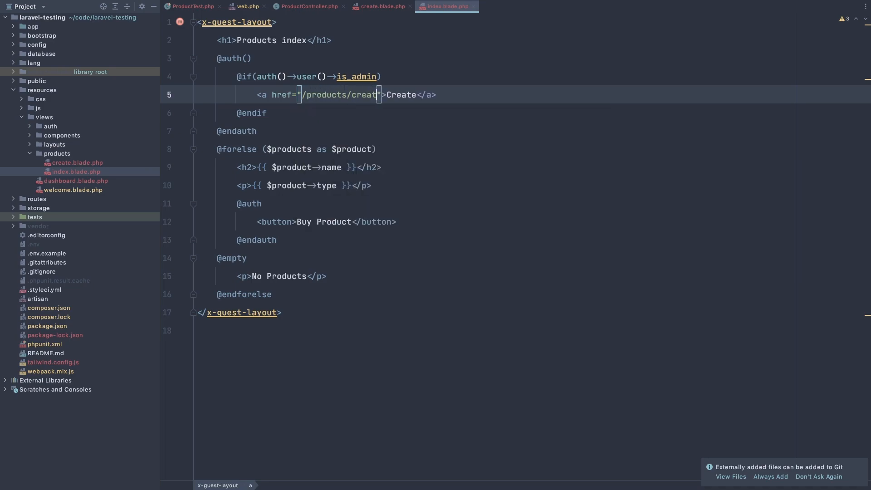
pyautogui.click(379, 6)
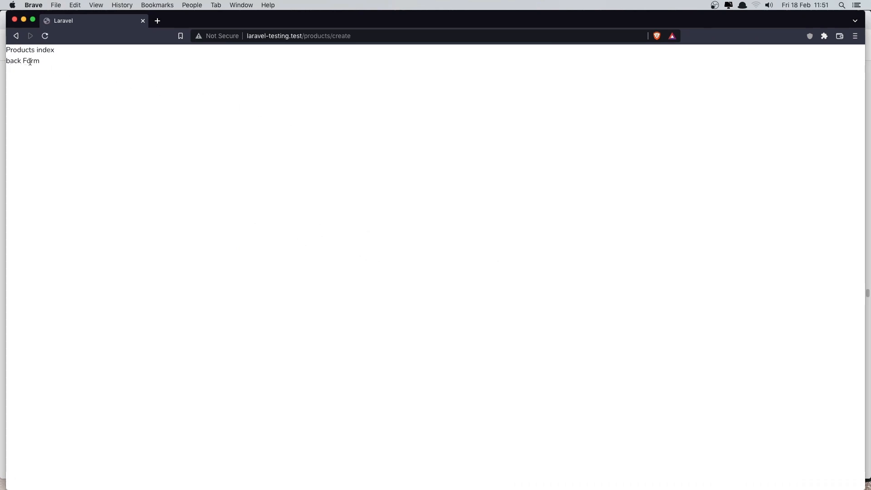
pyautogui.moveTo(103, 103)
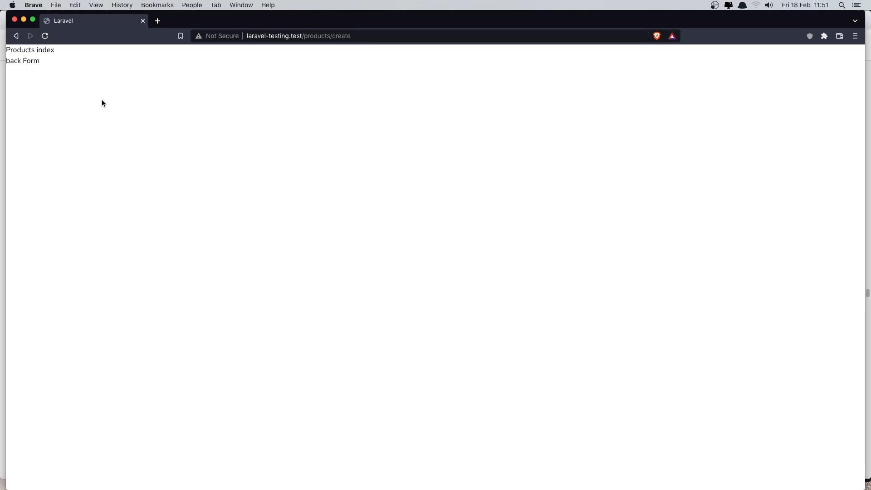
pyautogui.moveTo(156, 143)
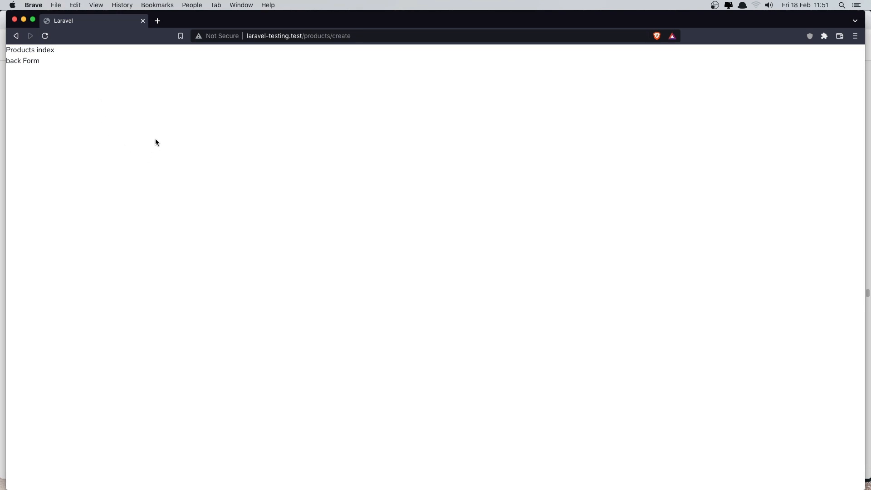
pyautogui.moveTo(158, 140)
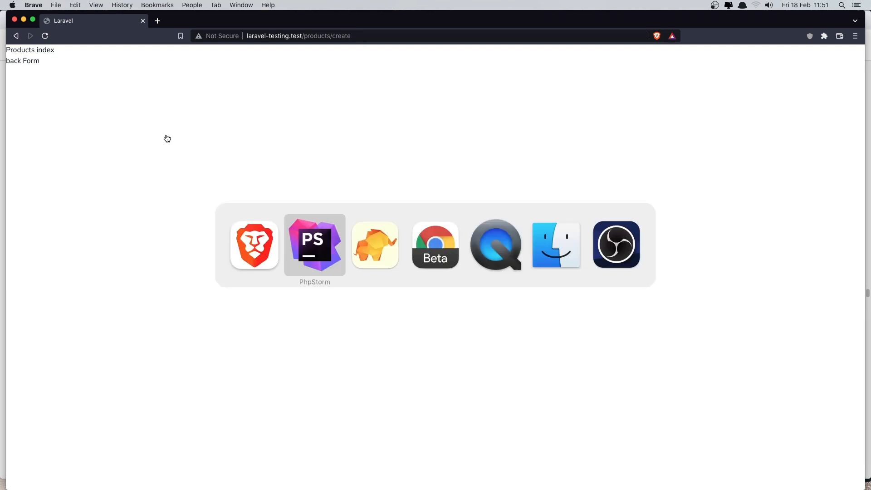
# Return to the editor and close all open files, leaving the editor area empty
pyautogui.click(315, 244)
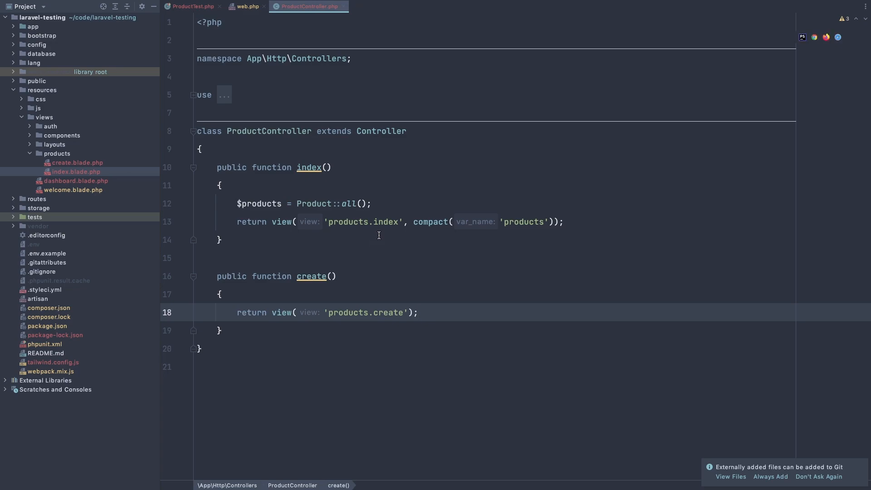
pyautogui.moveTo(377, 276)
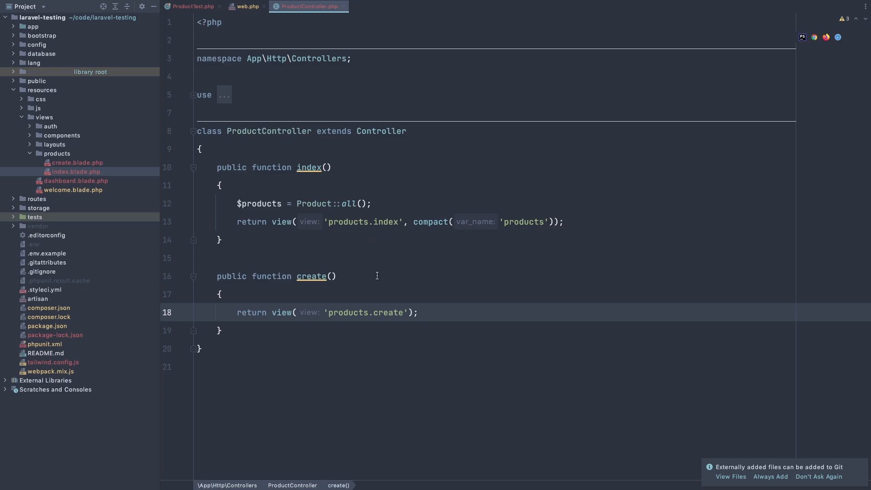
pyautogui.moveTo(379, 273)
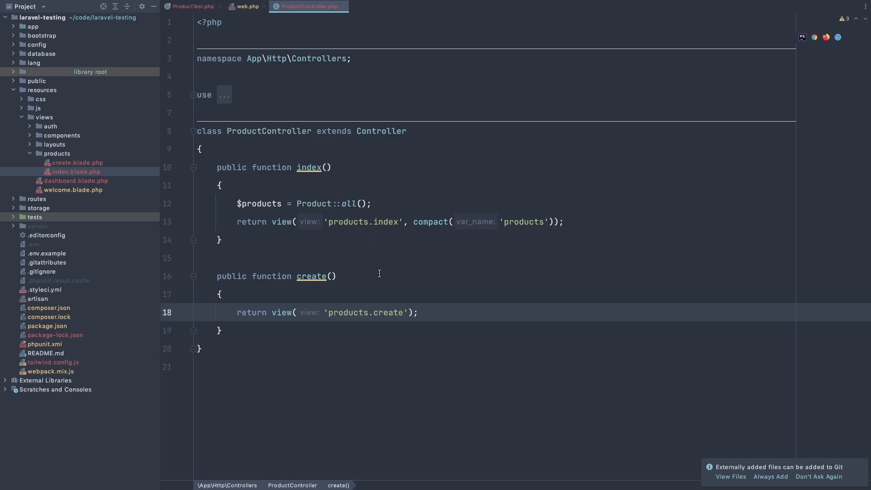
pyautogui.click(192, 7)
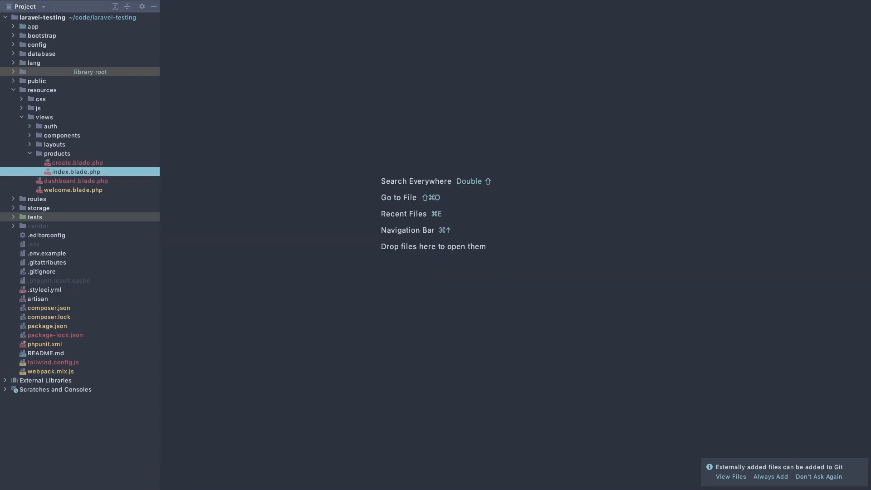
pyautogui.moveTo(330, 236)
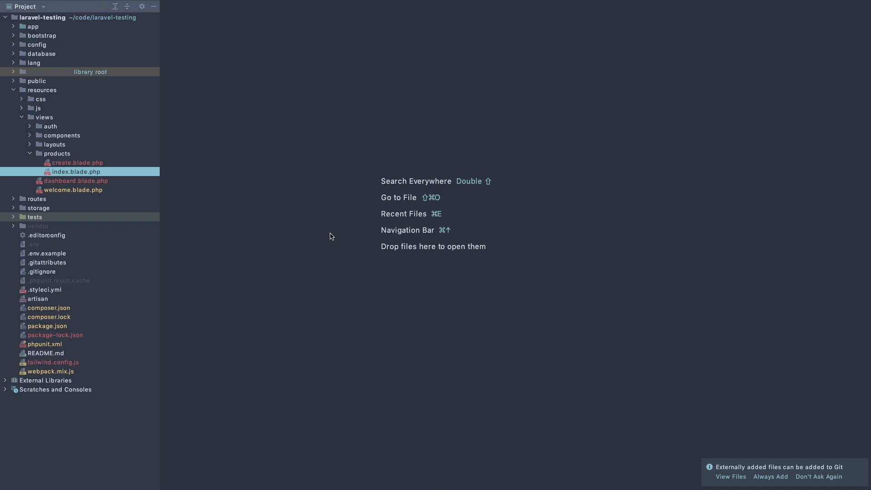
# Find ProductCrudTest via Search Everywhere and open the class
pyautogui.write('we')
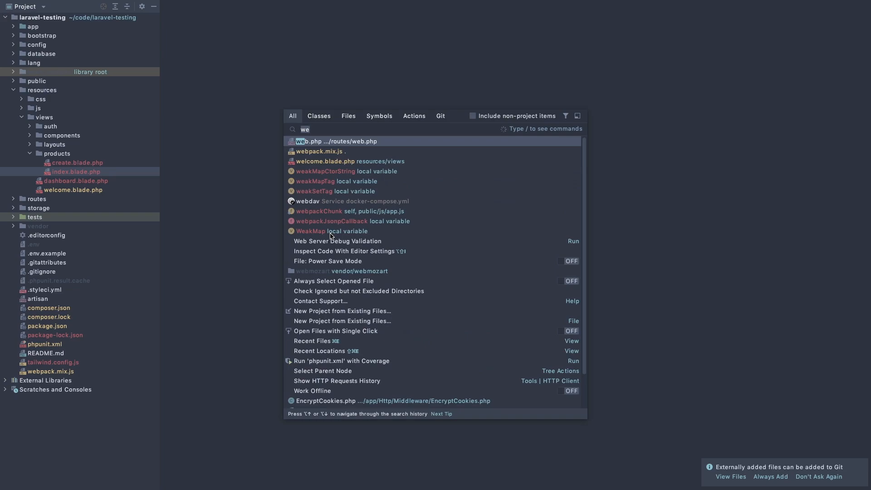
pyautogui.write('productC')
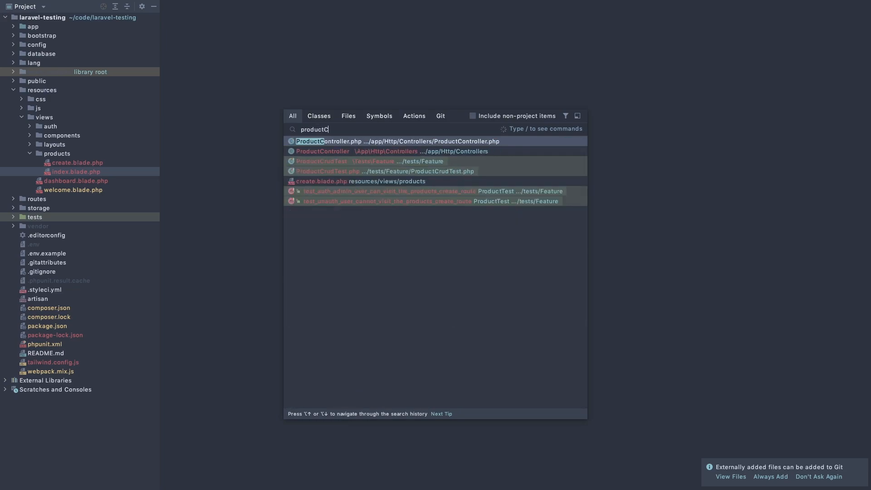
pyautogui.press('Down')
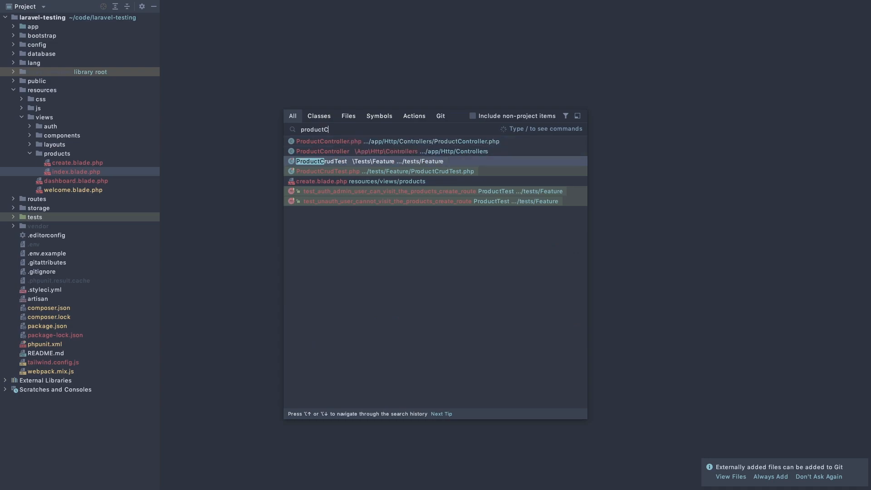
pyautogui.click(320, 162)
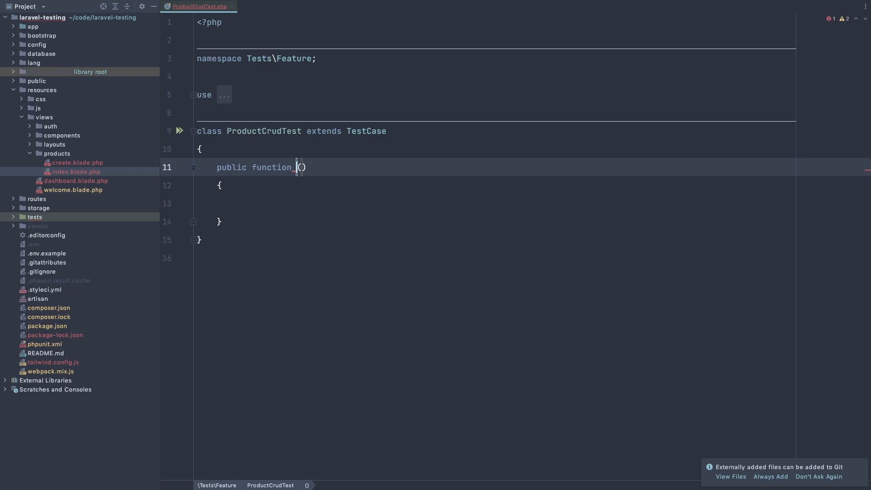
# Name the empty test method test_admin_can_store_new_product
pyautogui.write('test')
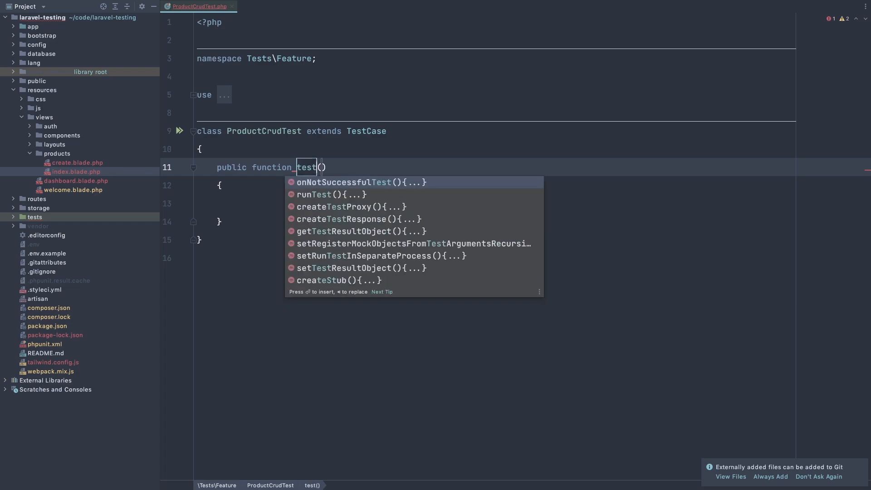
pyautogui.press('Escape')
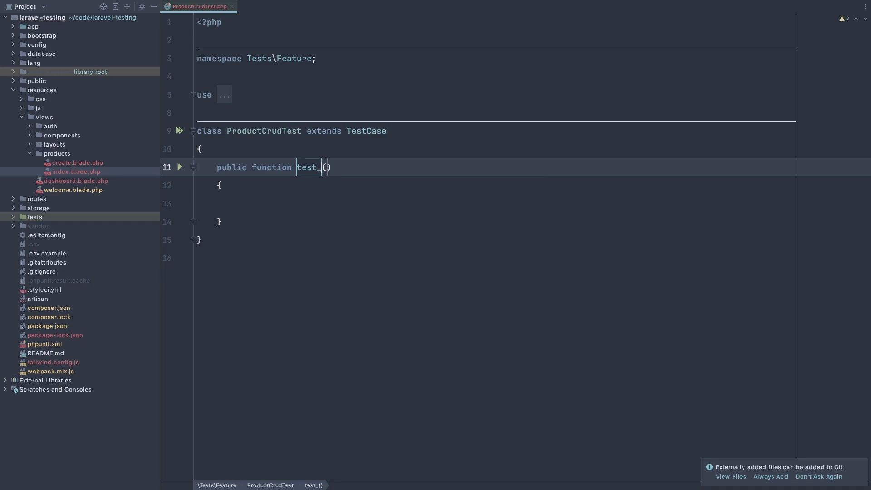
pyautogui.write('admin')
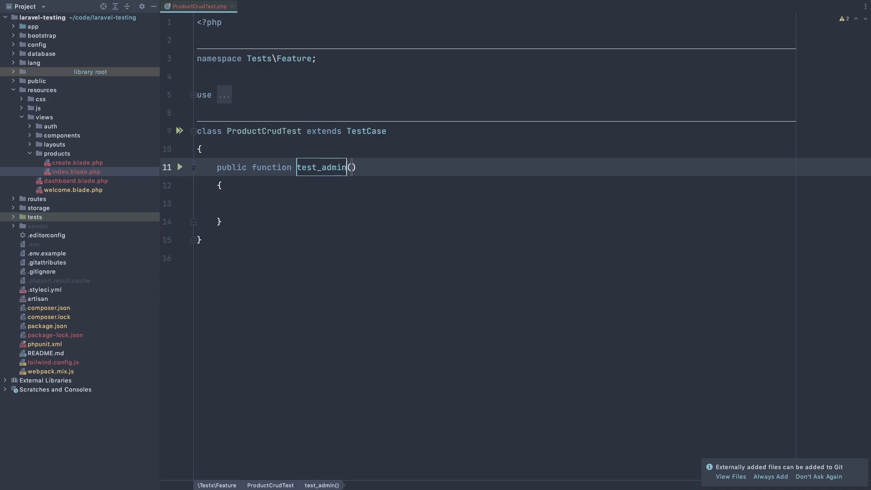
pyautogui.write('_can')
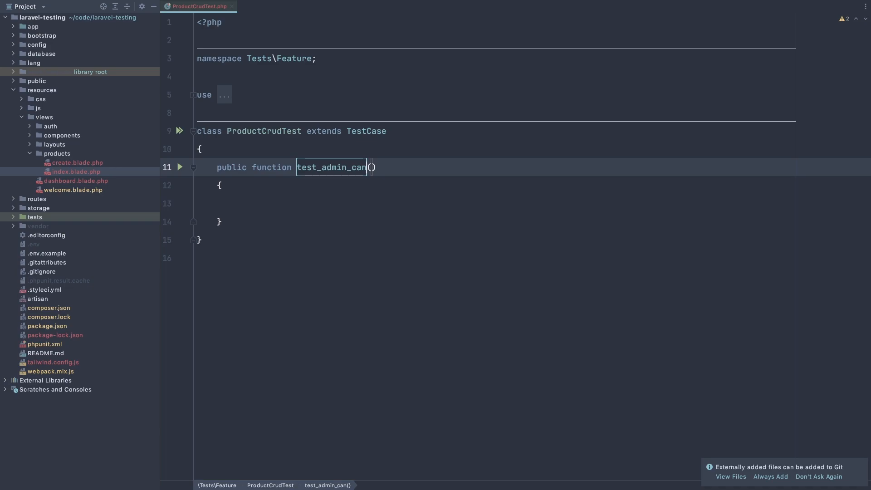
pyautogui.write('_')
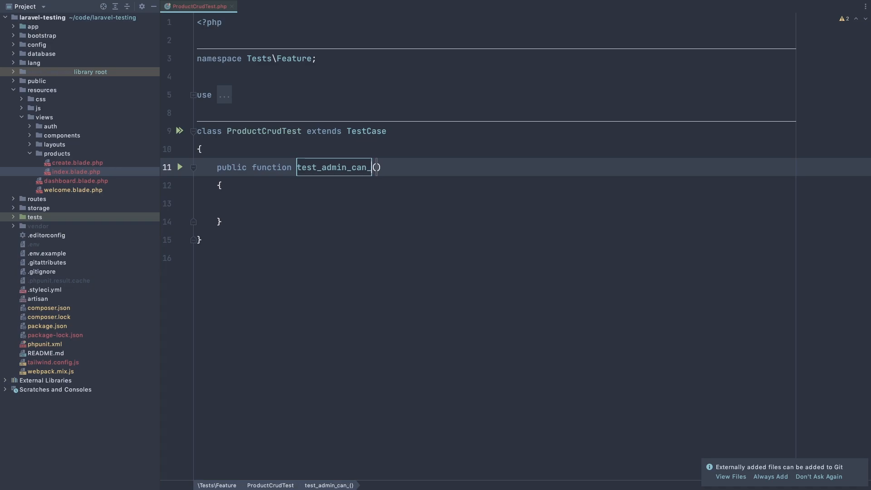
pyautogui.write('store_t')
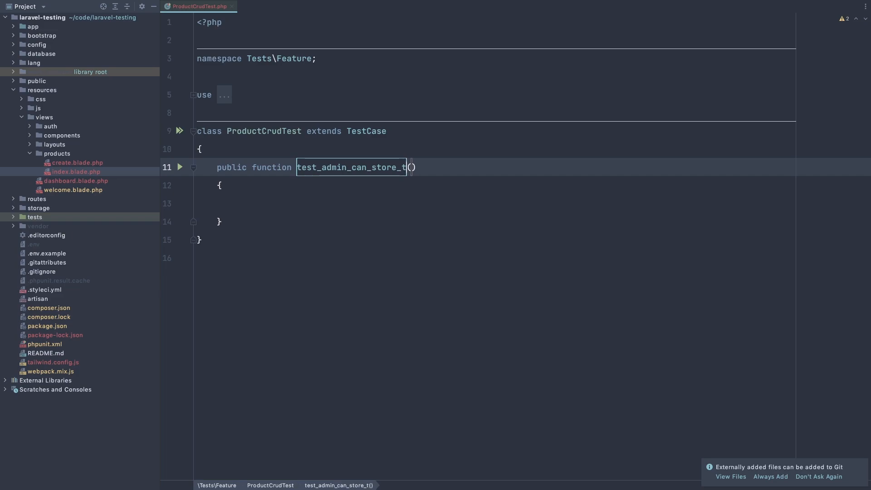
pyautogui.write('new_')
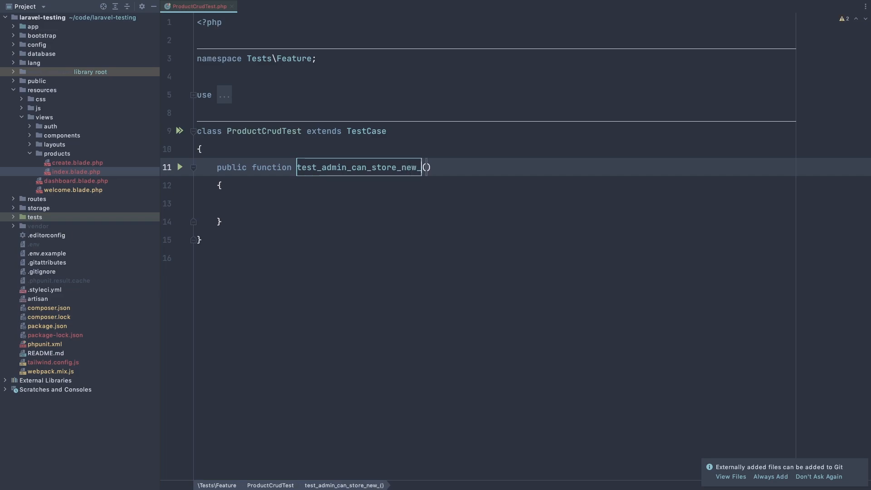
pyautogui.write('product')
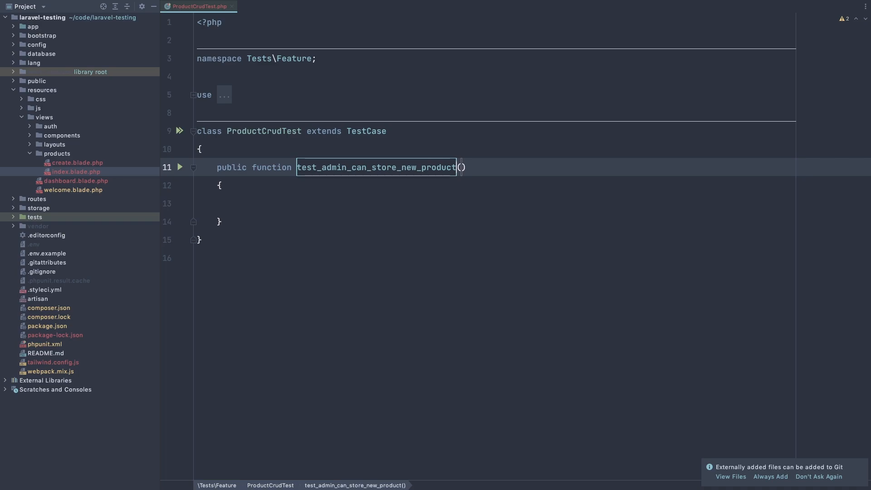
pyautogui.click(222, 185)
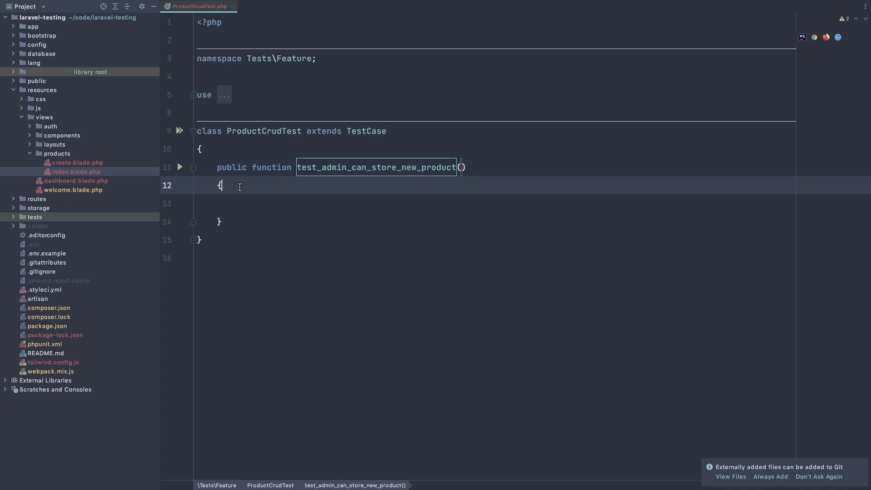
# Add use RefreshDatabase; inside the test class
pyautogui.press('enter')
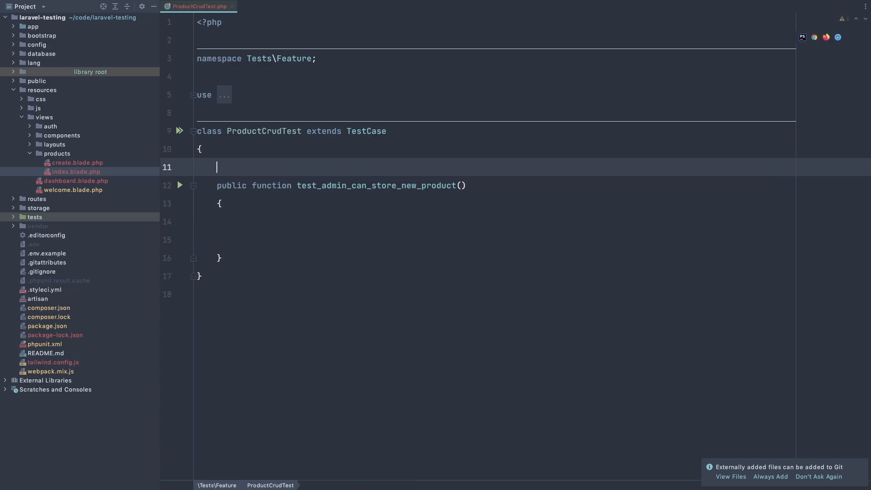
pyautogui.write('use')
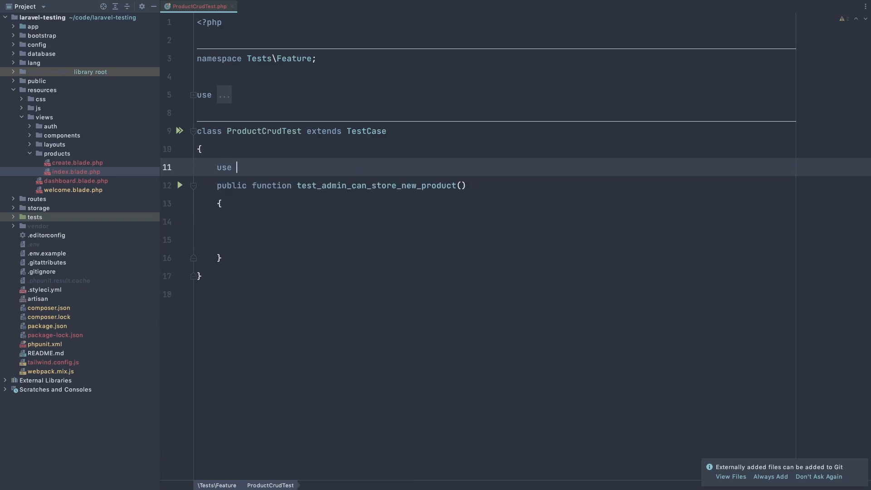
pyautogui.write('RefreshDatabase;')
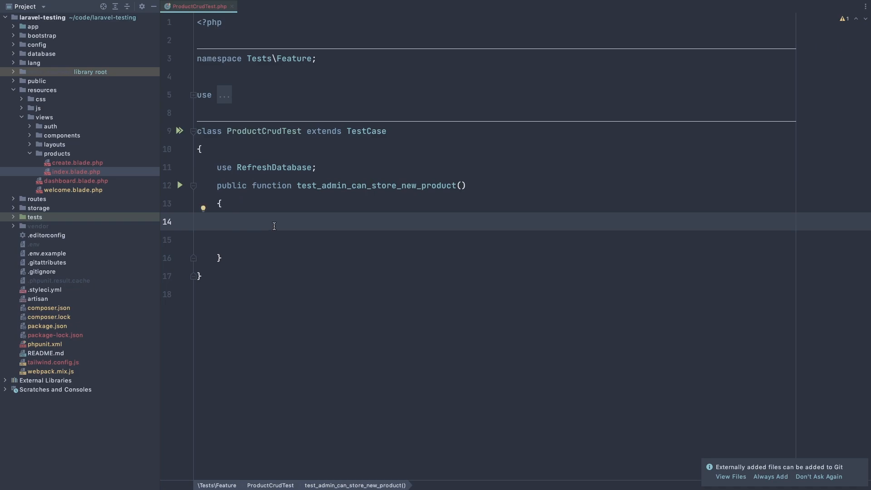
# Create $admin with User::factory()->create(['is_admin' => 1]) and import the User model
pyautogui.write('$')
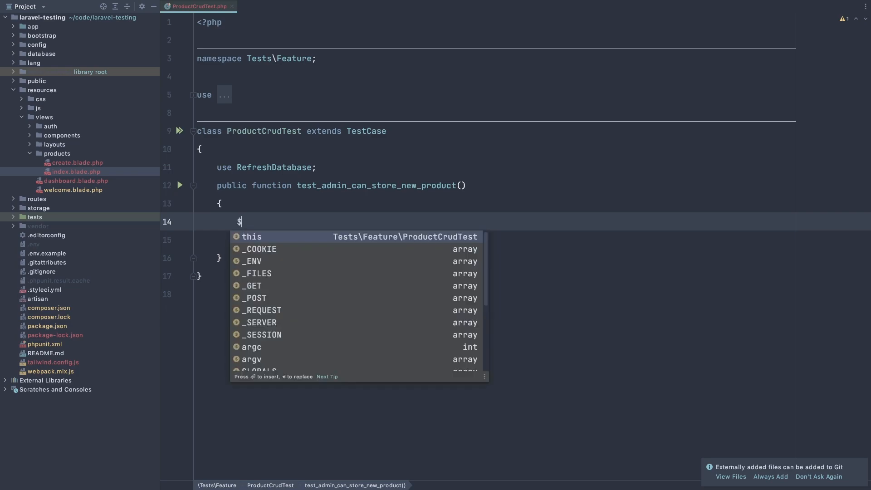
pyautogui.write('admin')
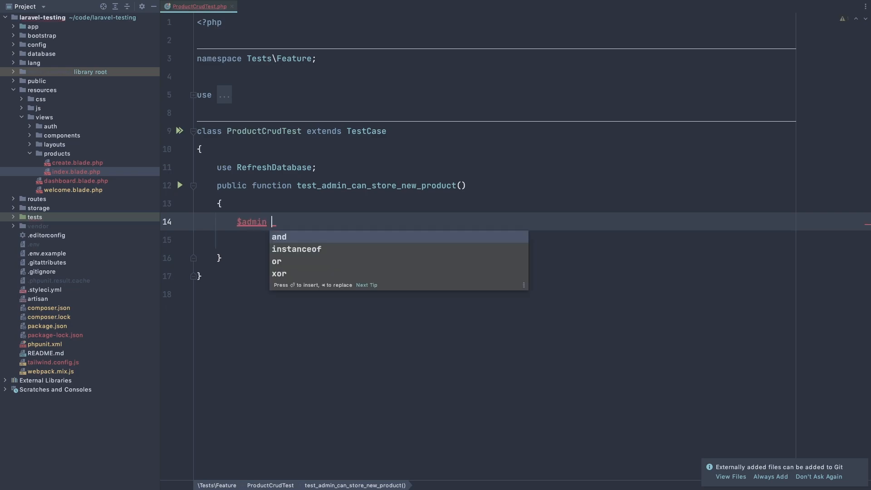
pyautogui.write('=')
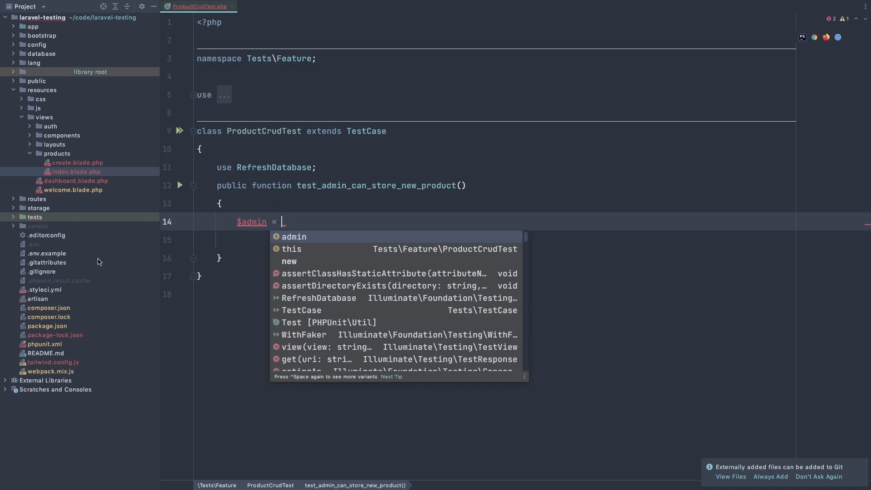
pyautogui.click(13, 217)
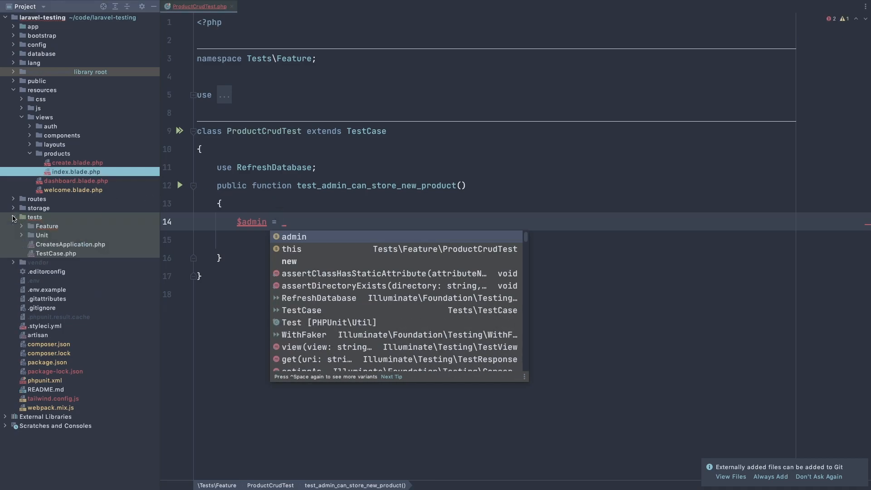
pyautogui.click(21, 226)
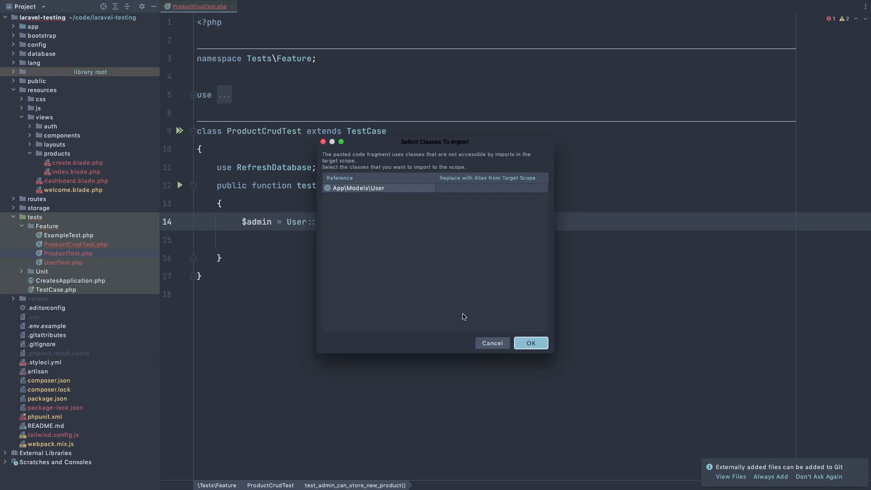
pyautogui.click(530, 343)
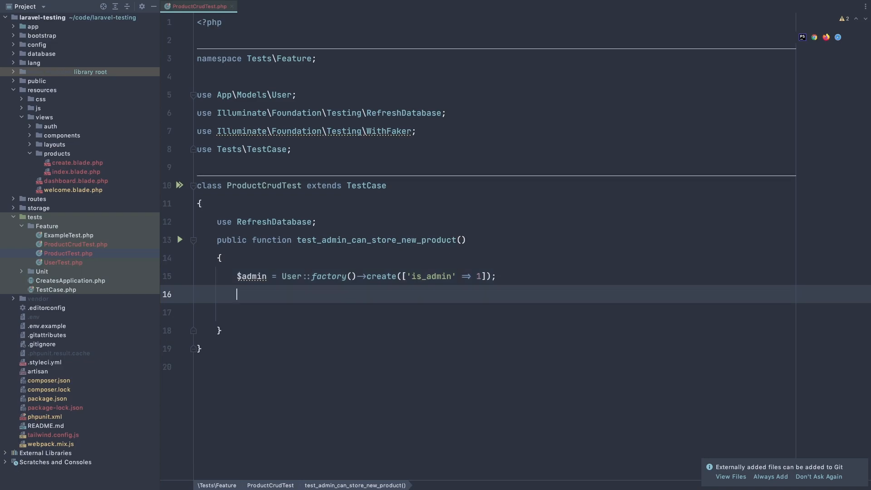
# Start $response = $this->actingAs($admin)->post('/products', [...]) in the store test
pyautogui.write('$re')
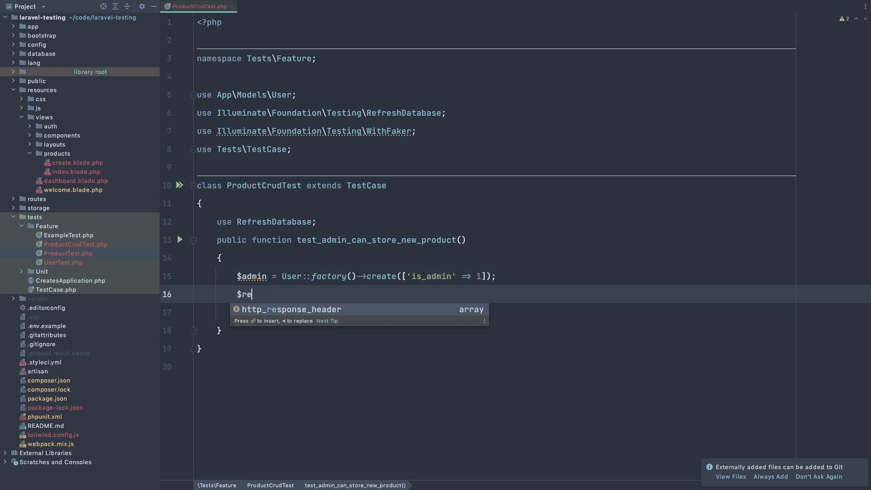
pyautogui.write('sponse')
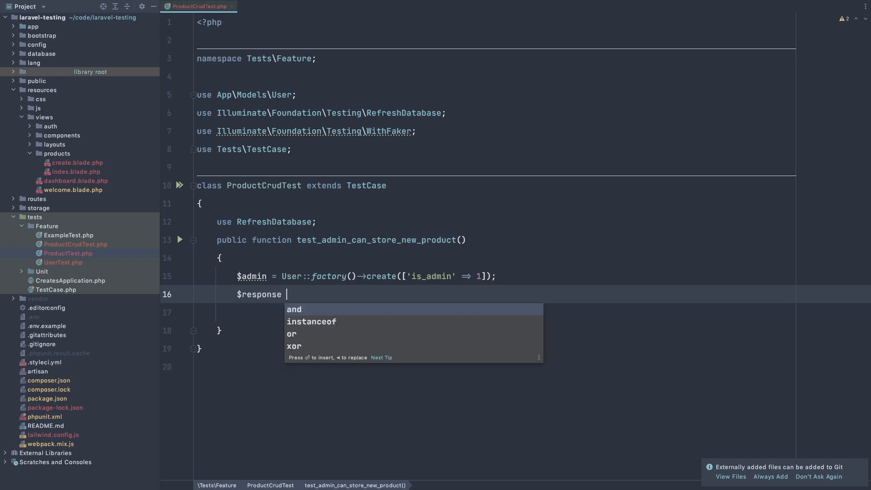
pyautogui.write('$')
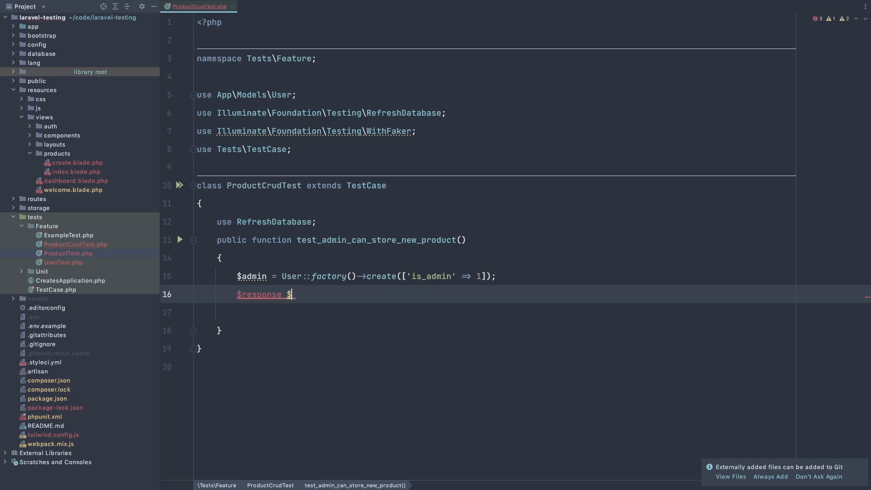
pyautogui.write('= $t')
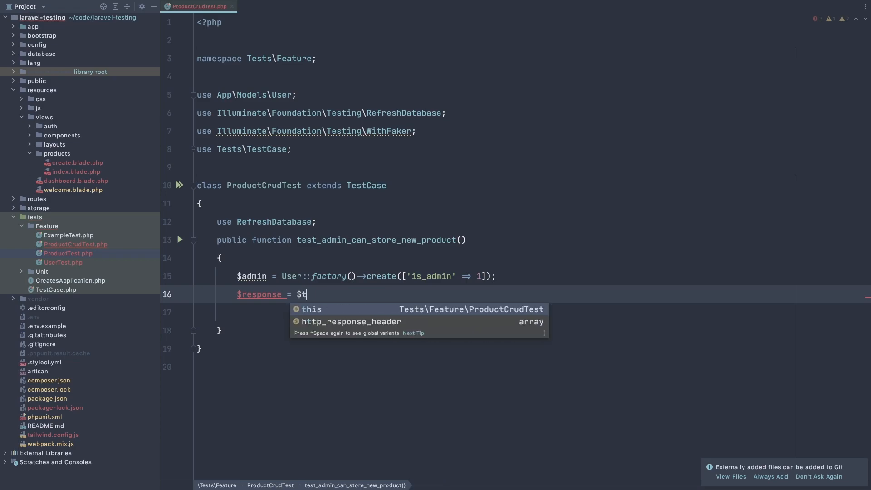
pyautogui.write('his->')
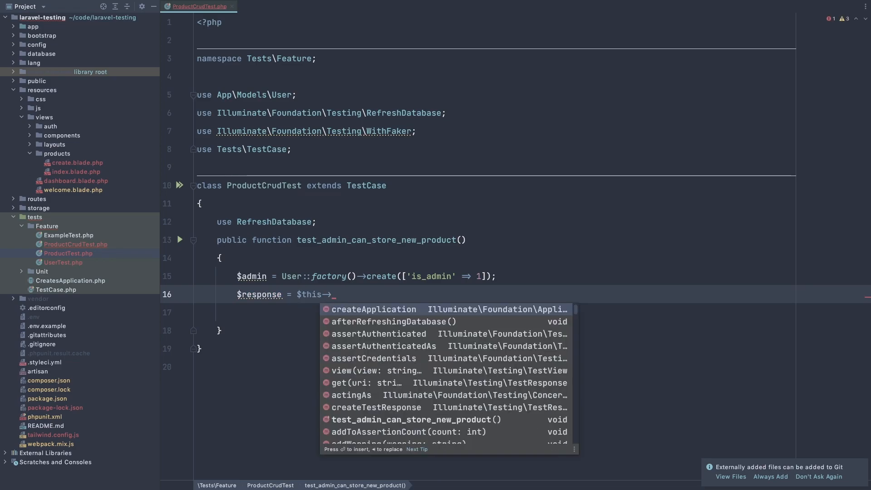
pyautogui.write('actingAs(')
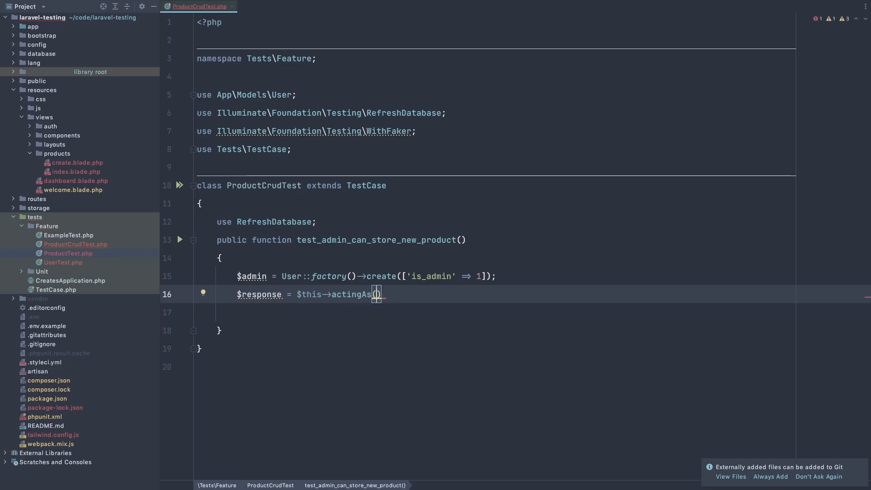
pyautogui.write('$admin')
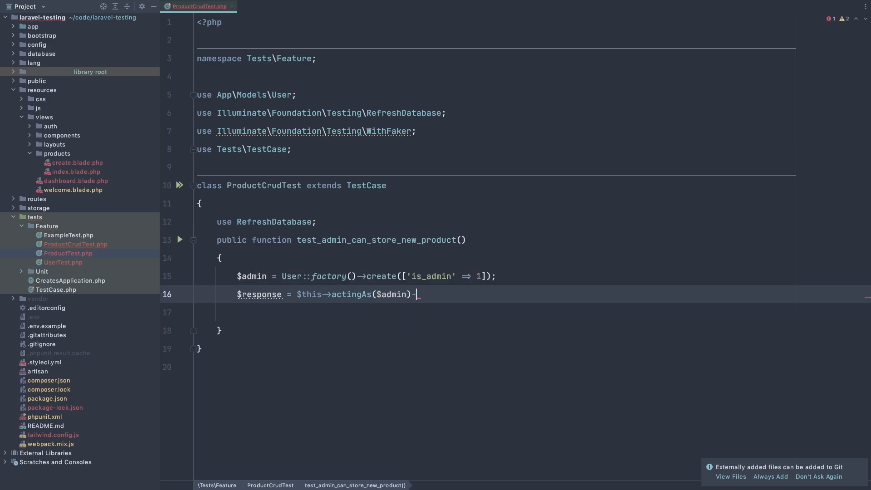
pyautogui.write('->')
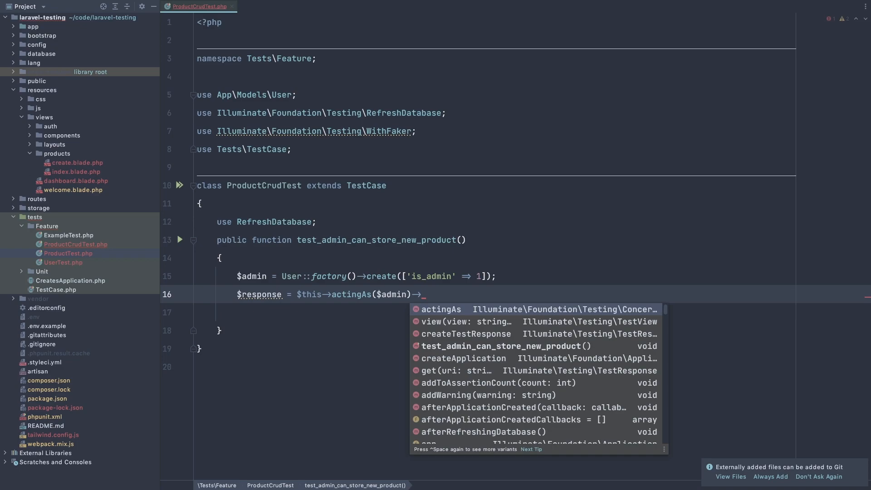
pyautogui.write("post('/")
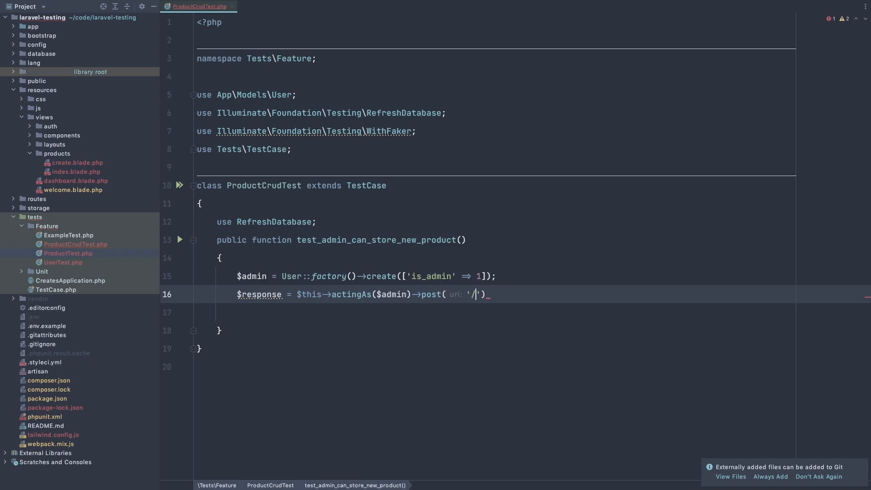
pyautogui.write('products')
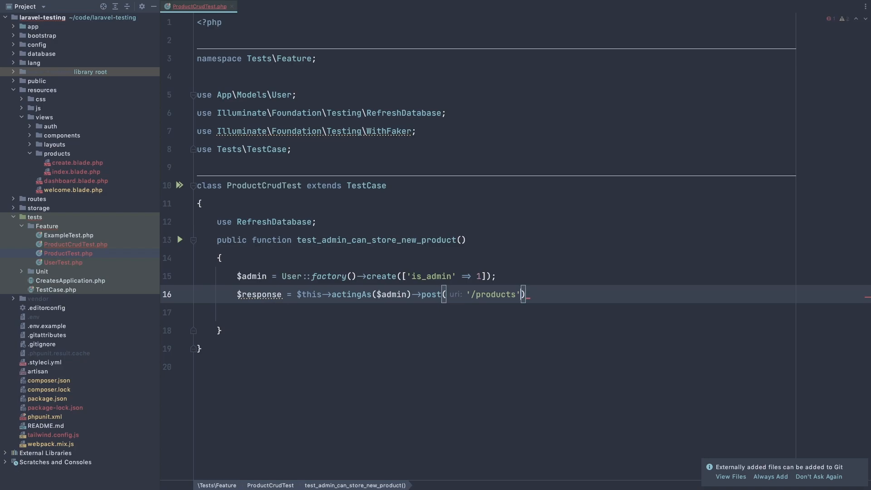
pyautogui.write(', []')
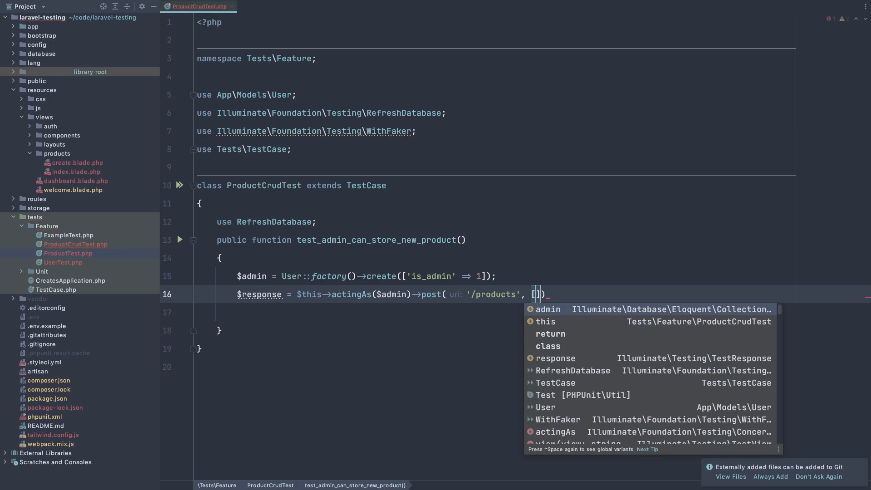
pyautogui.write('$admin')
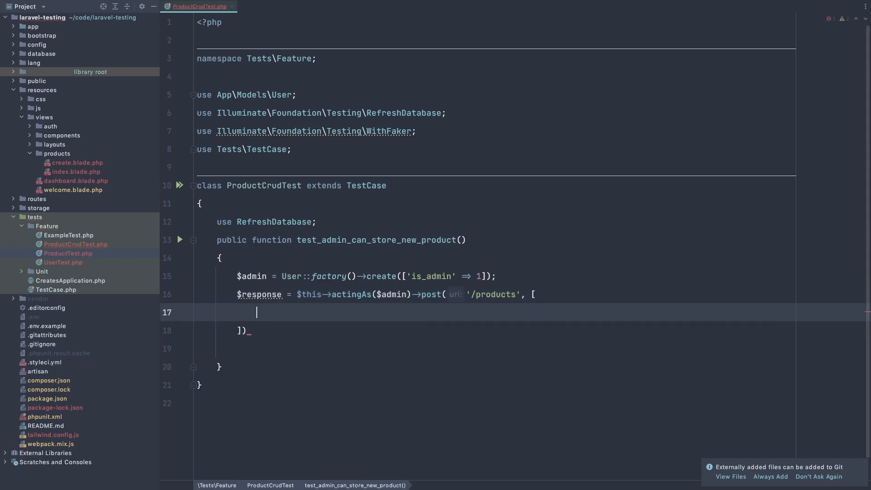
# Fill the post data with name Apple, type Fruit and price 2.99 and end the statement
pyautogui.write("'na'")
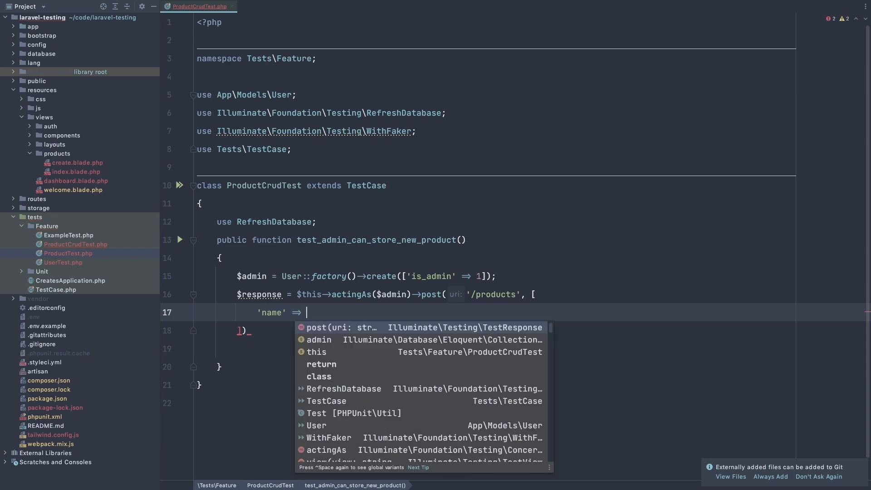
pyautogui.write("'A")
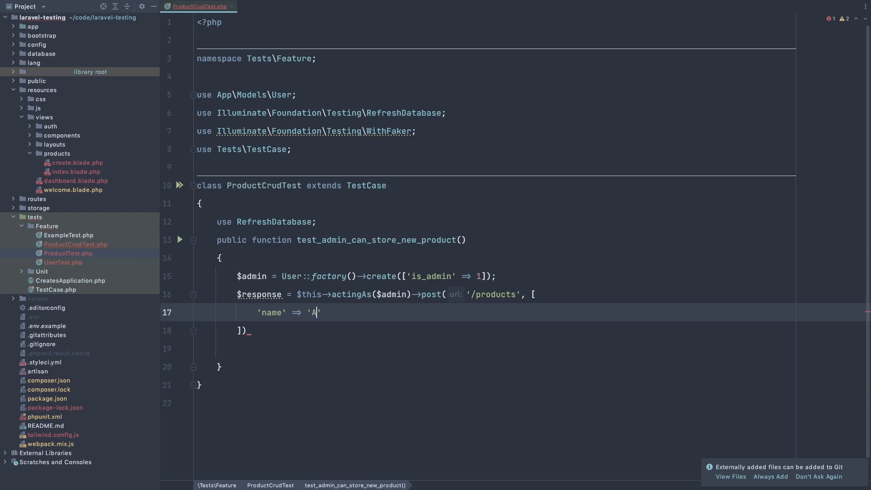
pyautogui.write('pple')
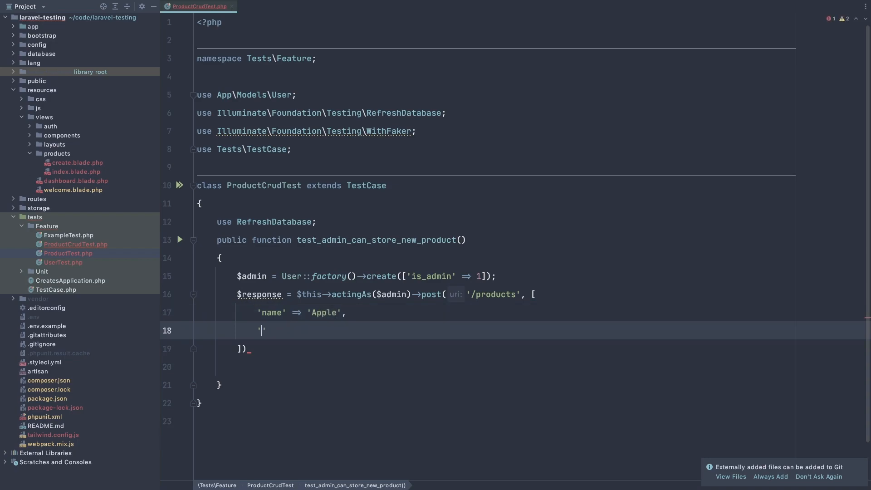
pyautogui.write('type')
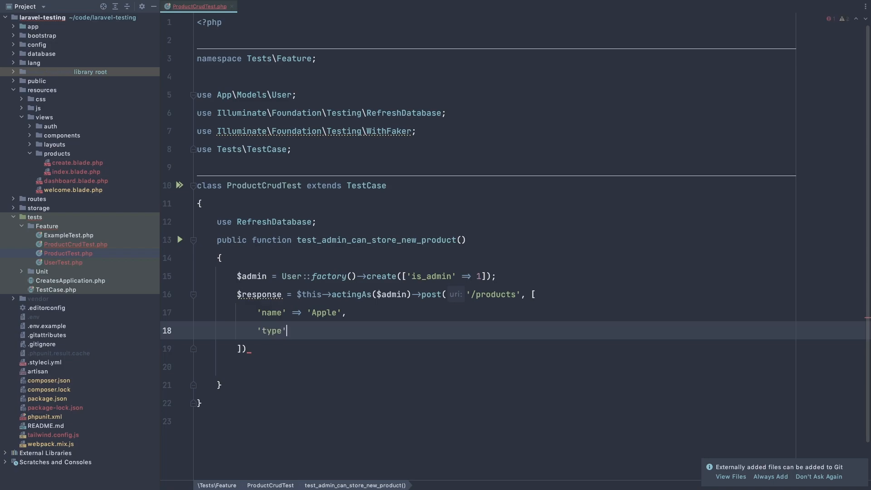
pyautogui.write('=>')
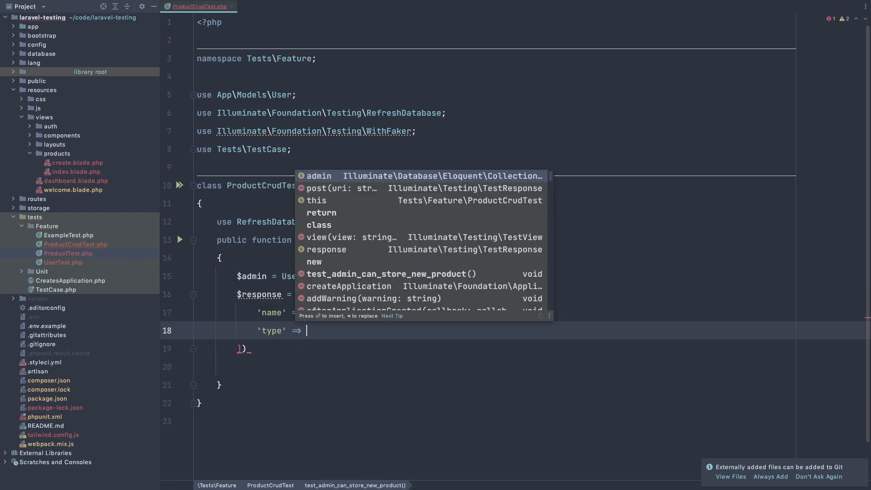
pyautogui.write('Fr')
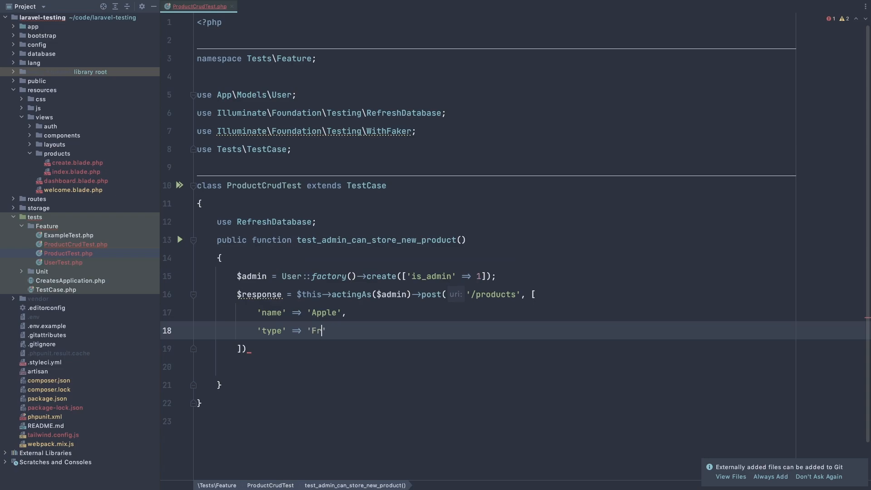
pyautogui.write('uit')
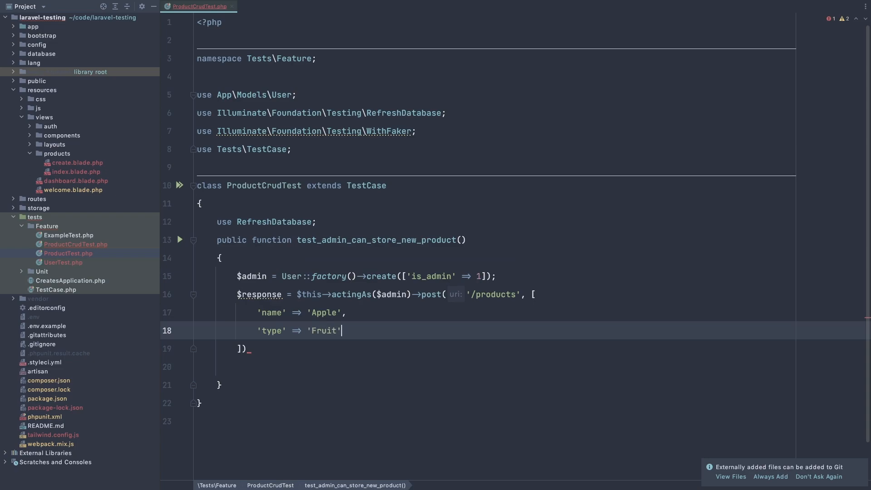
pyautogui.press('Enter')
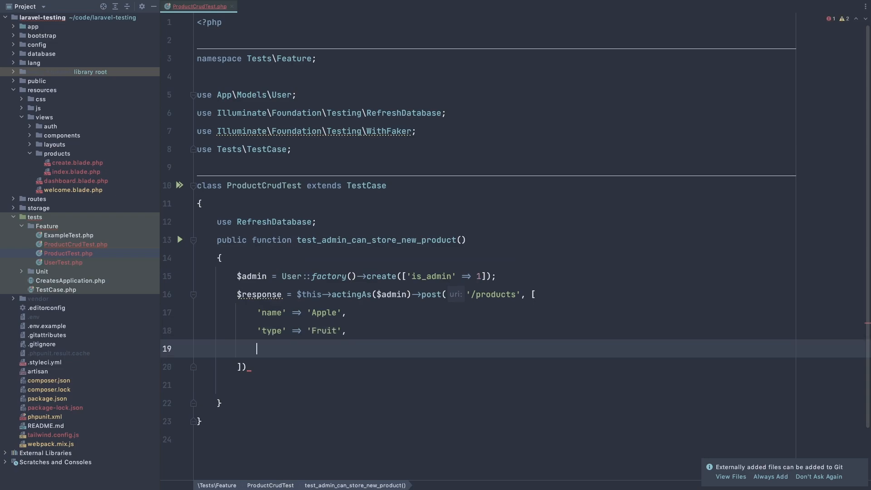
pyautogui.write("'price' ⇒")
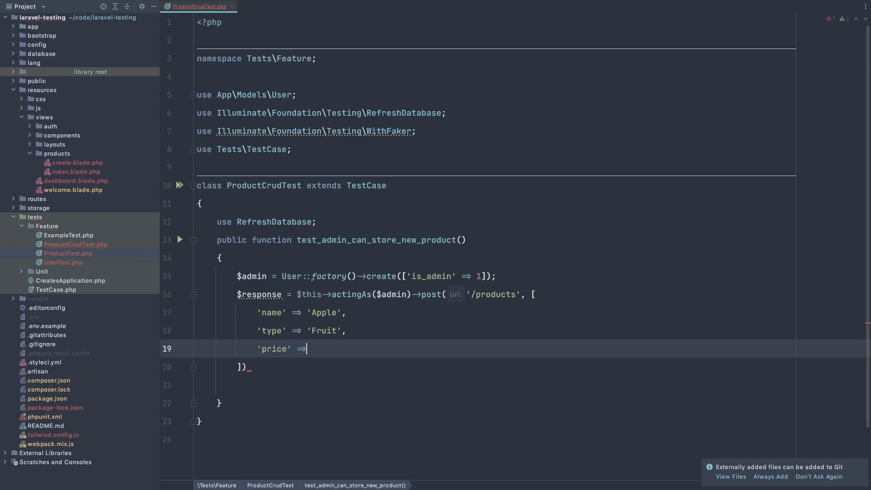
pyautogui.press('ctrl+space')
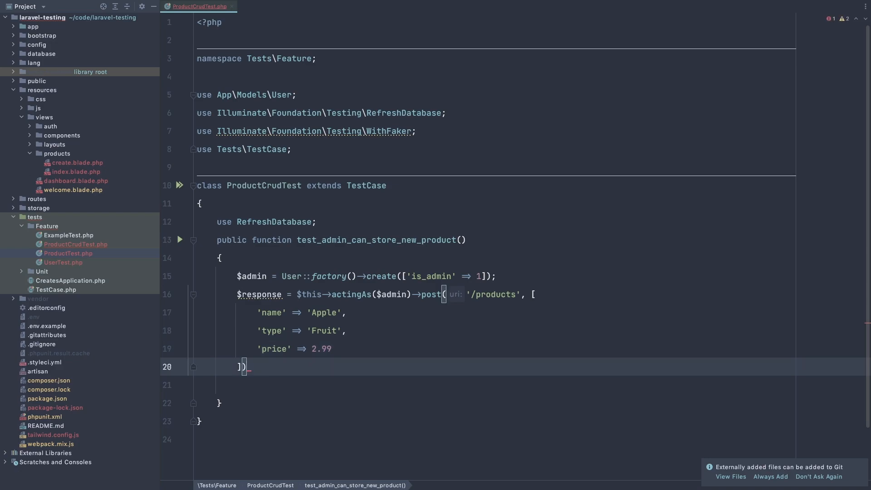
pyautogui.write(';')
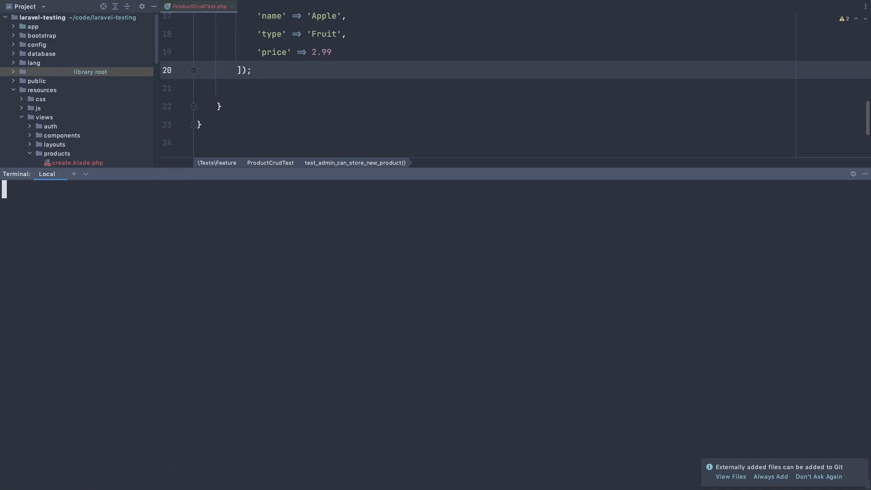
# Run the full test suite in the terminal, which reports 16 passed and 1 risky
pyautogui.write('a test')
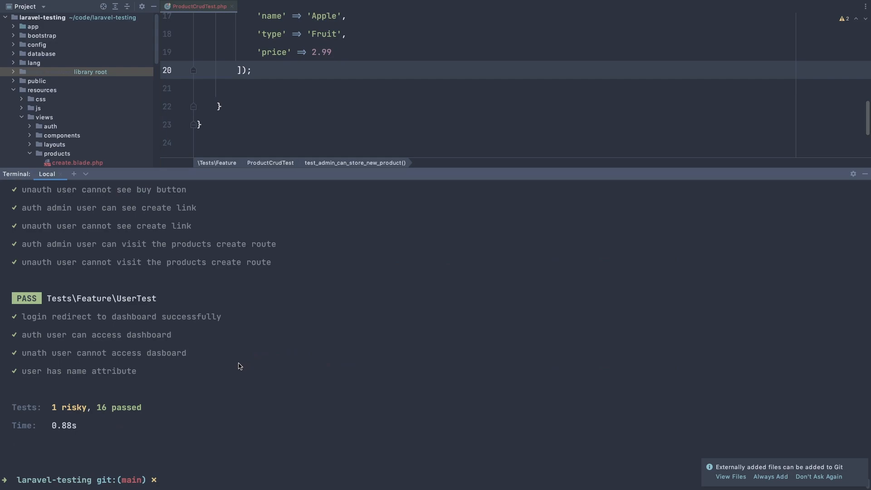
pyautogui.moveTo(325, 202)
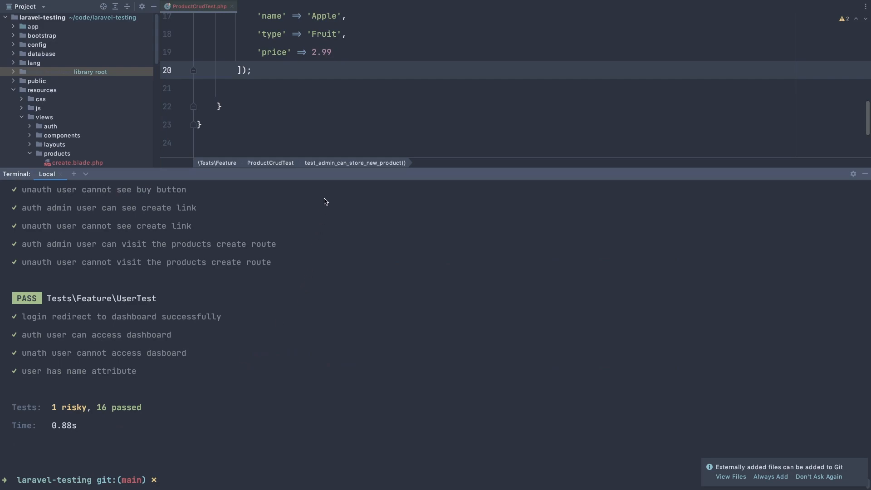
pyautogui.moveTo(327, 170)
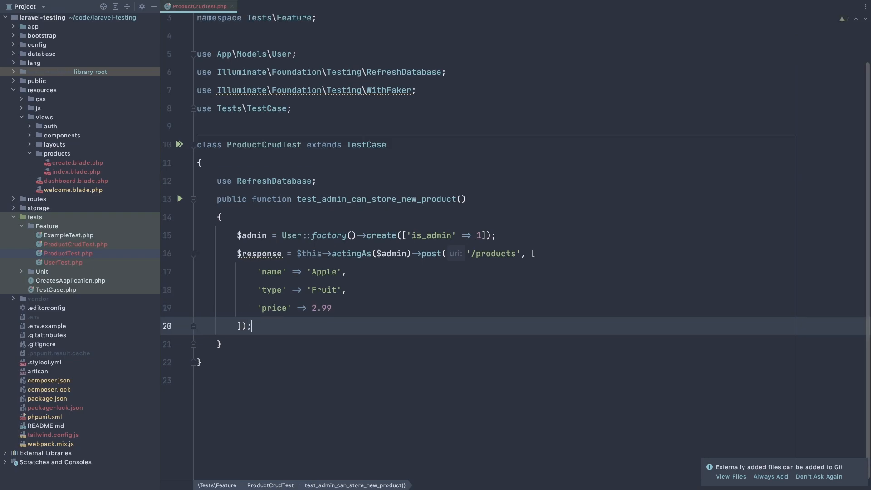
# Add $response->assertOk(); after the post call
pyautogui.write('$re')
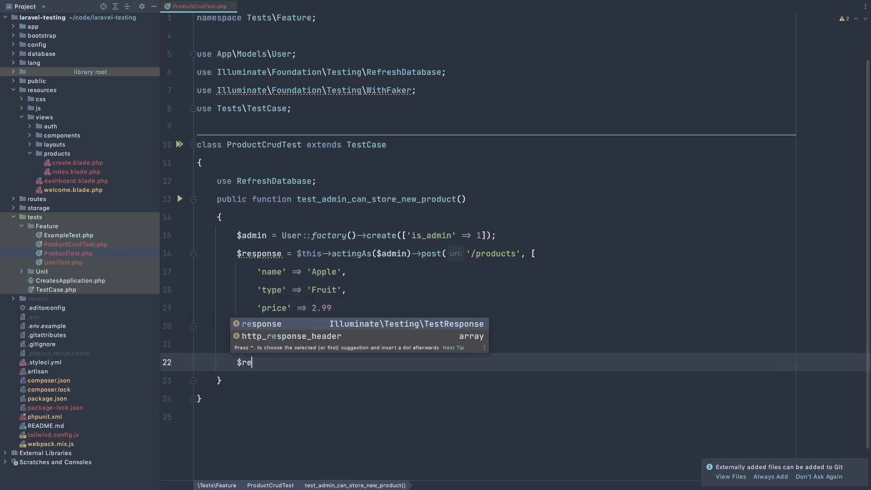
pyautogui.write('sponse-')
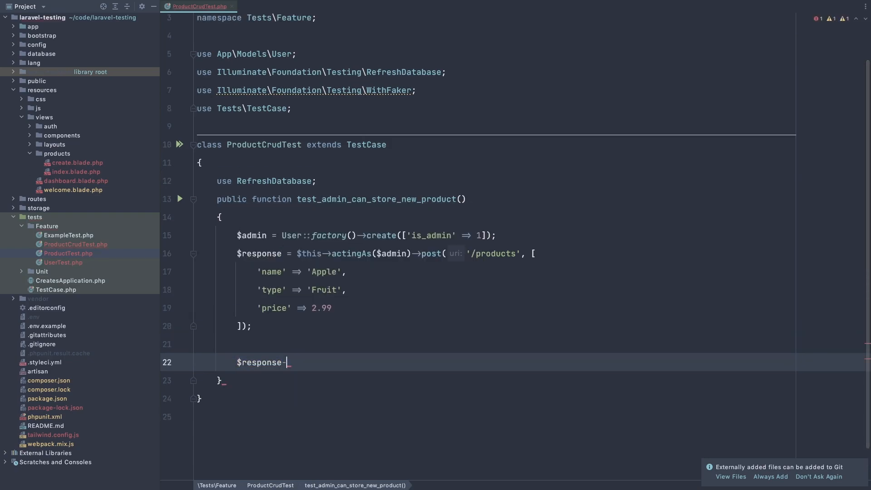
pyautogui.write('>')
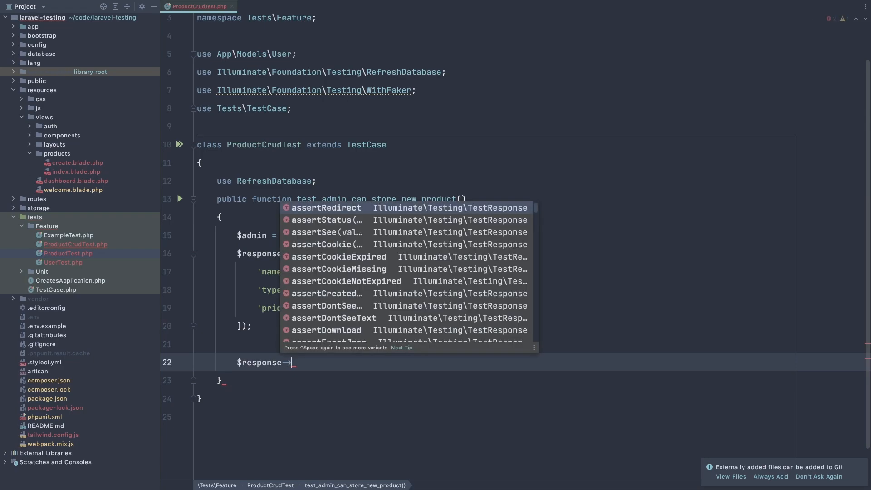
pyautogui.write('asse')
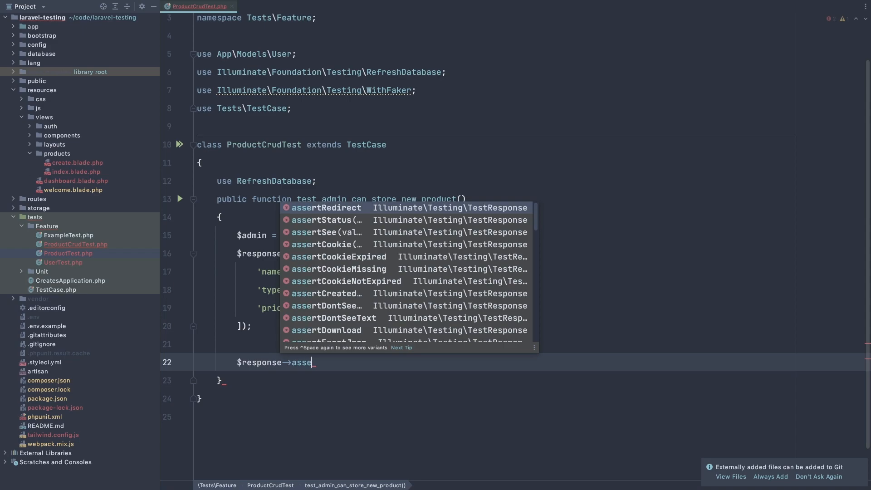
pyautogui.write('rtOk(')
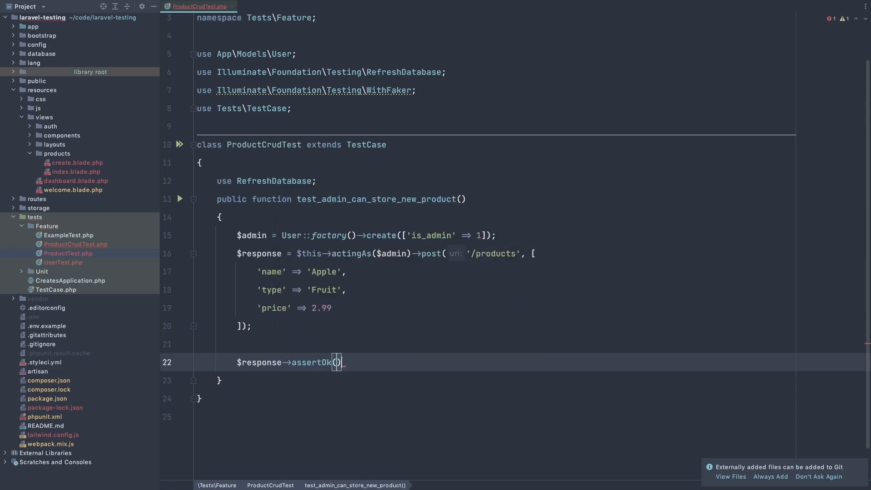
pyautogui.write(';')
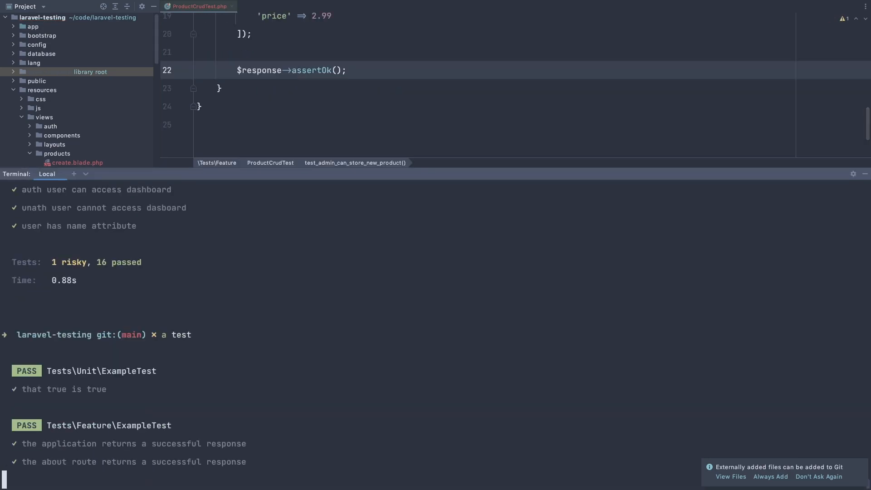
# Rerun the suite and review the store test failure: 405 received instead of 200
pyautogui.press('enter')
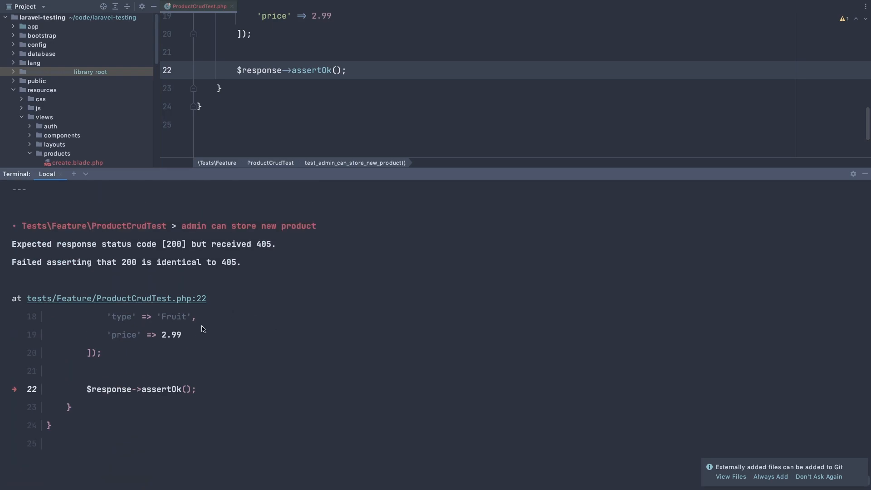
pyautogui.moveTo(264, 249)
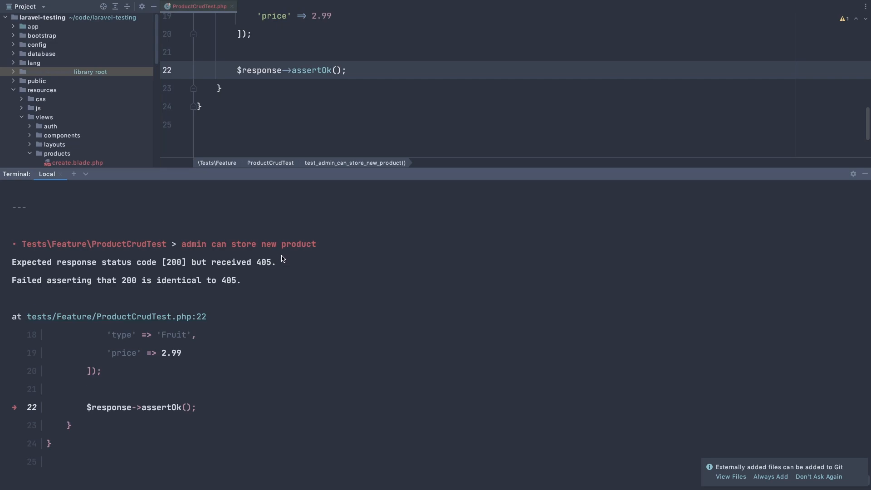
pyautogui.scroll(-3)
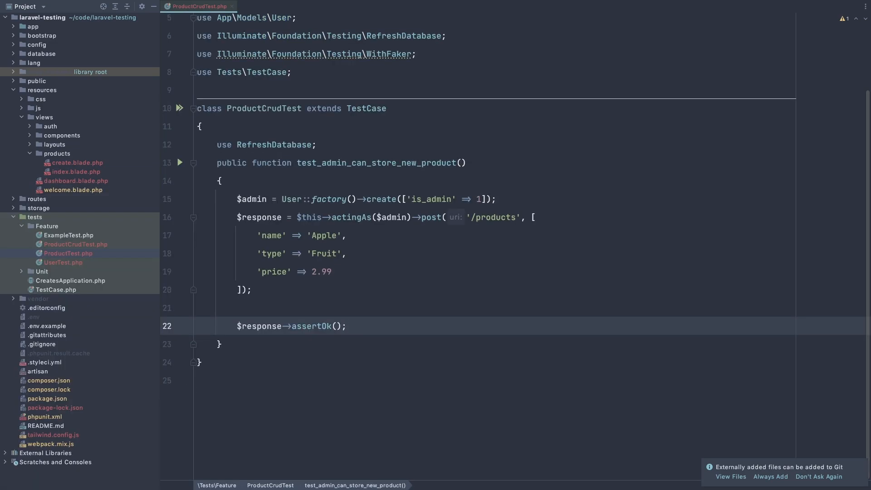
# In web.php add a POST /products route pointing to the ProductController store action
pyautogui.click(259, 6)
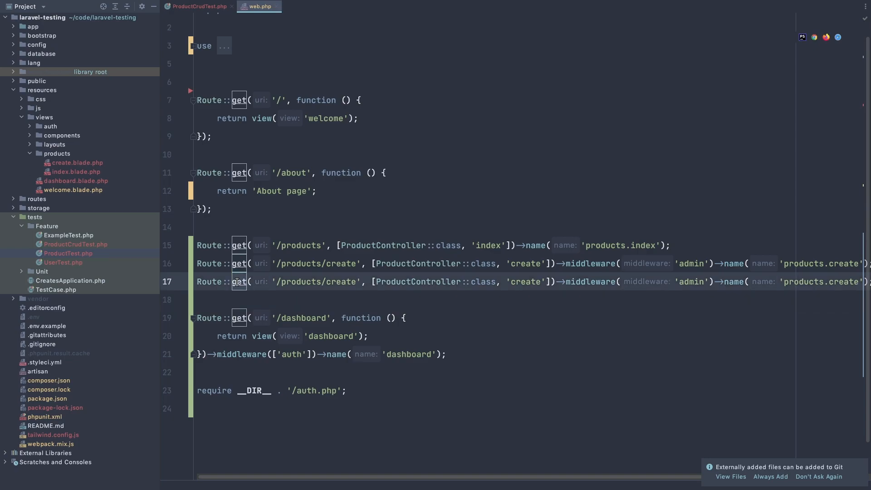
pyautogui.write('post')
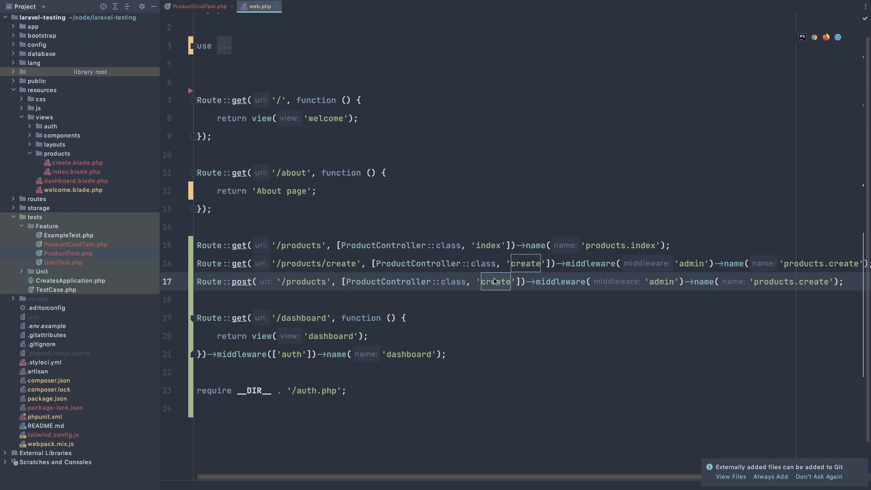
pyautogui.write('store')
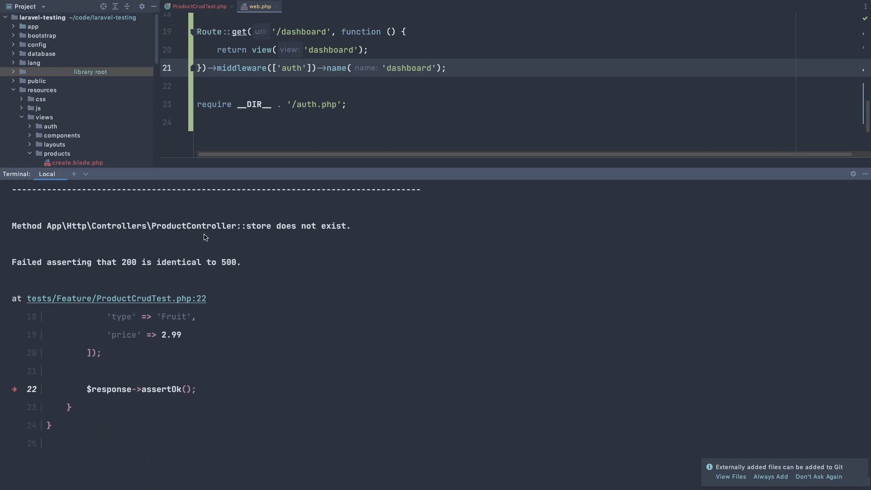
pyautogui.moveTo(328, 272)
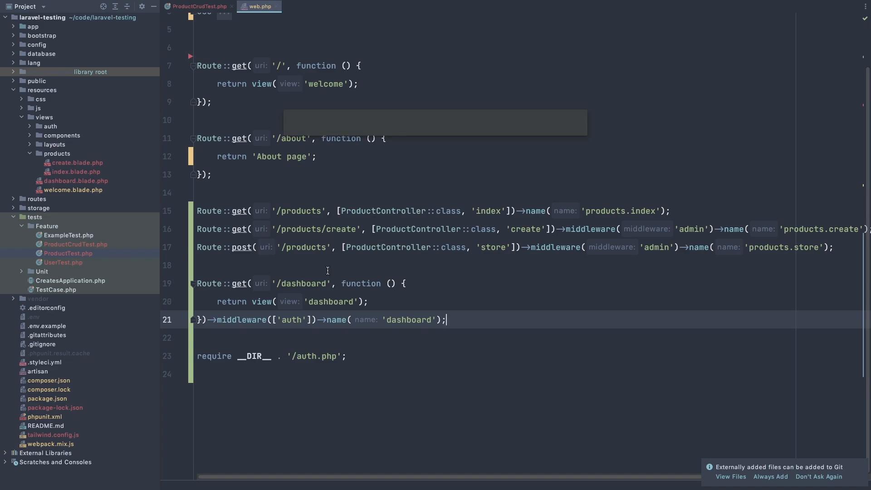
# Search for 'product' and open ProductController.php after the missing store failure
pyautogui.write('product')
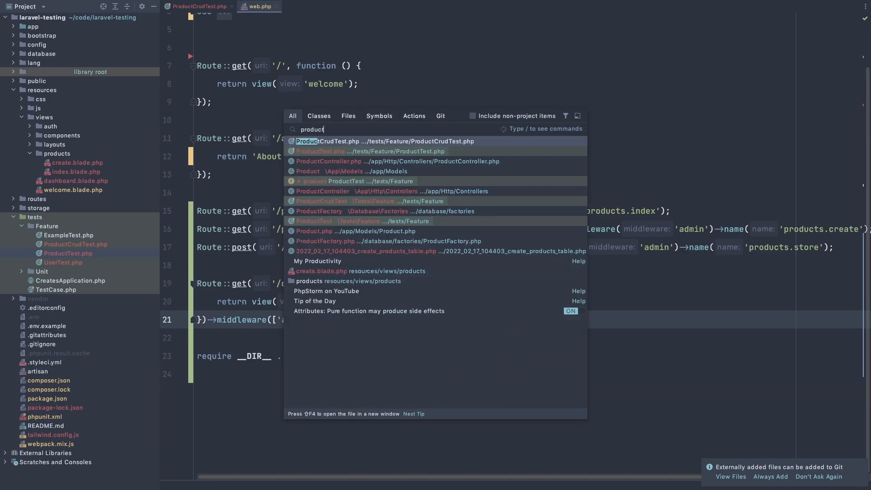
pyautogui.click(328, 162)
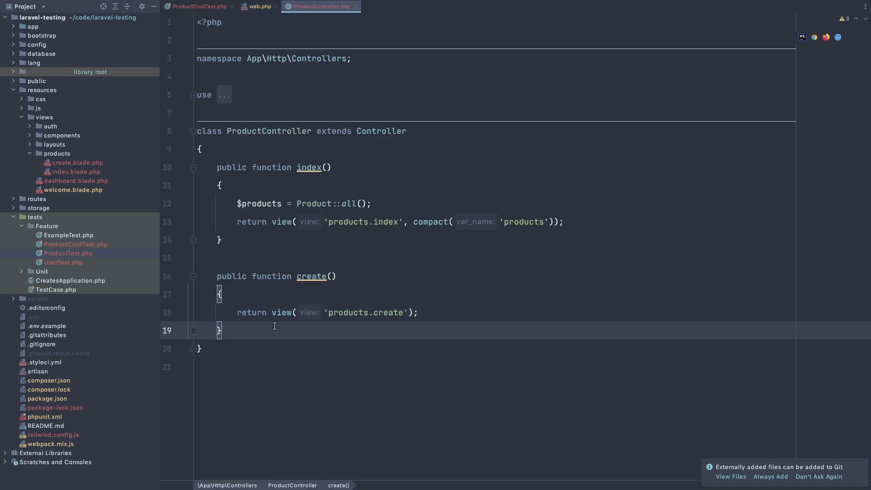
# Add a public store(Request $request) method that calls Product::create($request->all())
pyautogui.write('pub')
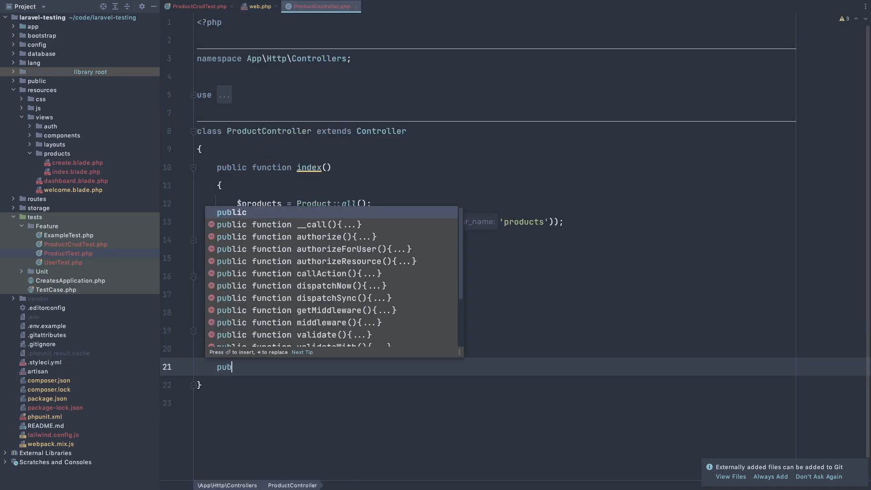
pyautogui.press('Escape')
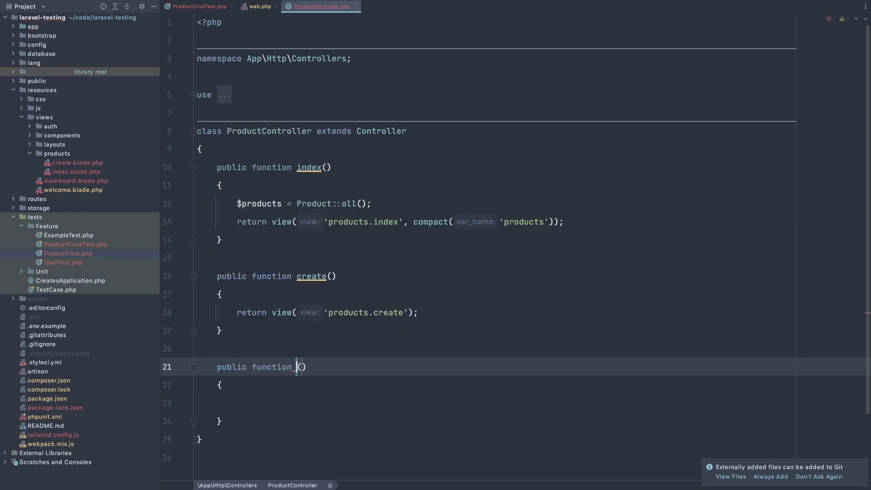
pyautogui.write('store')
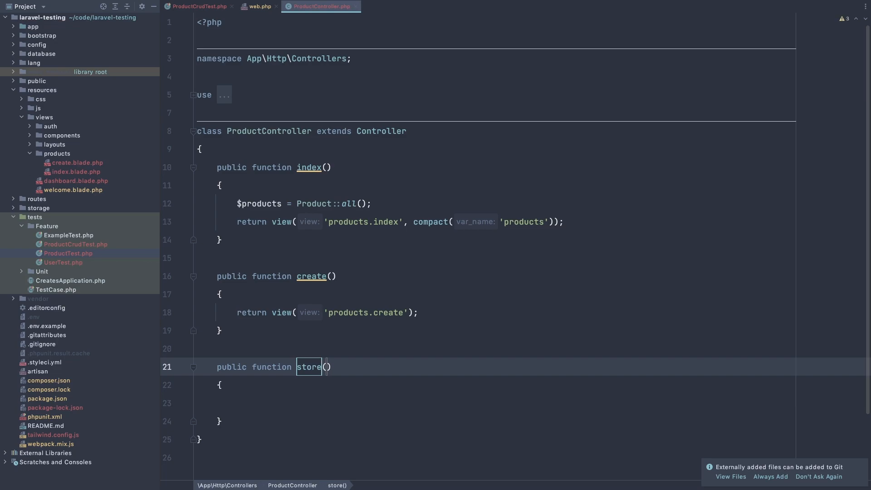
pyautogui.write('Request $request')
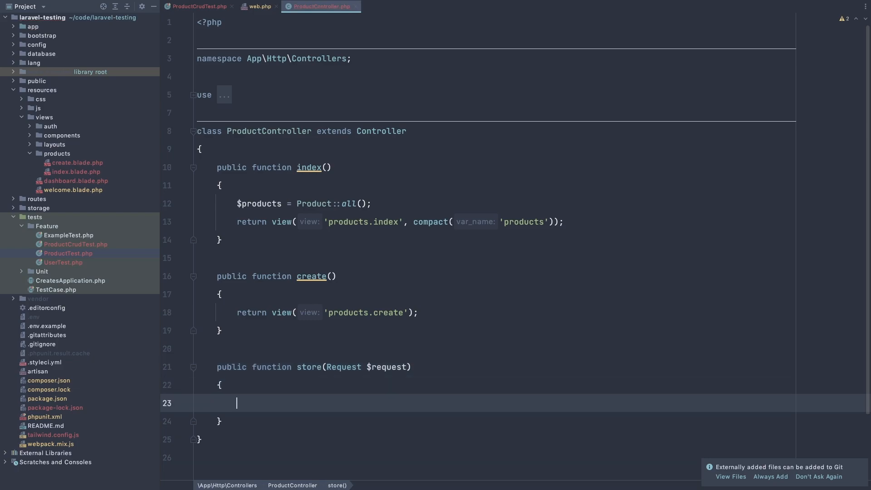
pyautogui.write('Product::create(')
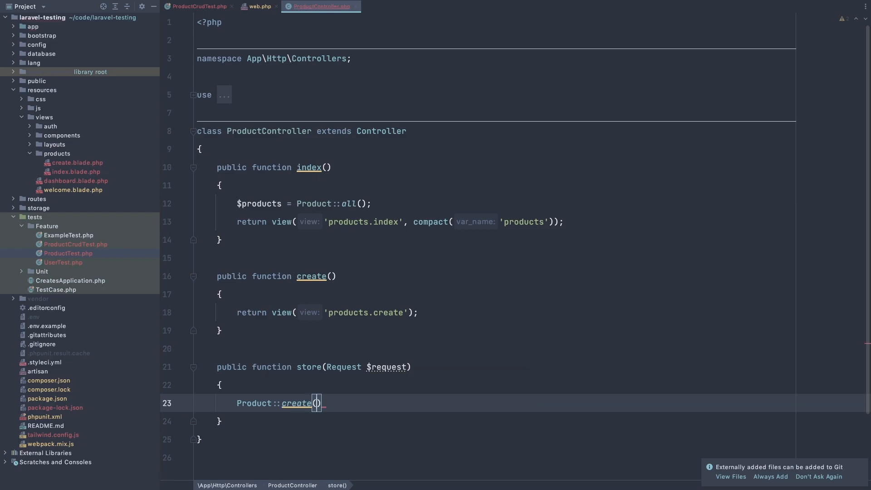
pyautogui.write('$request->')
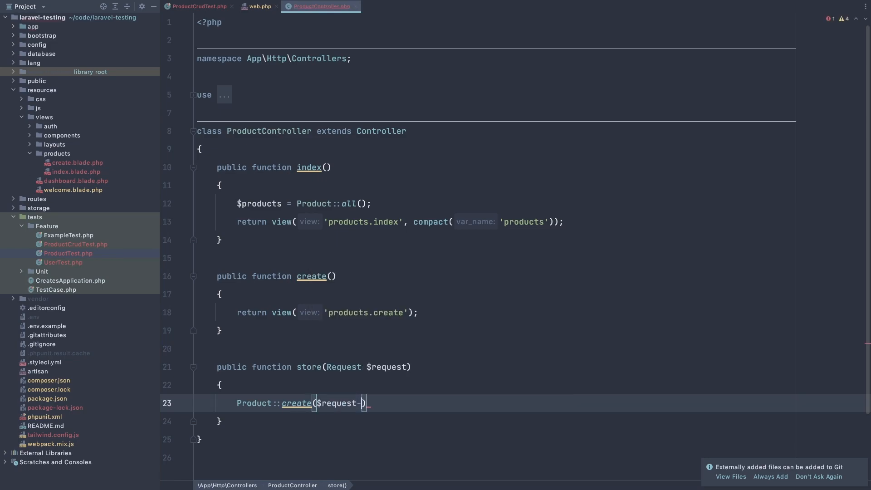
pyautogui.write('->a')
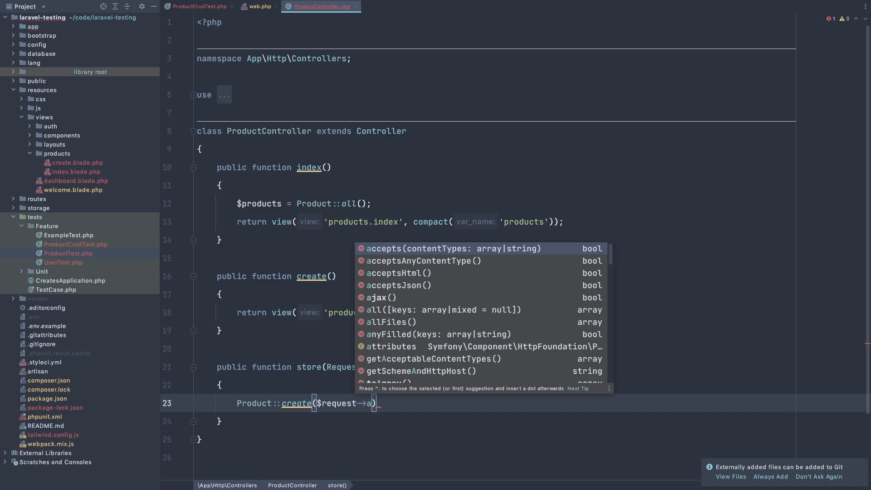
pyautogui.write('ll(')
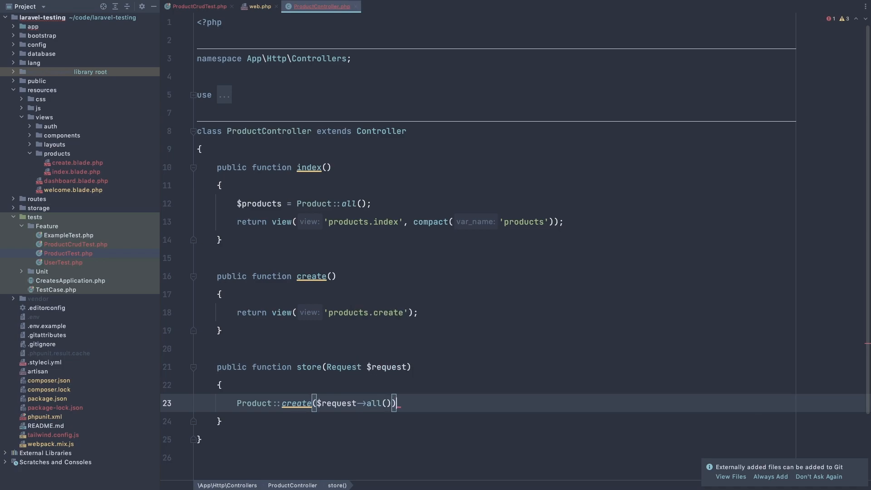
pyautogui.press('Enter')
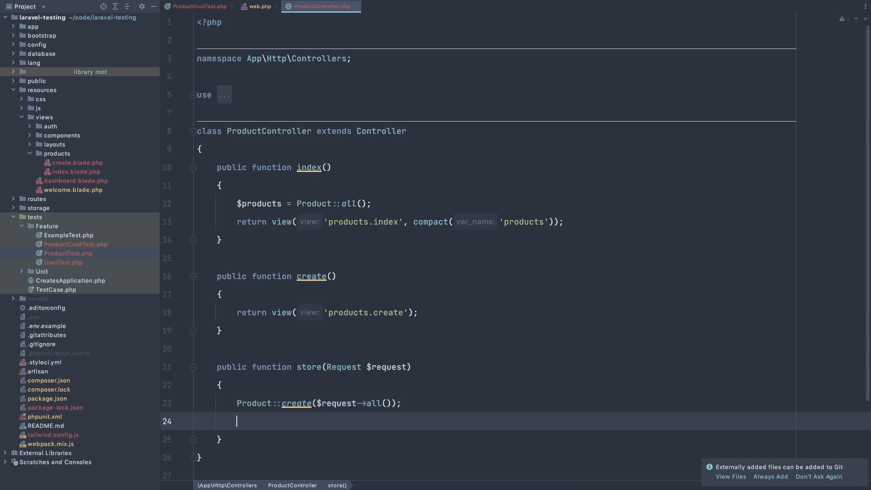
# Return to_route('products.index') from store, then go back to the routes file
pyautogui.write('$')
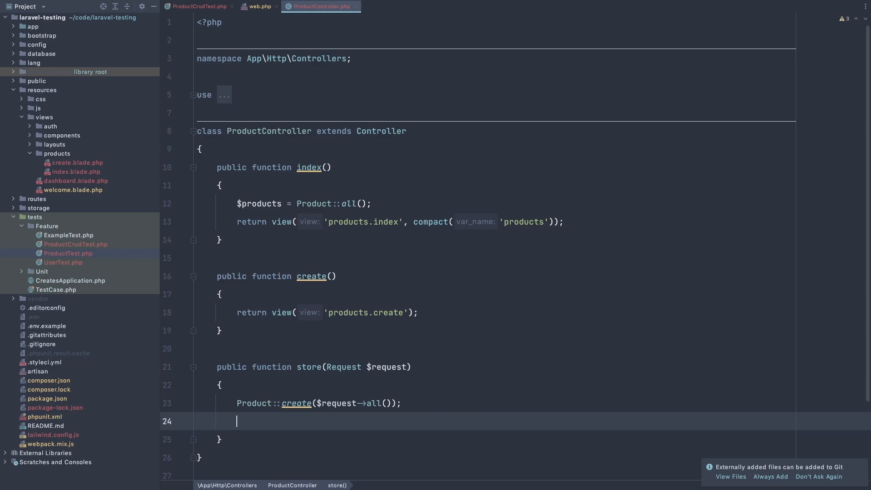
pyautogui.write('return redirect(')
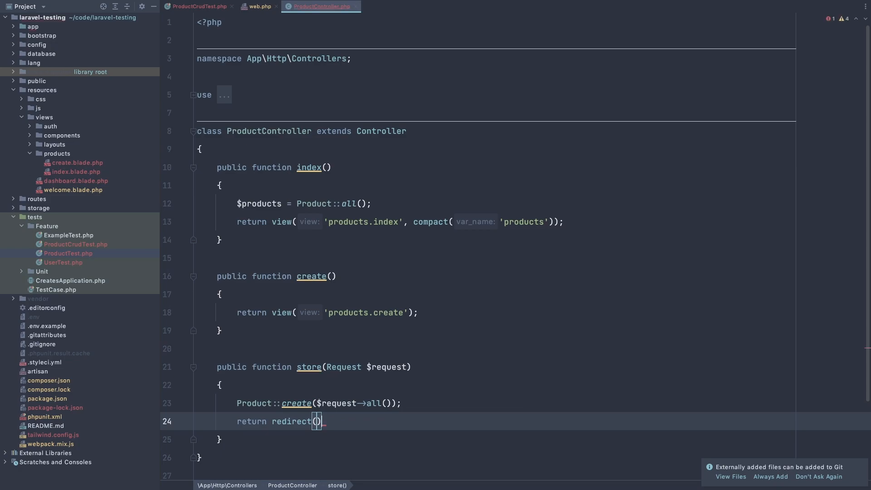
pyautogui.press('BackSpace')
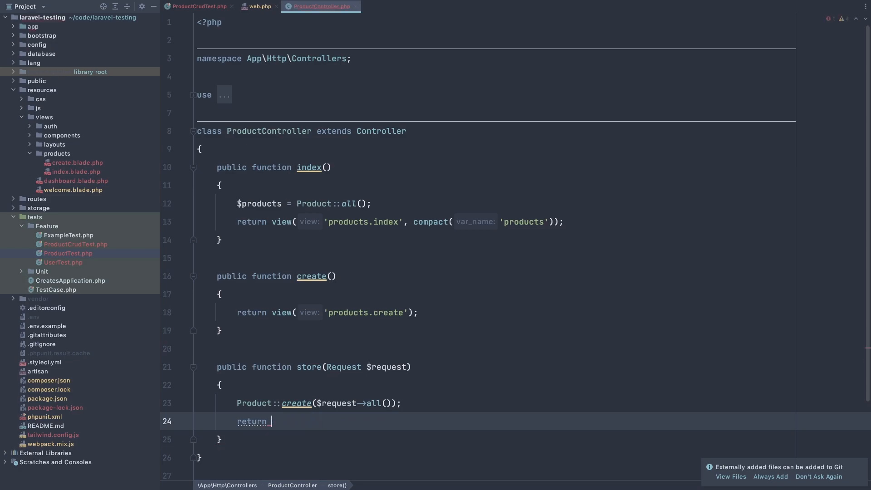
pyautogui.write('to_route(')
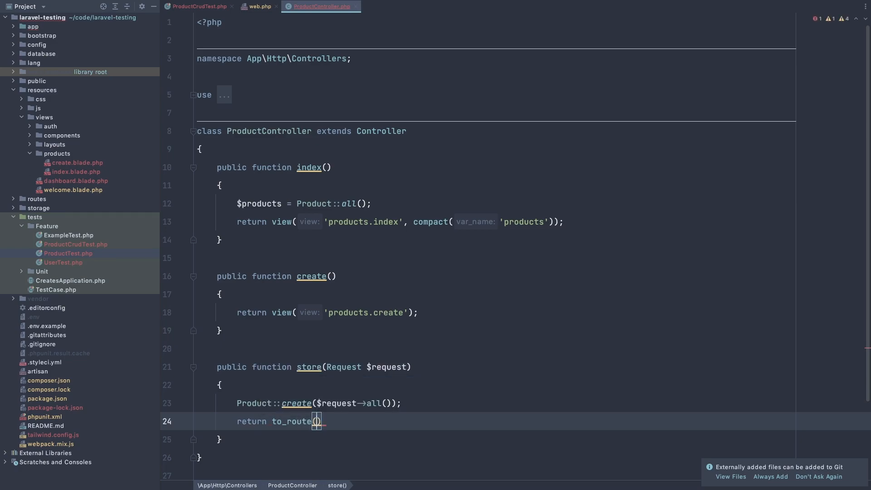
pyautogui.write("'pr'")
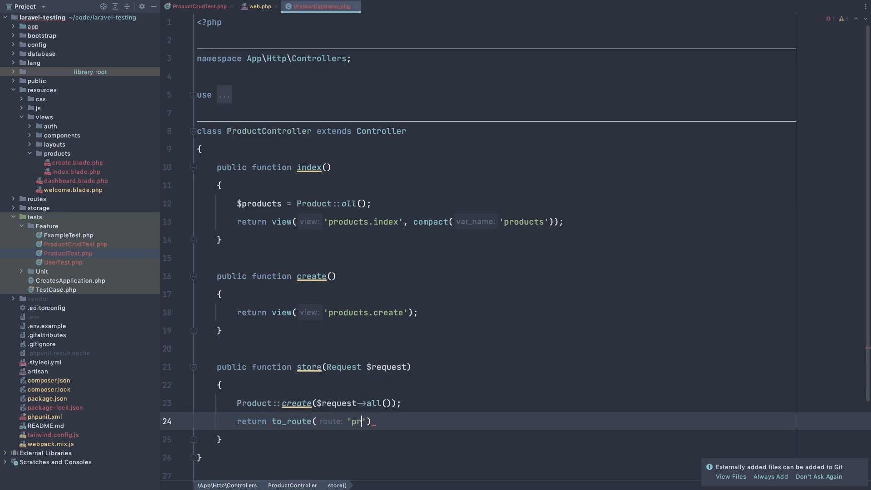
pyautogui.write('o')
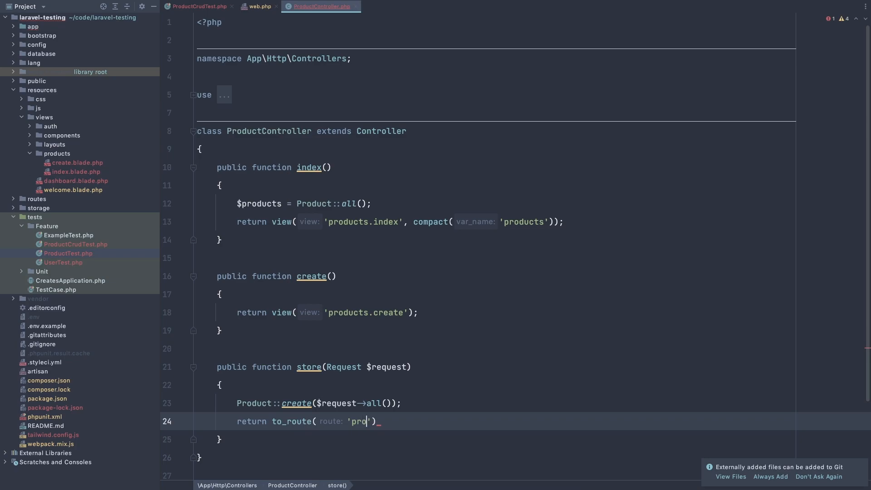
pyautogui.write('ducts')
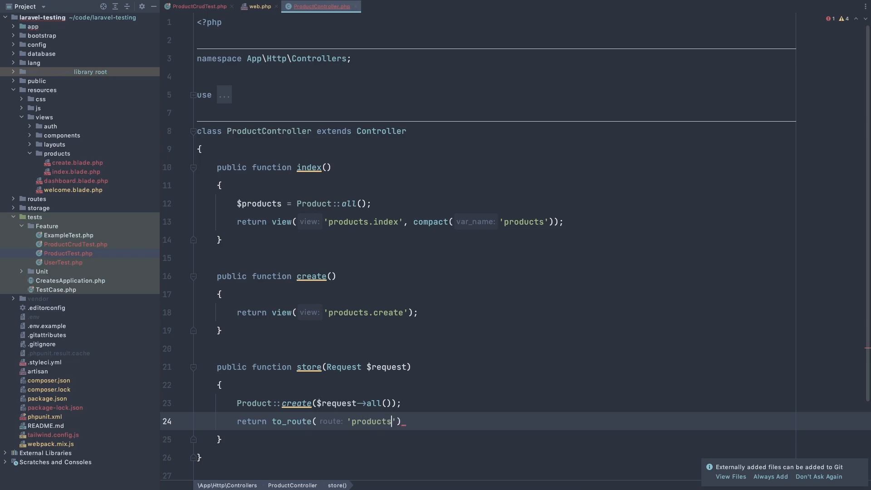
pyautogui.write('.index')
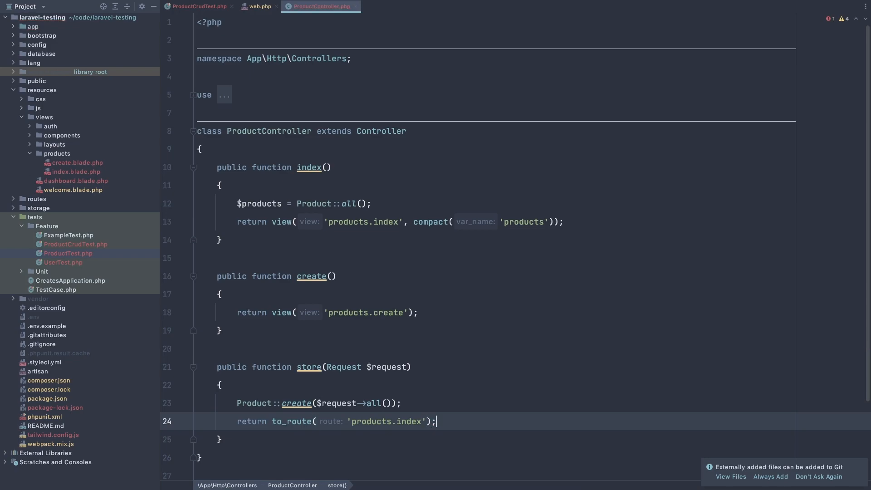
pyautogui.click(258, 6)
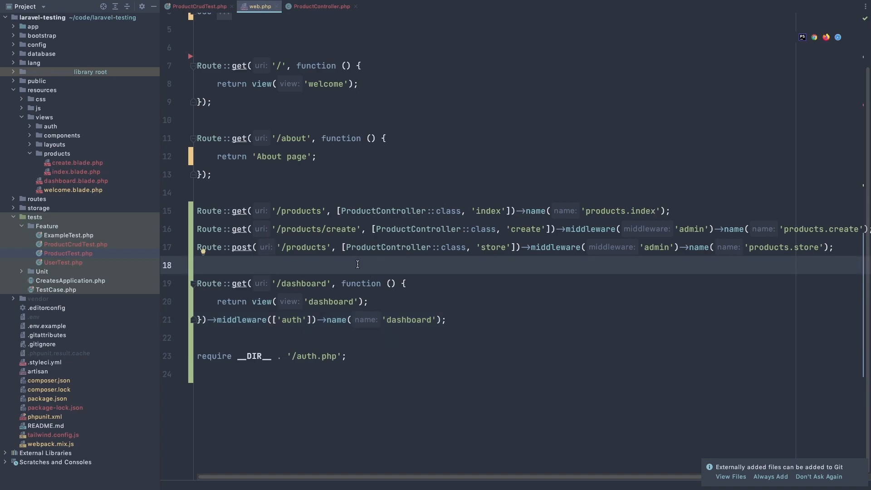
pyautogui.moveTo(452, 336)
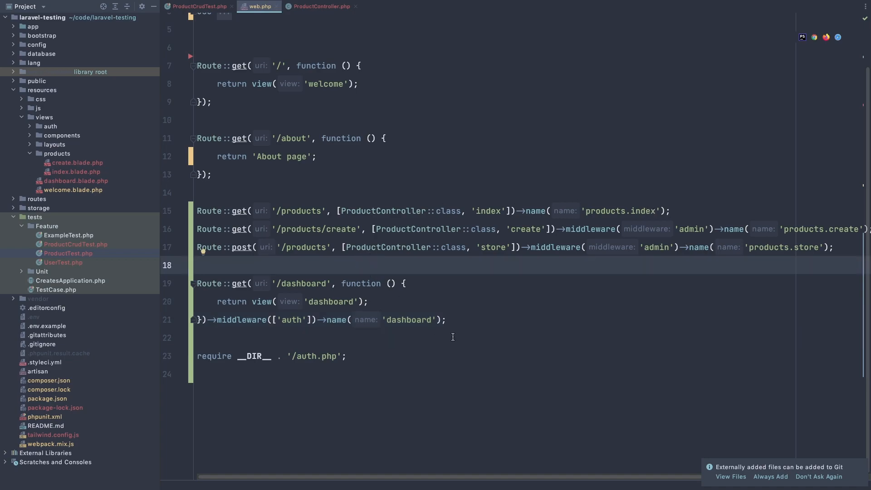
pyautogui.moveTo(446, 332)
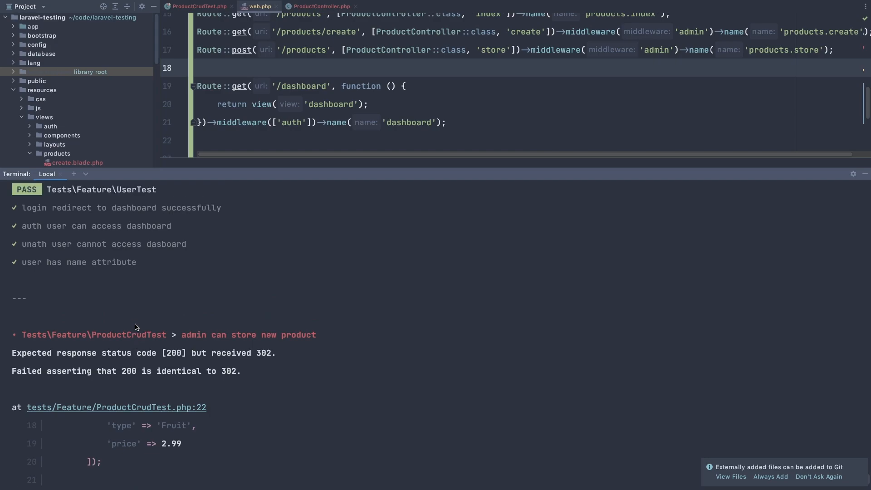
pyautogui.moveTo(172, 369)
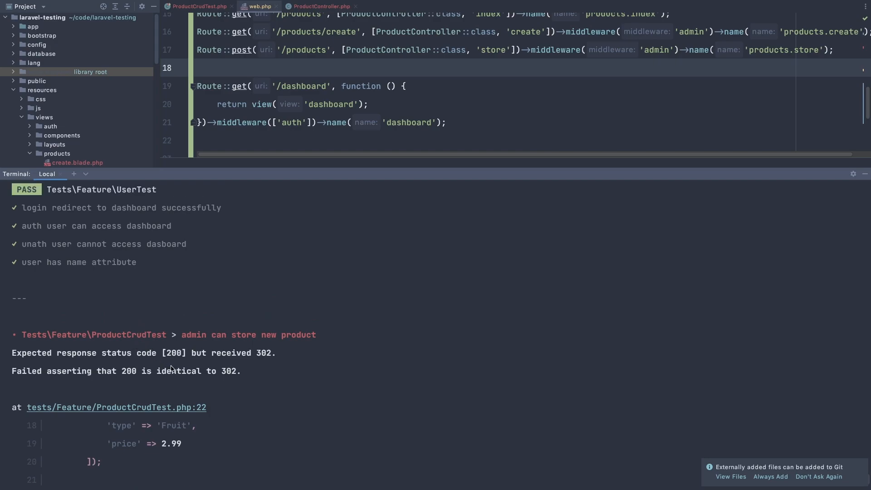
# Scroll the terminal test output to the store test failure expecting 200 but receiving 302
pyautogui.scroll(-3)
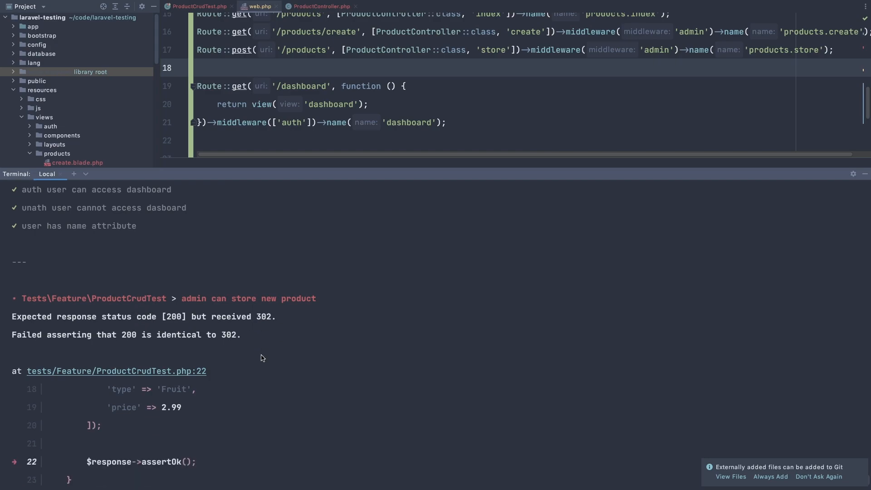
pyautogui.scroll(-3)
pyautogui.write('$response->assertRedirect();')
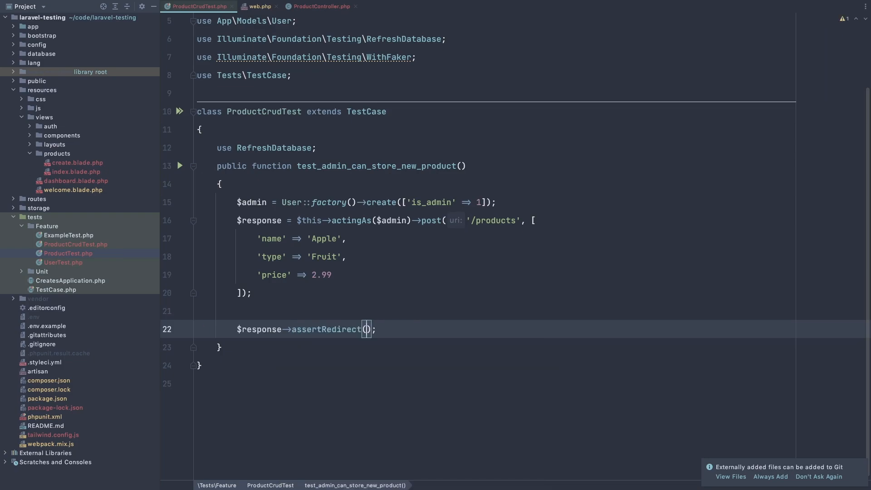
# Make the store test assertRedirect('/products') and start a new line below it
pyautogui.write("'/prod")
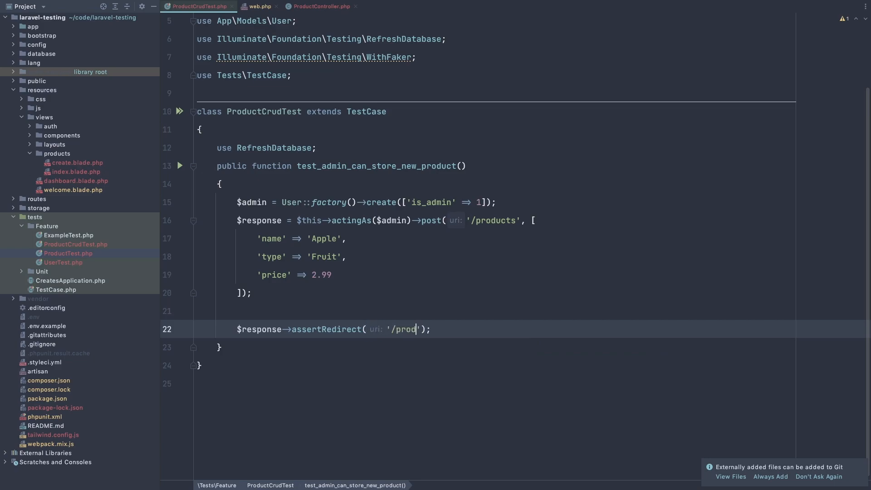
pyautogui.write('ucts')
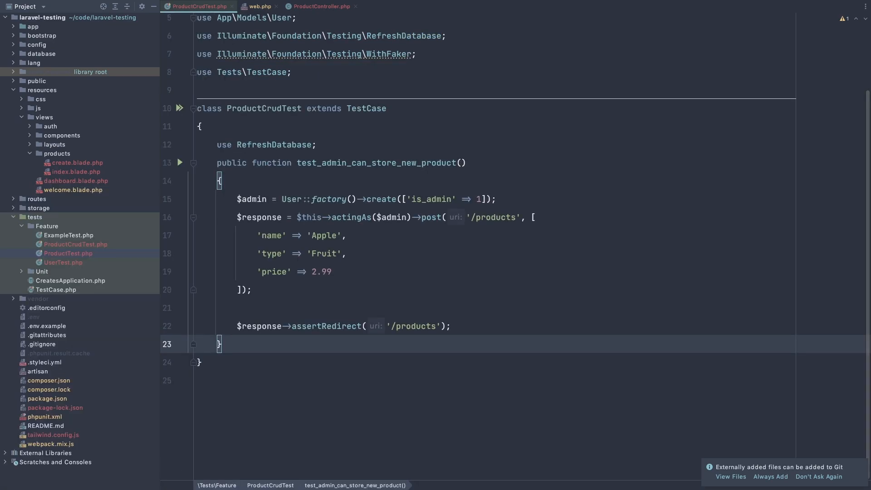
pyautogui.click(461, 326)
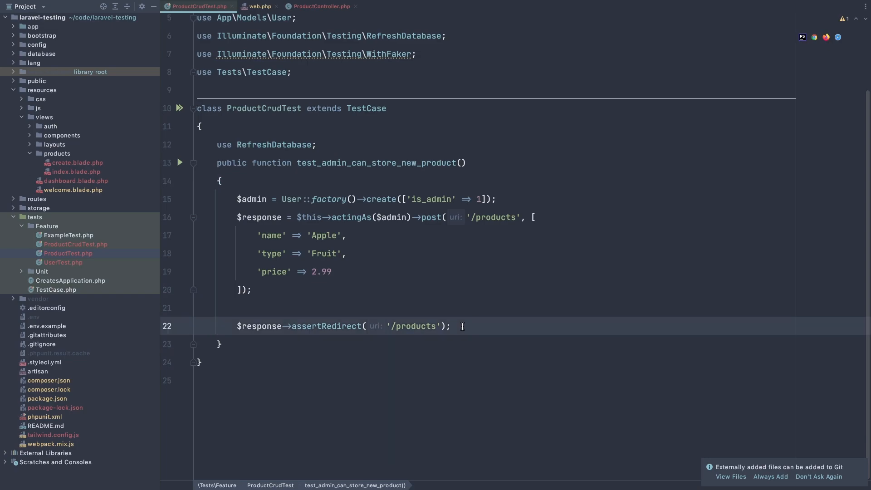
pyautogui.press('enter')
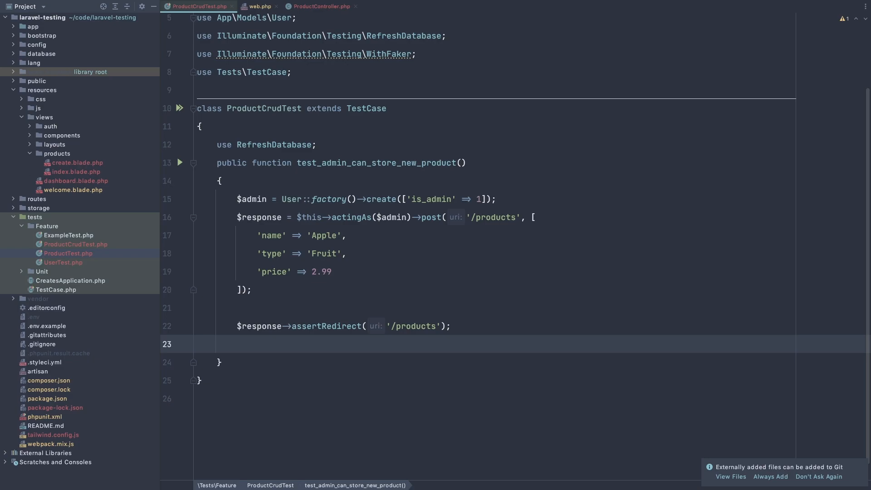
# Assert $this->assertCount(1, Product::all()) in the store test, then switch to TablePlus
pyautogui.write('$re')
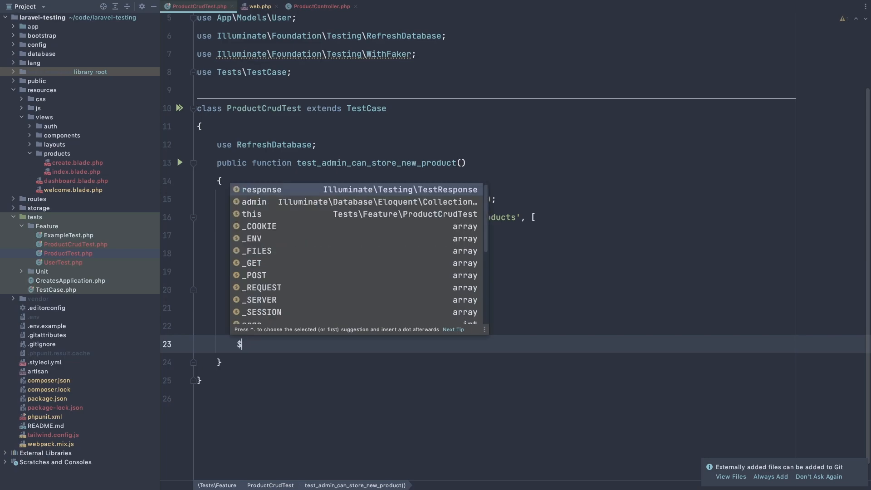
pyautogui.write('this->')
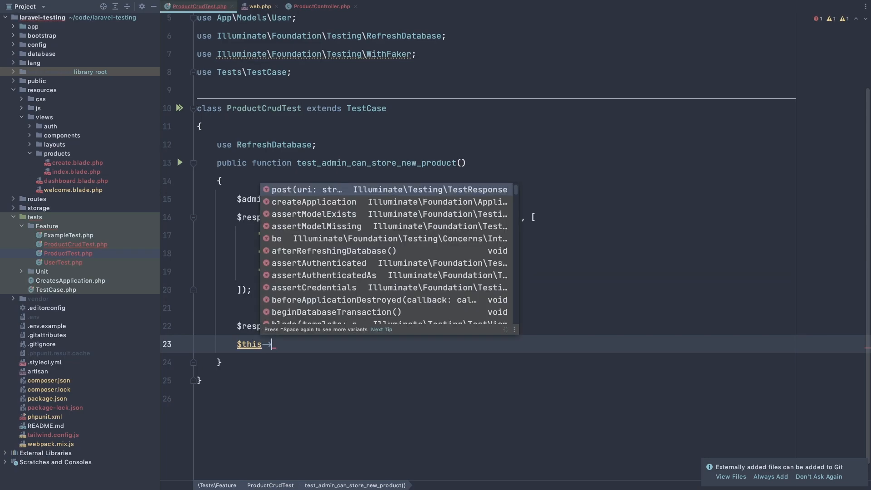
pyautogui.write('as')
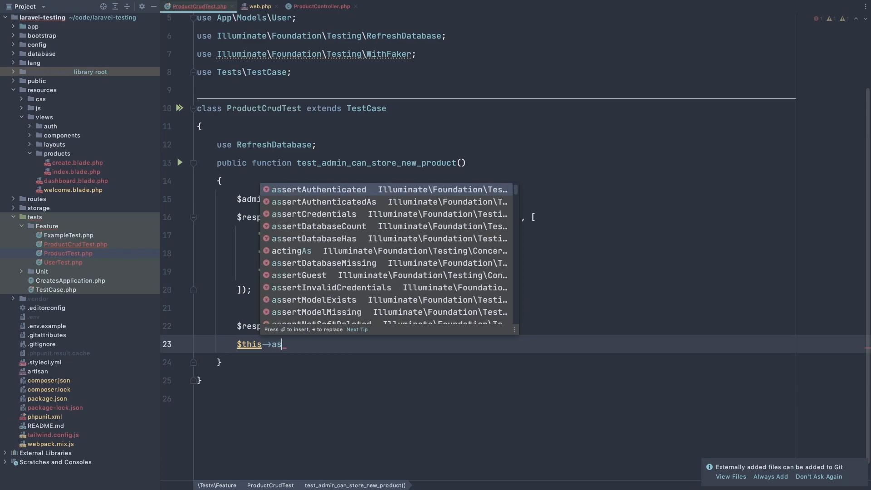
pyautogui.write('s')
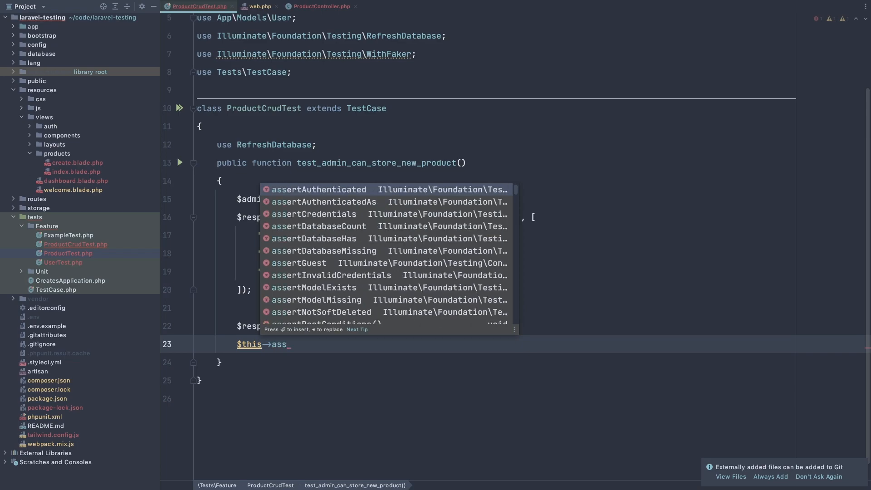
pyautogui.write('ert')
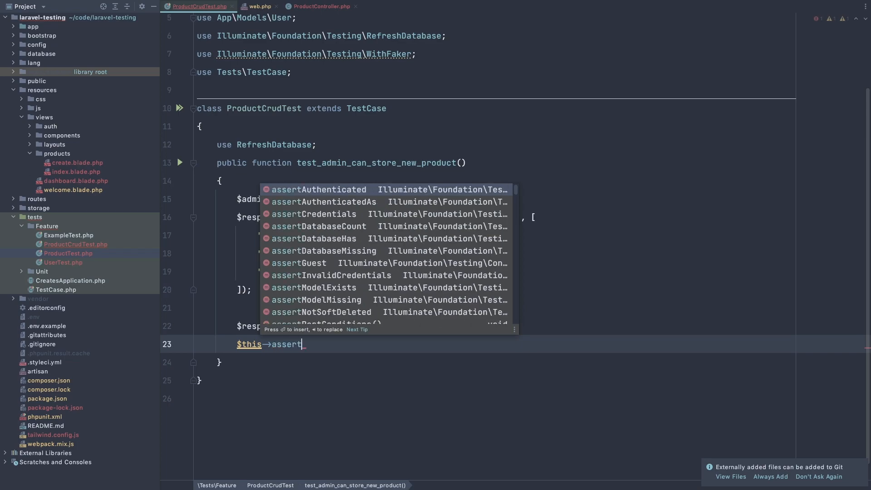
pyautogui.write('Co')
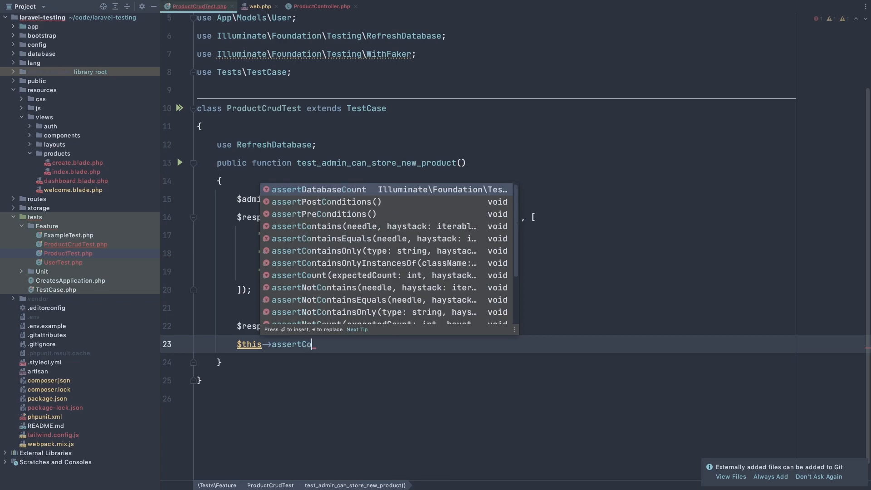
pyautogui.write('unt(1);')
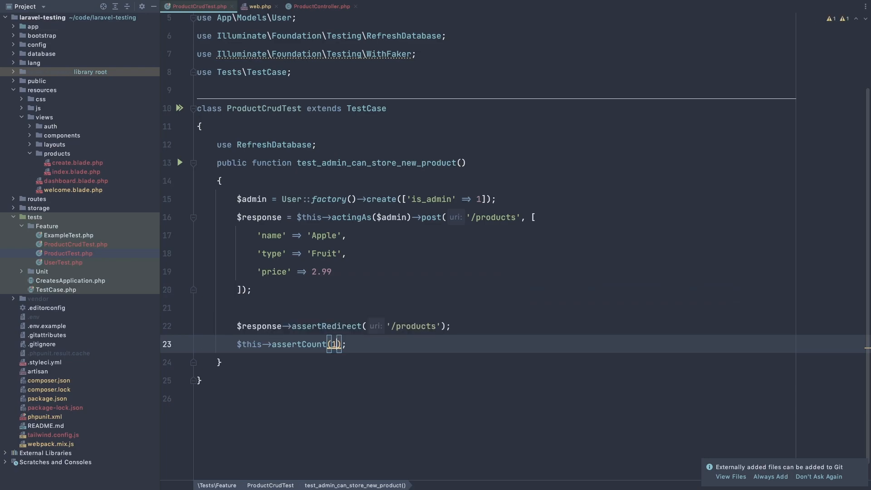
pyautogui.write('1,')
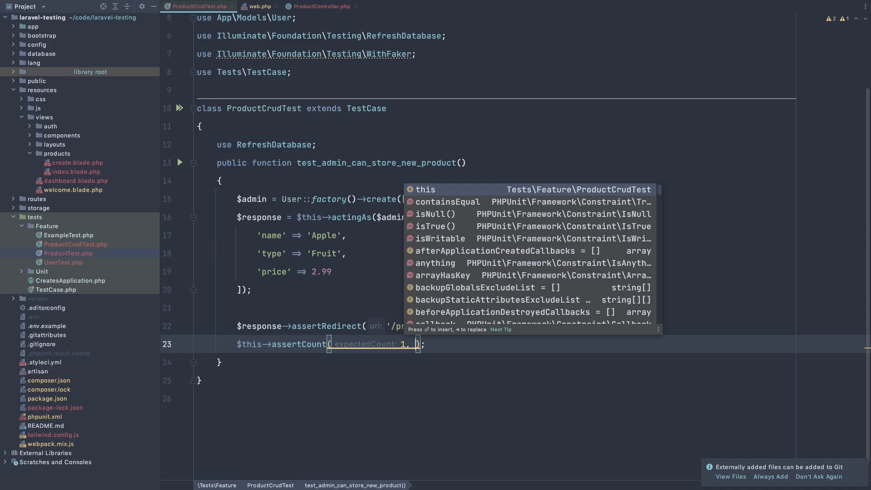
pyautogui.write('Product::all(')
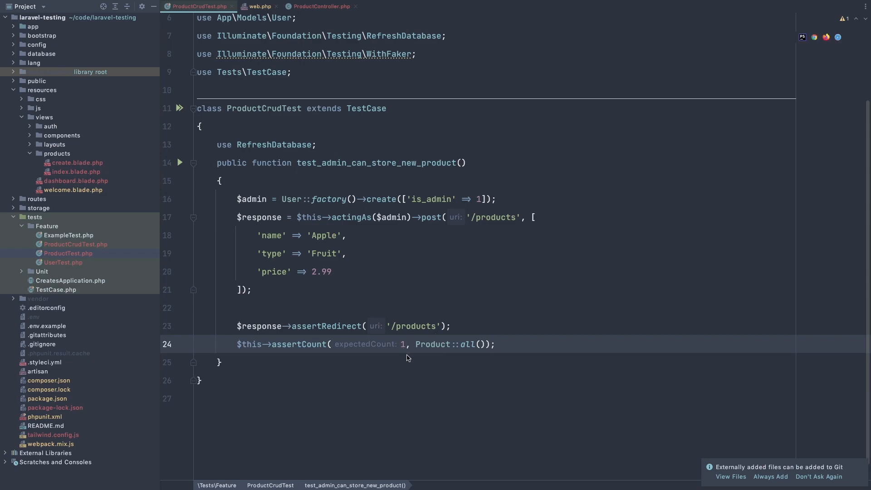
pyautogui.press('cmd+tab')
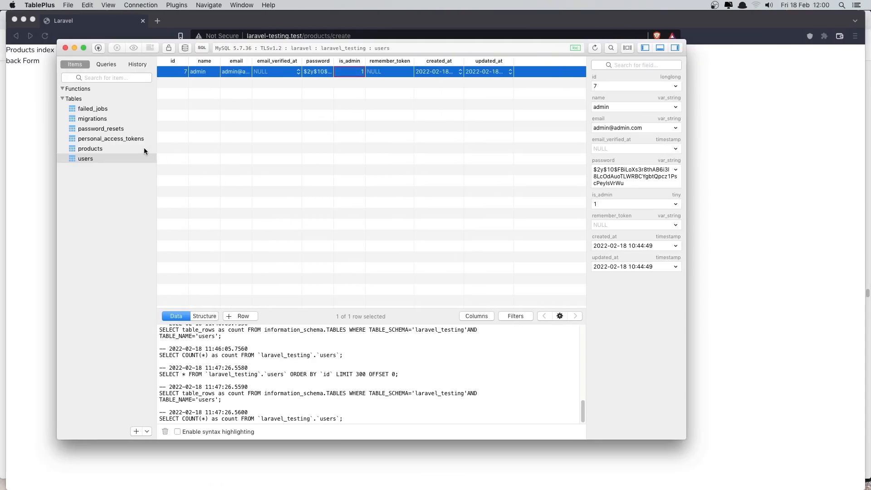
# Return to PhpStorm's terminal and clear it before rerunning the test suite
pyautogui.click(89, 148)
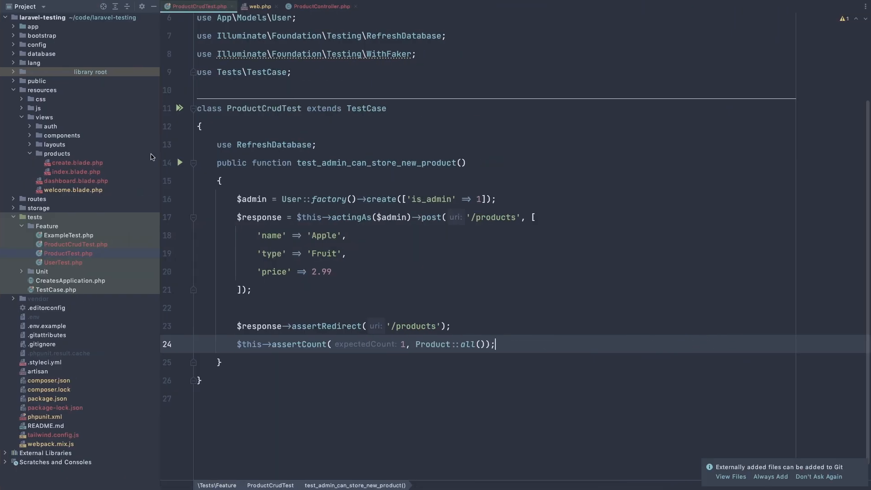
pyautogui.write('clear')
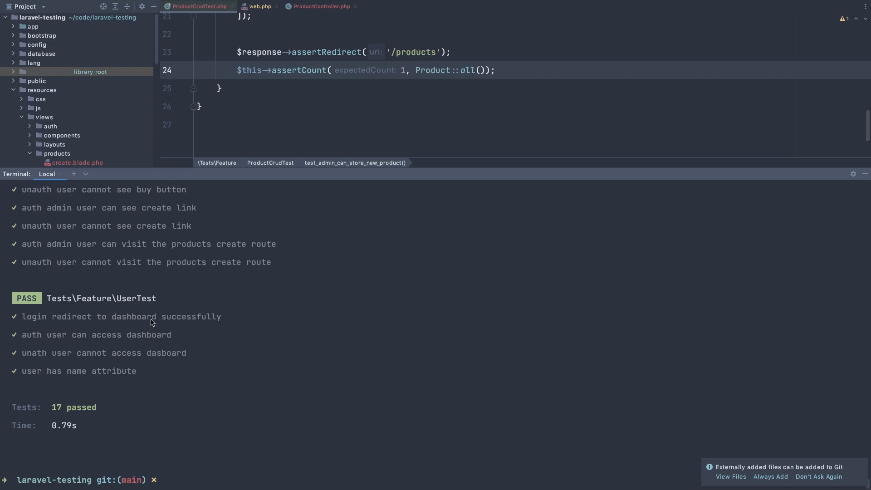
pyautogui.moveTo(158, 321)
pyautogui.write('$this')
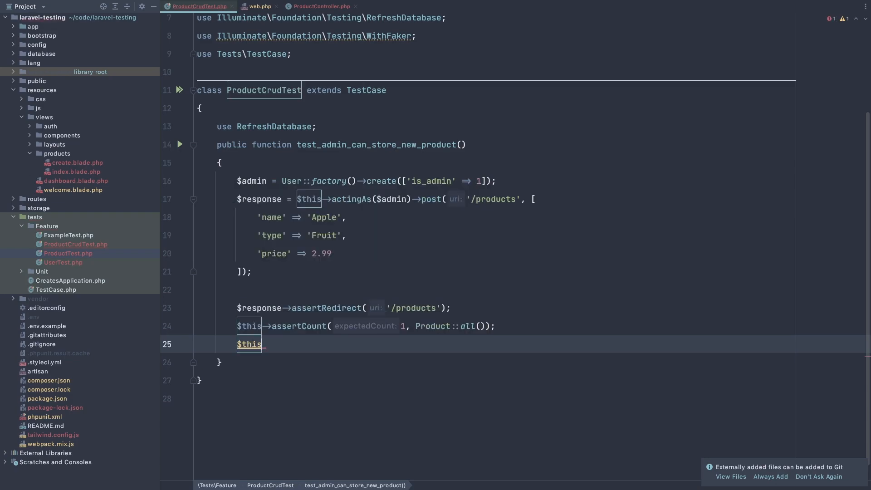
# Assert assertDatabaseHas('products', ['name' => 'Apple', 'type' => 'Drink'])
pyautogui.write("->assertDatabaseHas('")
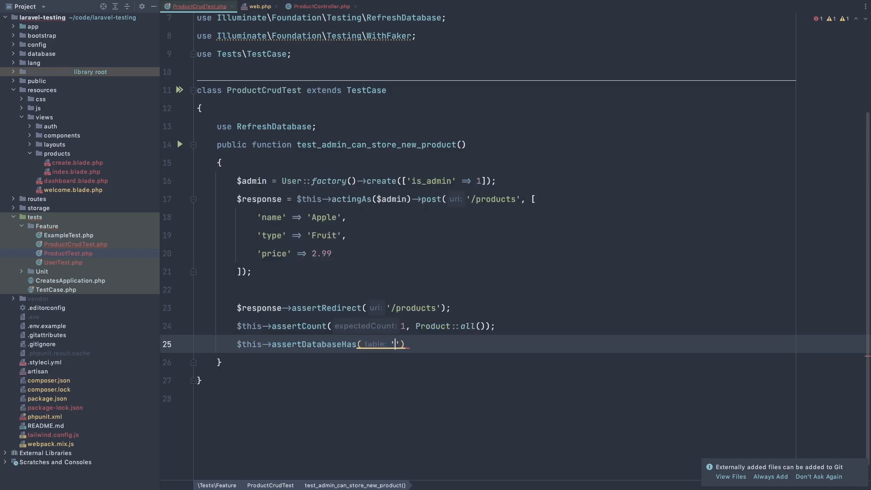
pyautogui.write('product')
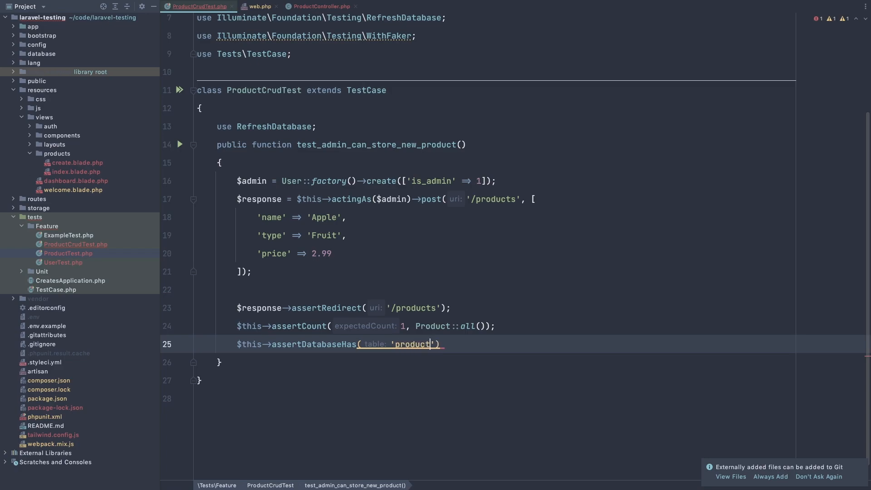
pyautogui.write("s', [''")
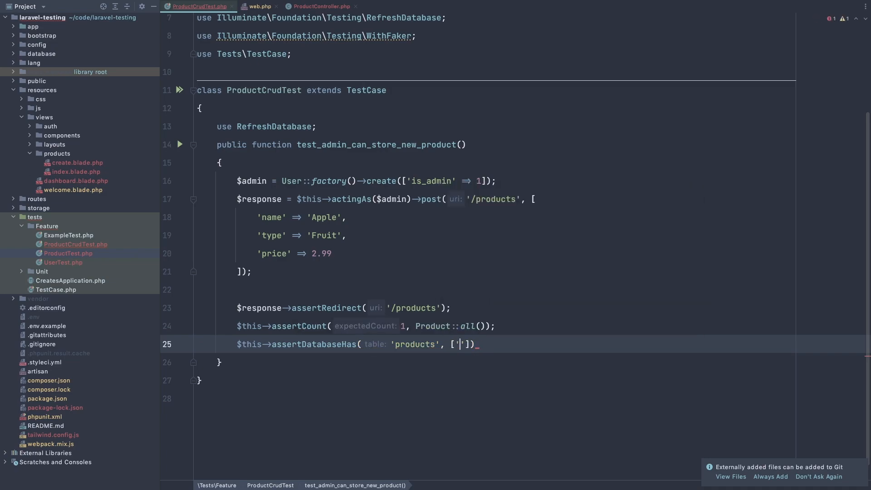
pyautogui.write("name'")
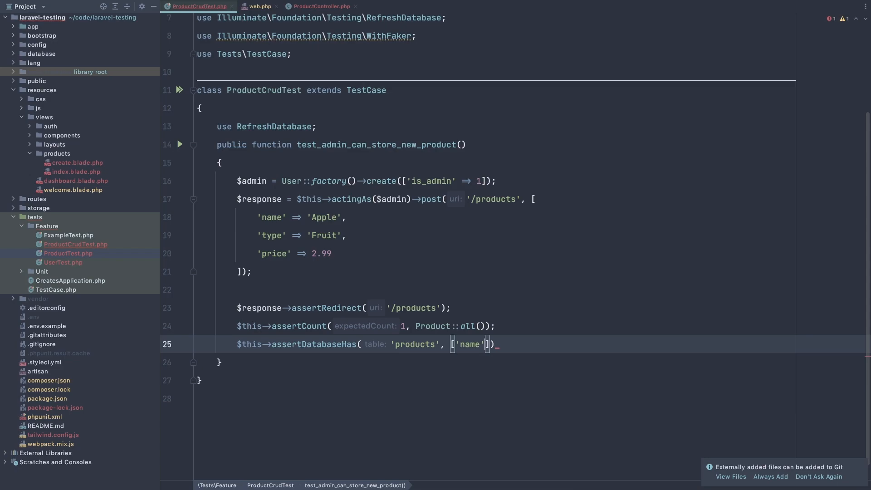
pyautogui.write("=> 'Apple")
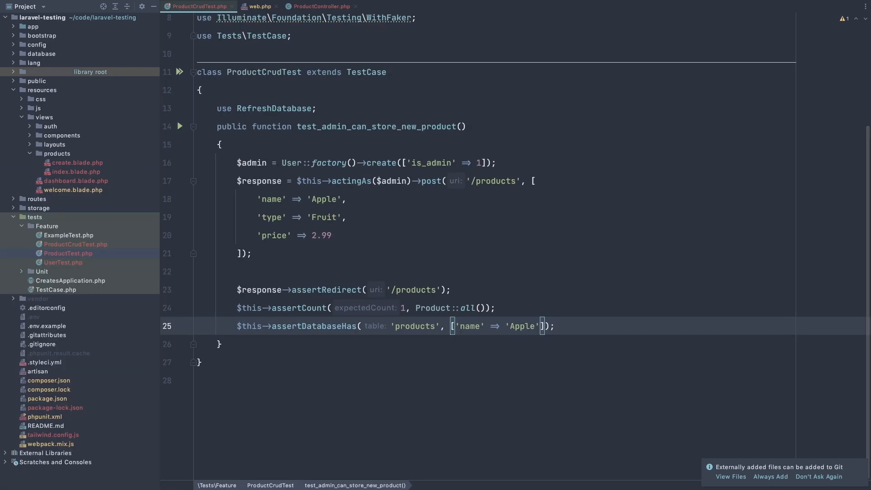
pyautogui.write(", '")
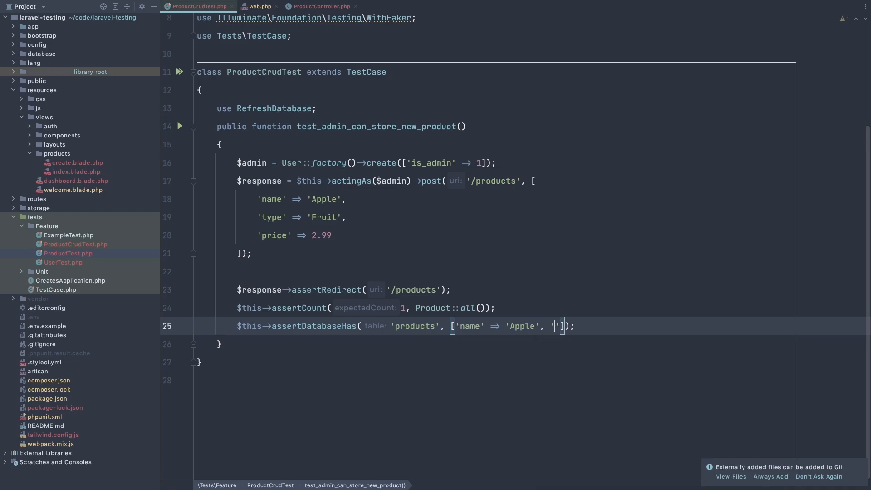
pyautogui.write("'type'")
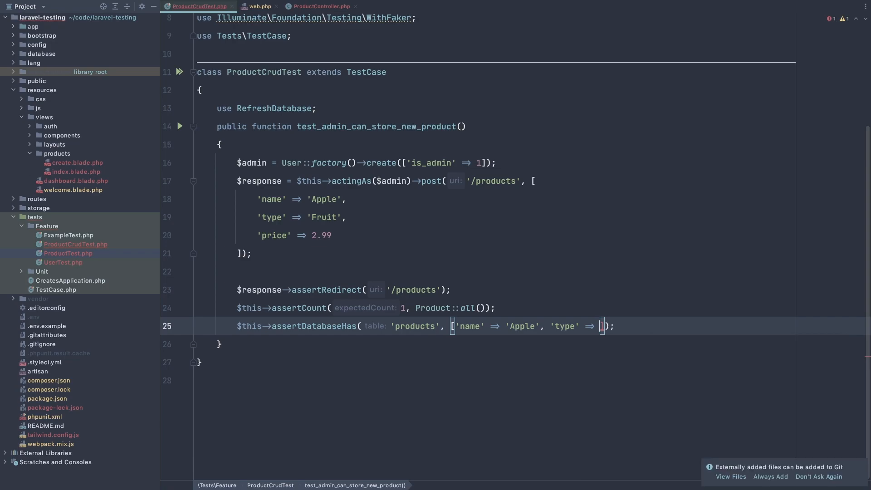
pyautogui.write("''")
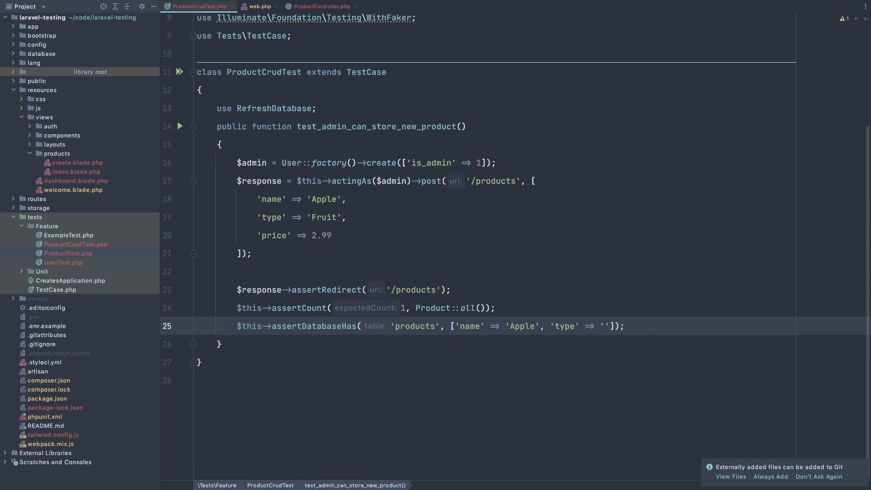
pyautogui.write('D')
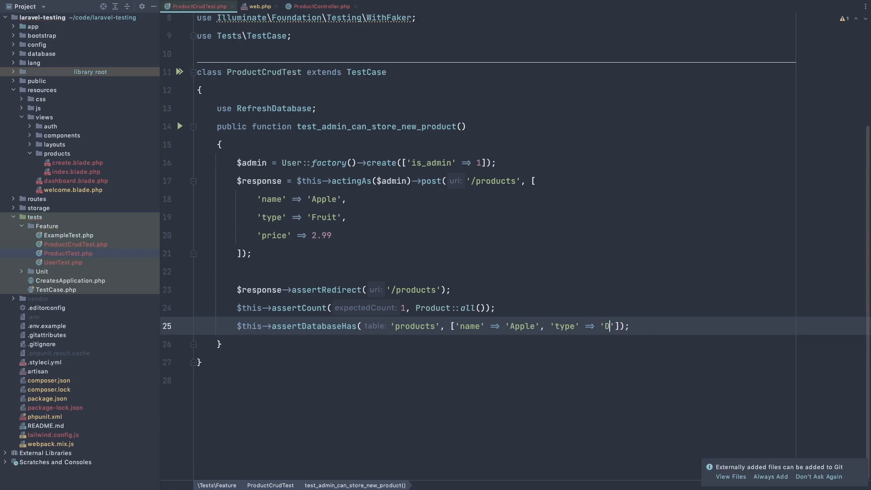
pyautogui.write('rink')
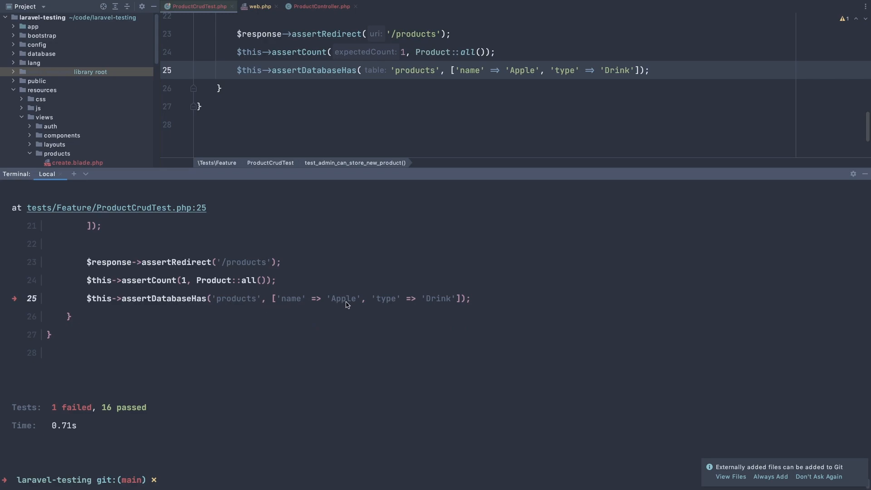
pyautogui.moveTo(223, 307)
pyautogui.write("Fruit', ")
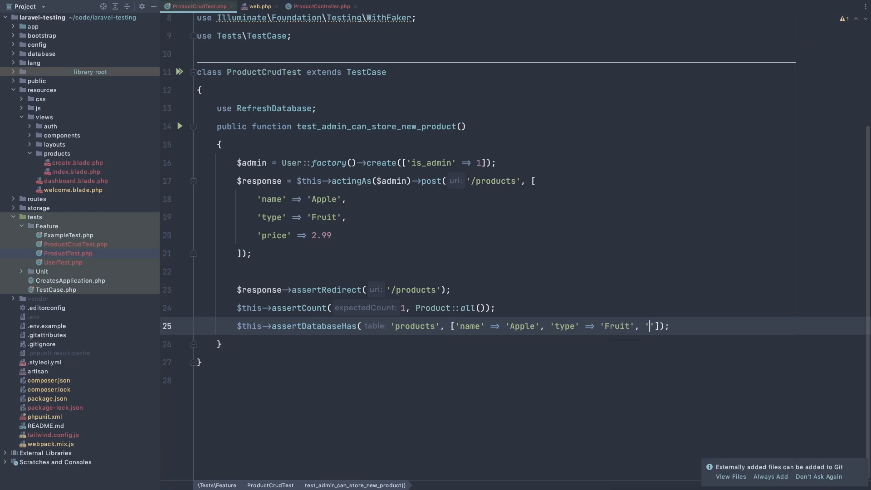
# Add 'price' => 2.99 to the products database assertion and rerun the tests
pyautogui.write('price')
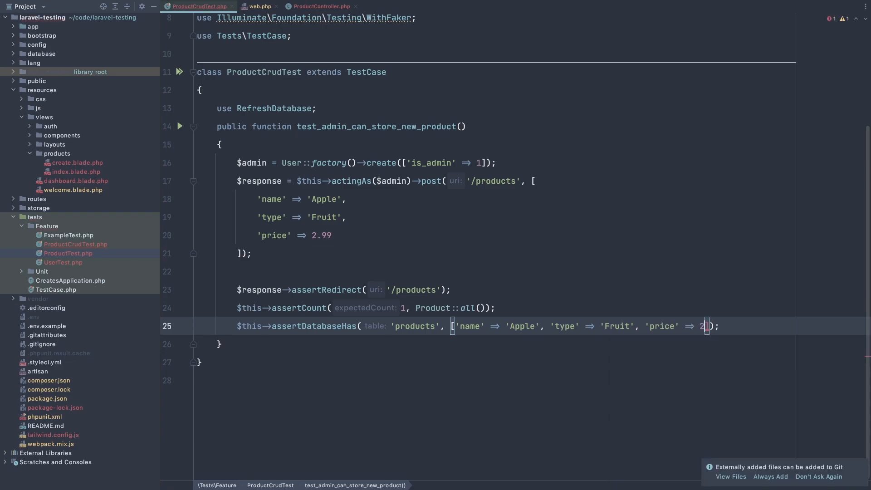
pyautogui.write('.99')
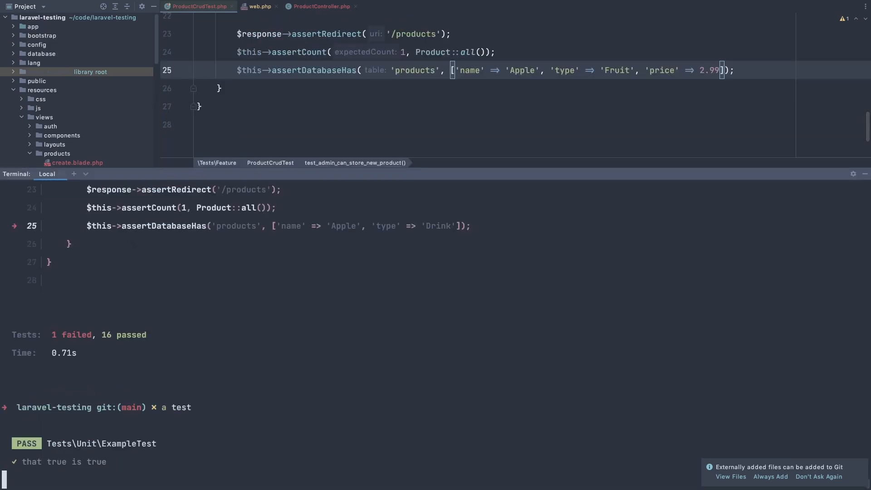
pyautogui.press('Enter')
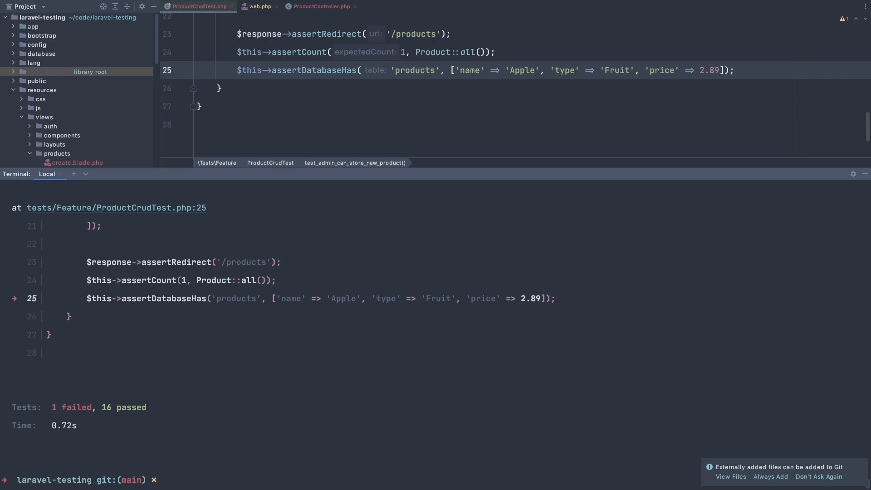
pyautogui.moveTo(517, 297)
pyautogui.write('9')
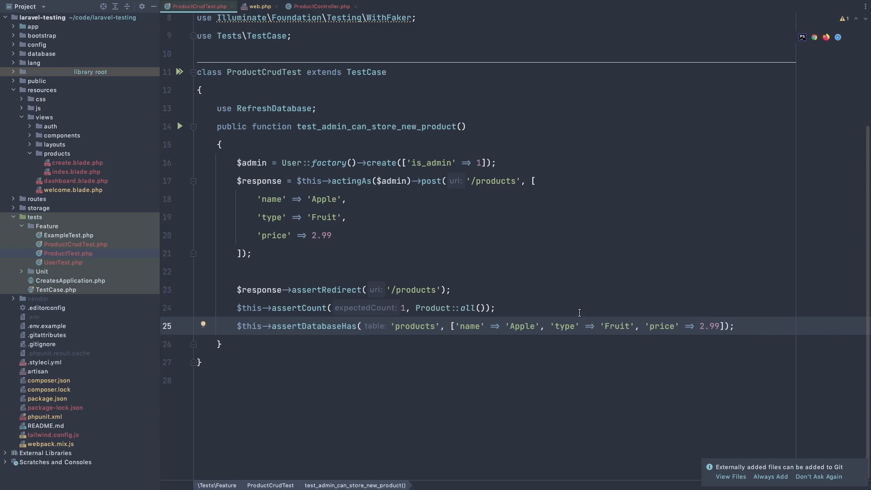
pyautogui.moveTo(419, 294)
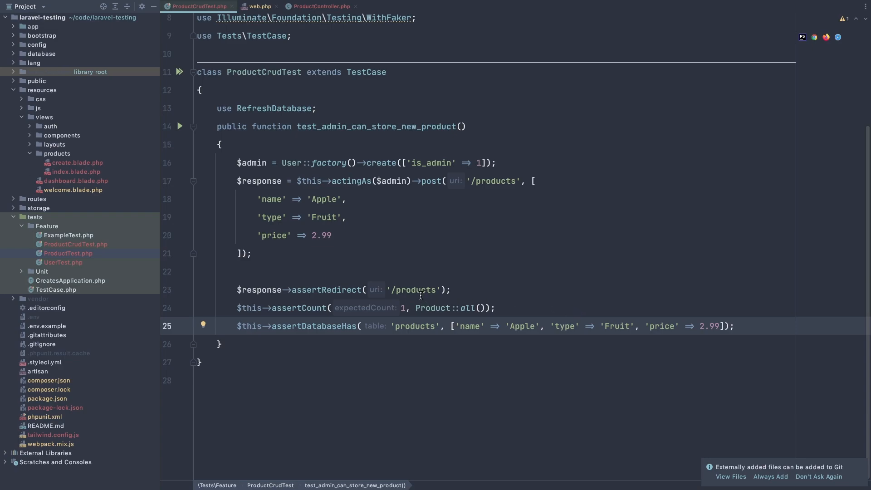
pyautogui.moveTo(377, 258)
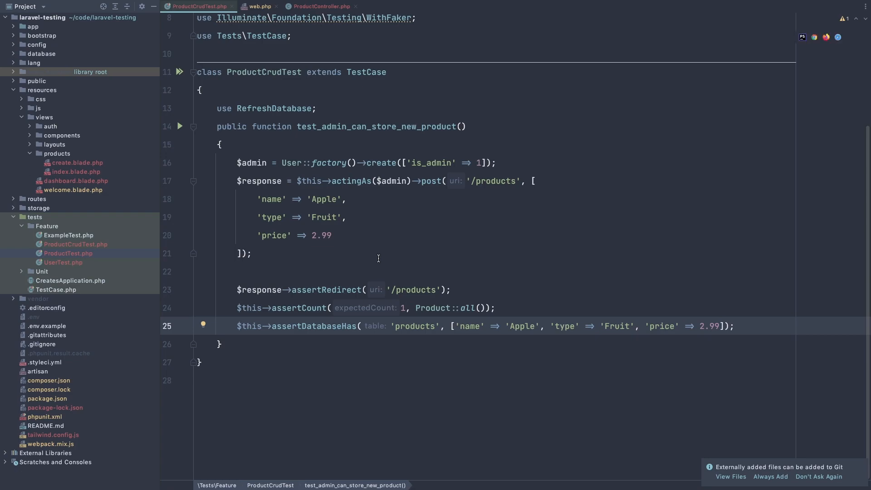
pyautogui.moveTo(390, 254)
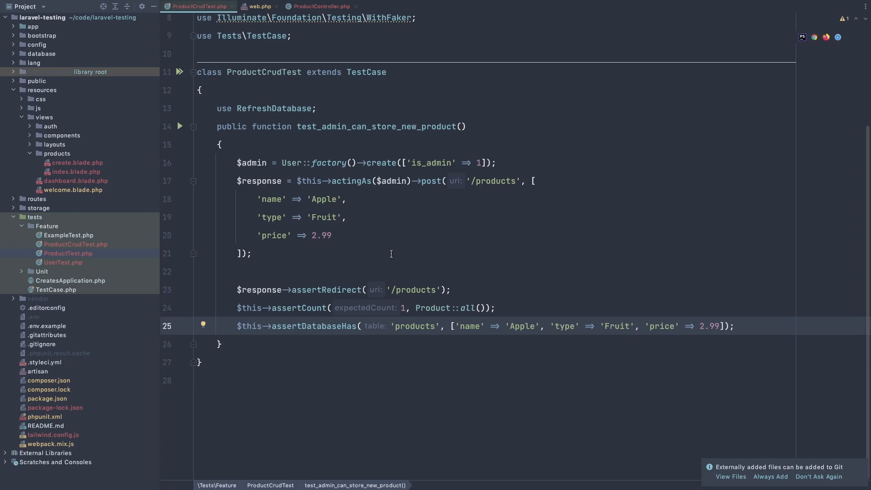